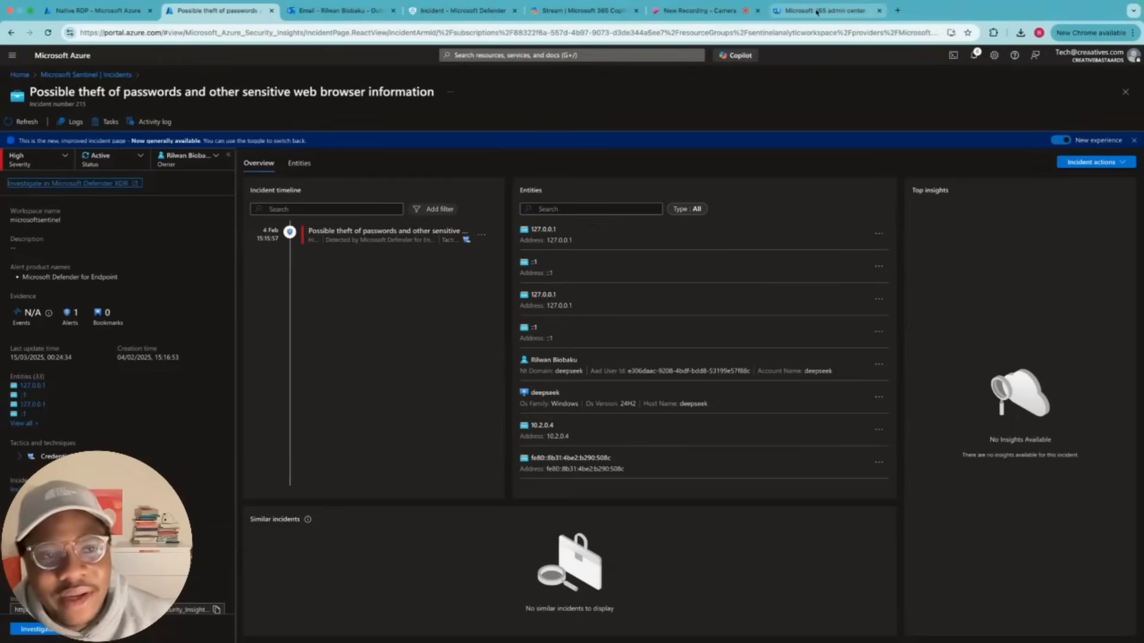
Visit the LimeWire email's multi_browser_creds.py download page, then return to the Sentinel incident.
{"action": "left_click", "coordinate": [339, 10]}
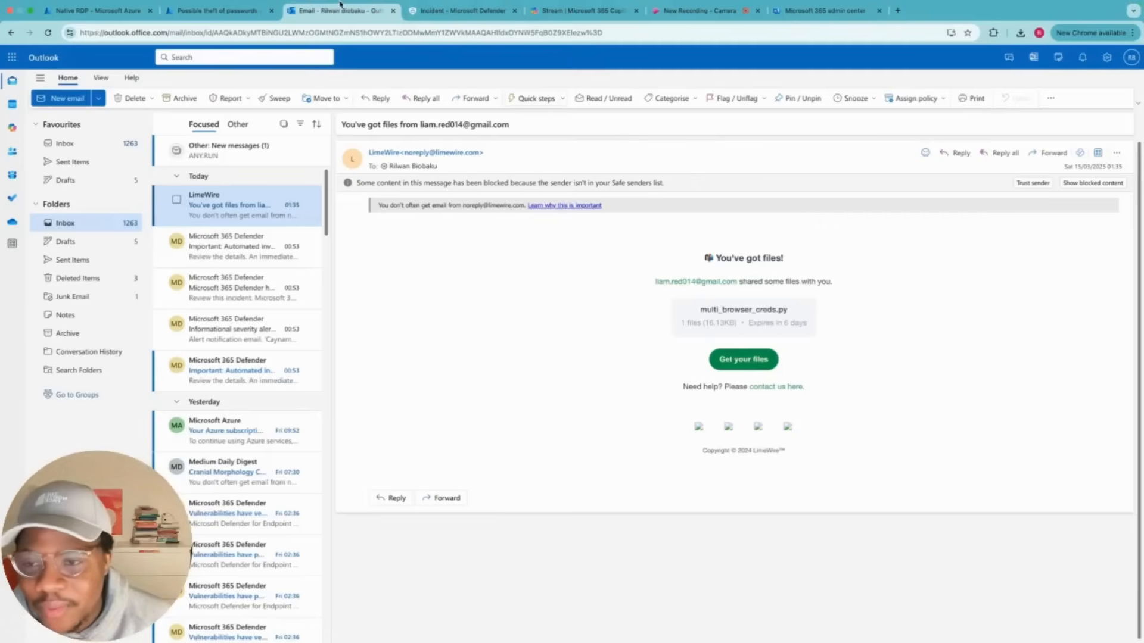
{"action": "mouse_move", "coordinate": [290, 224]}
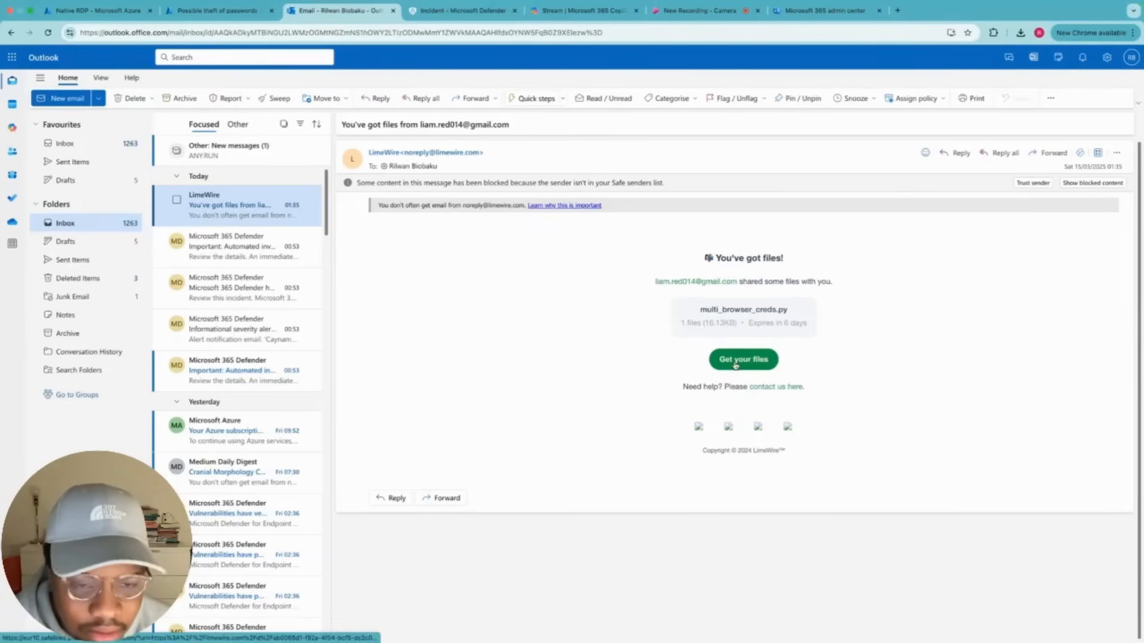
{"action": "left_click", "coordinate": [743, 358]}
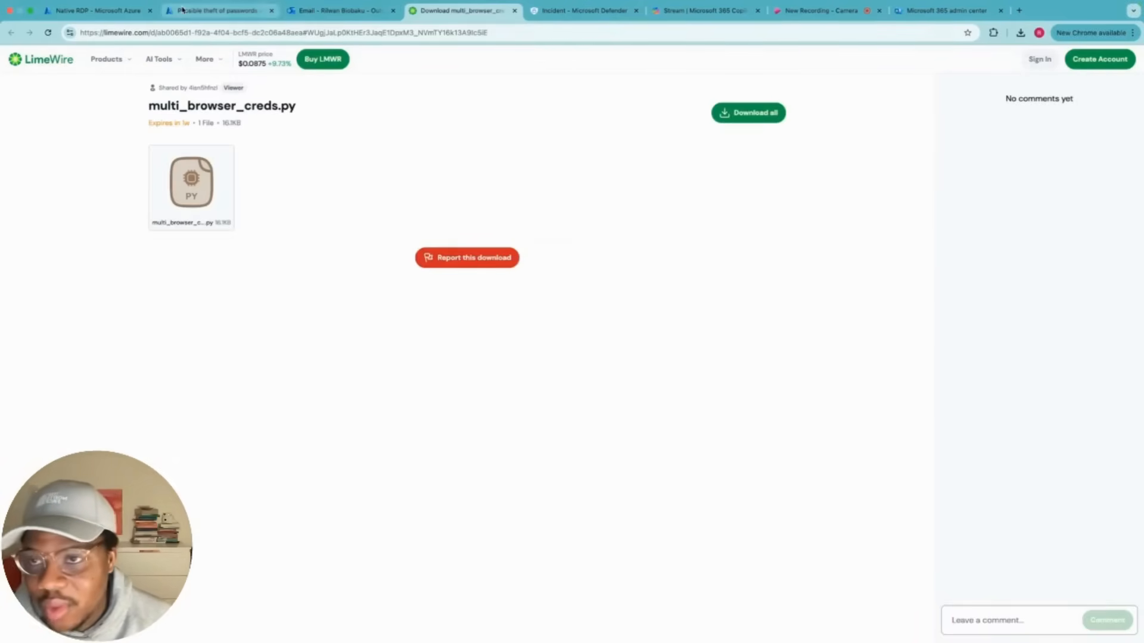
{"action": "left_click", "coordinate": [215, 10]}
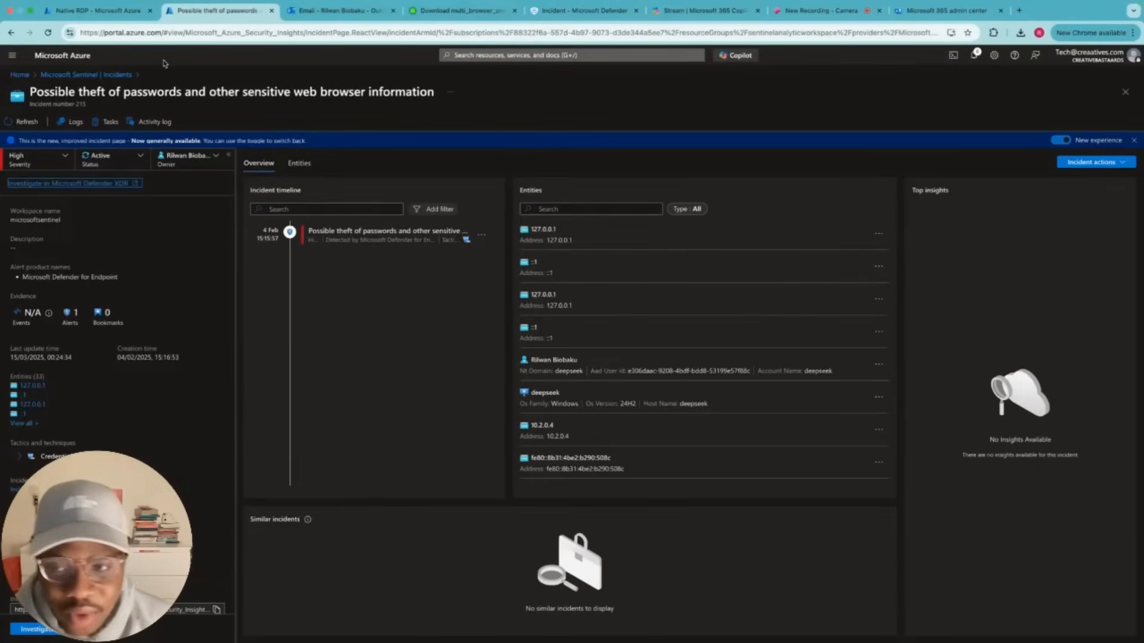
{"action": "left_click", "coordinate": [189, 157]}
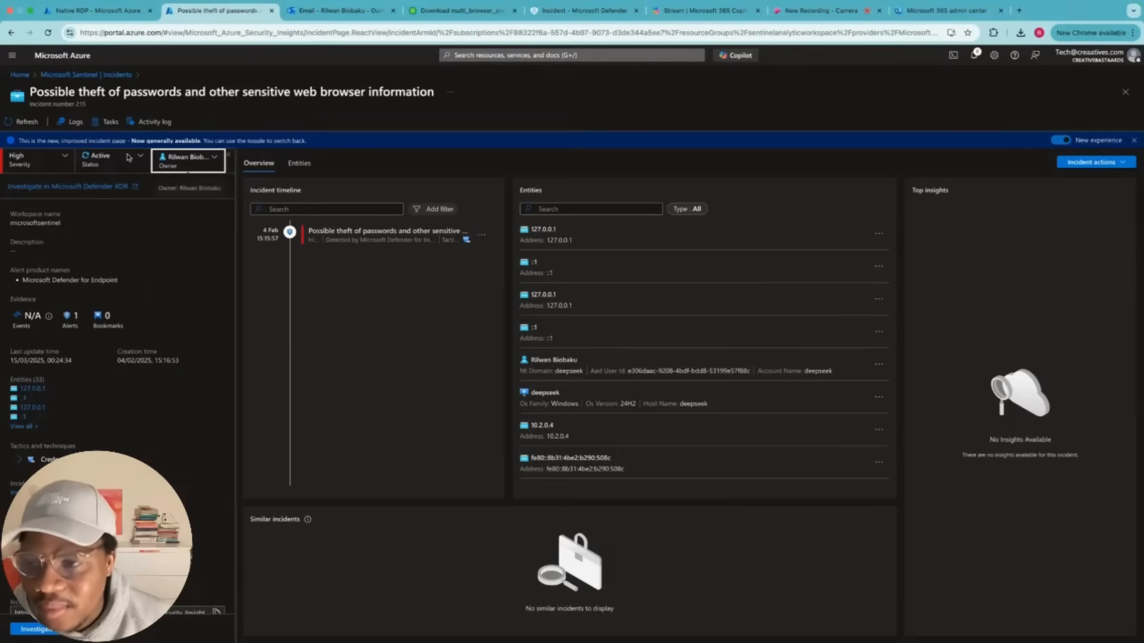
{"action": "left_click", "coordinate": [110, 157]}
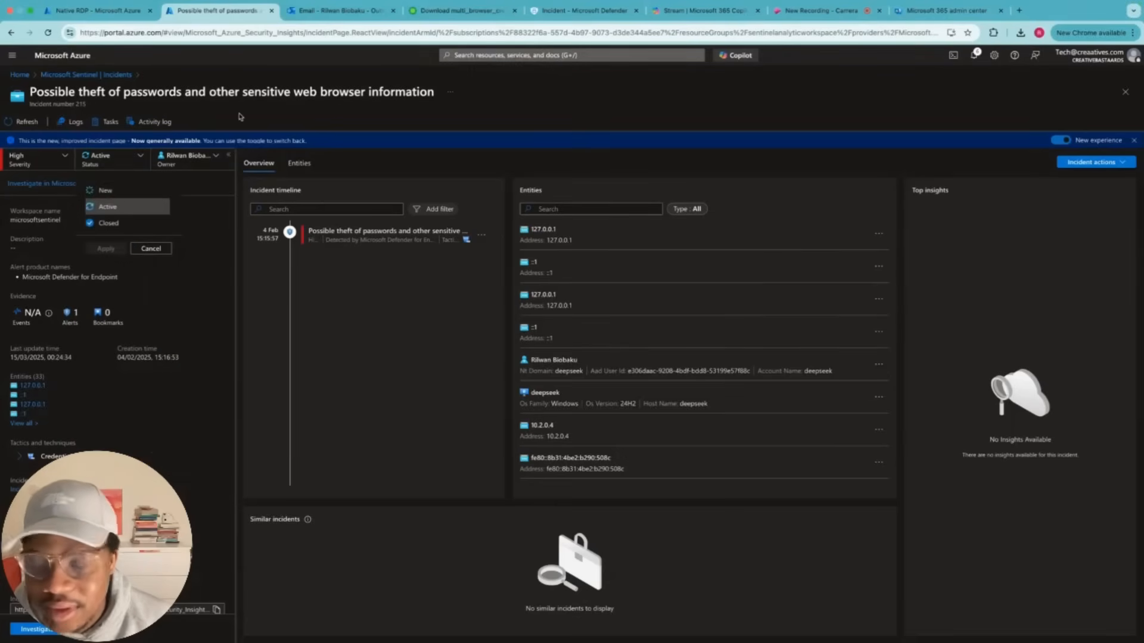
{"action": "left_click", "coordinate": [150, 248]}
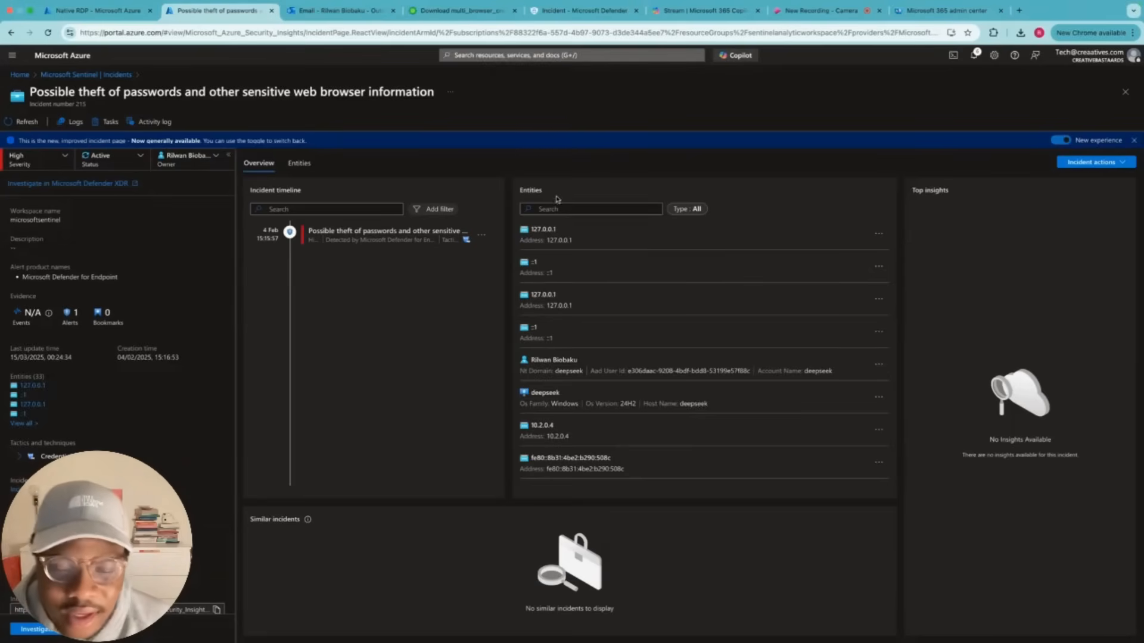
{"action": "scroll", "scroll_direction": "down", "scroll_amount": 3}
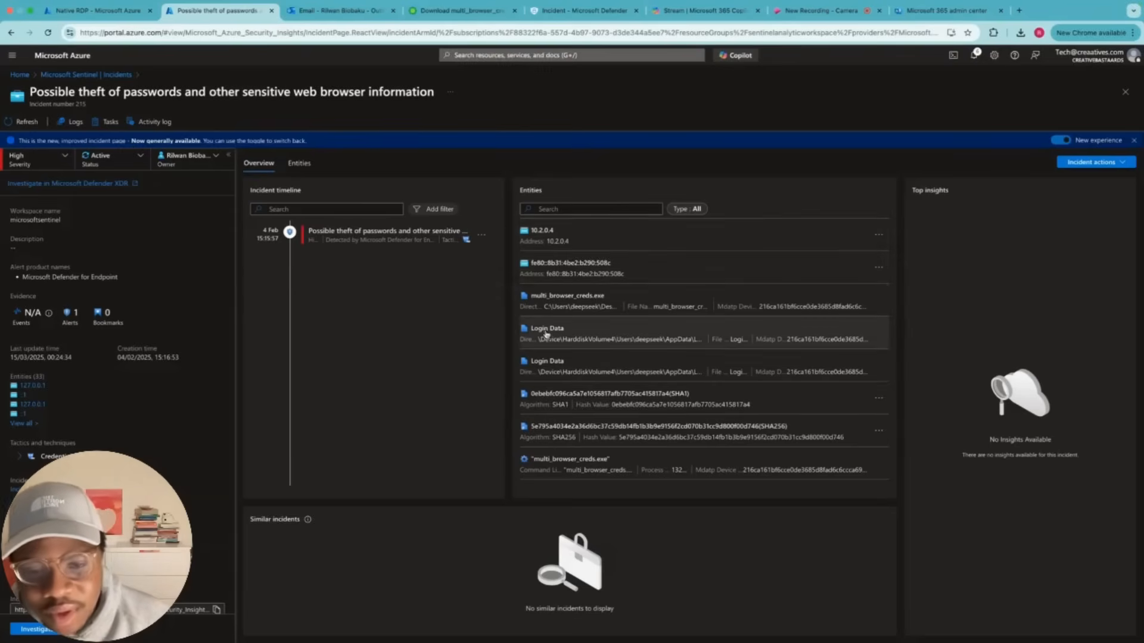
{"action": "scroll", "scroll_direction": "down", "scroll_amount": 3}
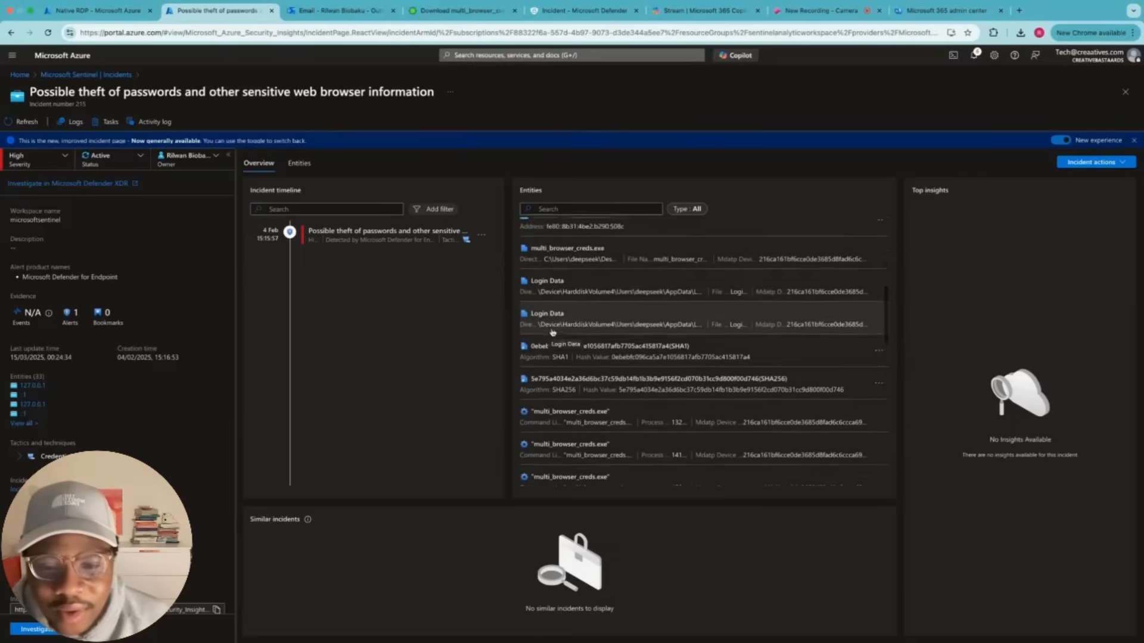
{"action": "scroll", "scroll_direction": "down", "scroll_amount": 3}
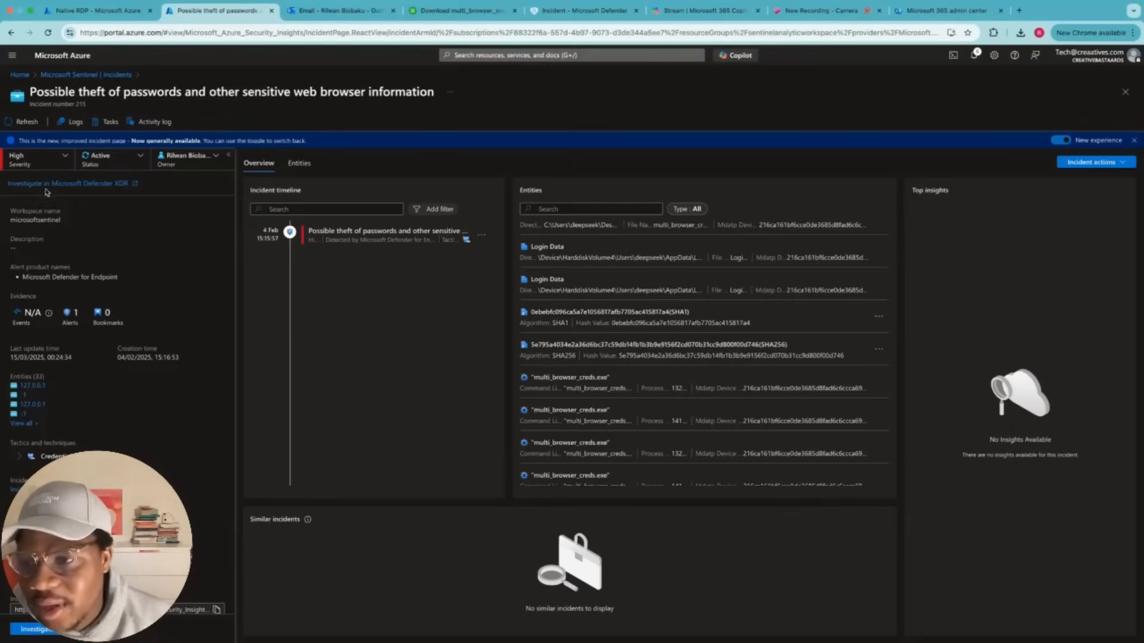
{"action": "mouse_move", "coordinate": [65, 183]}
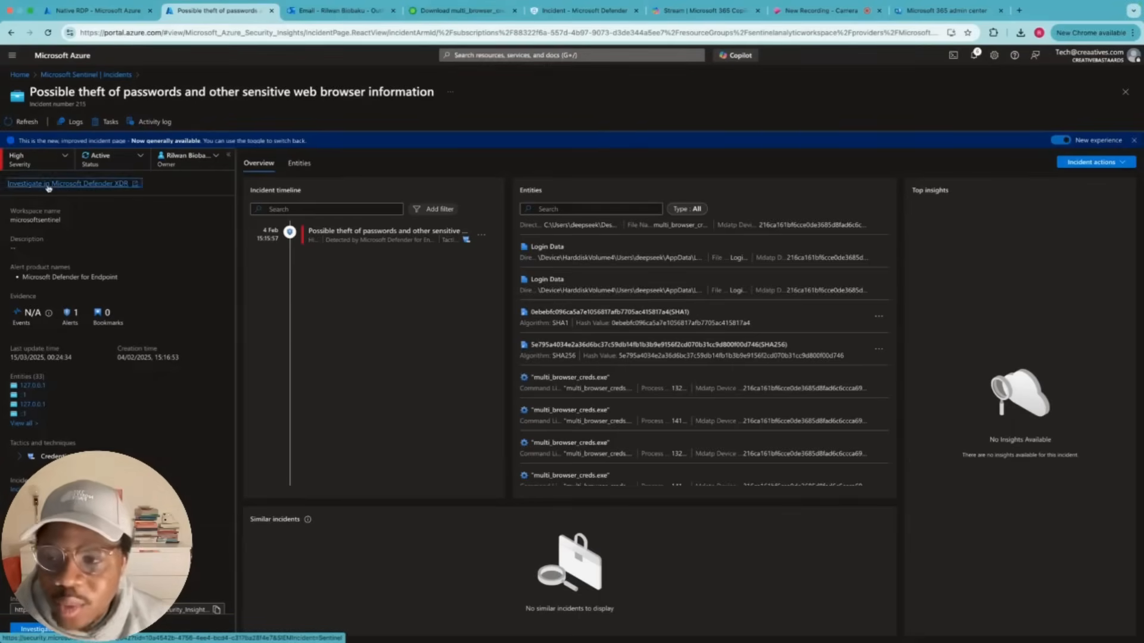
Open the incident in Defender XDR and list its five evidence items.
{"action": "left_click", "coordinate": [73, 182]}
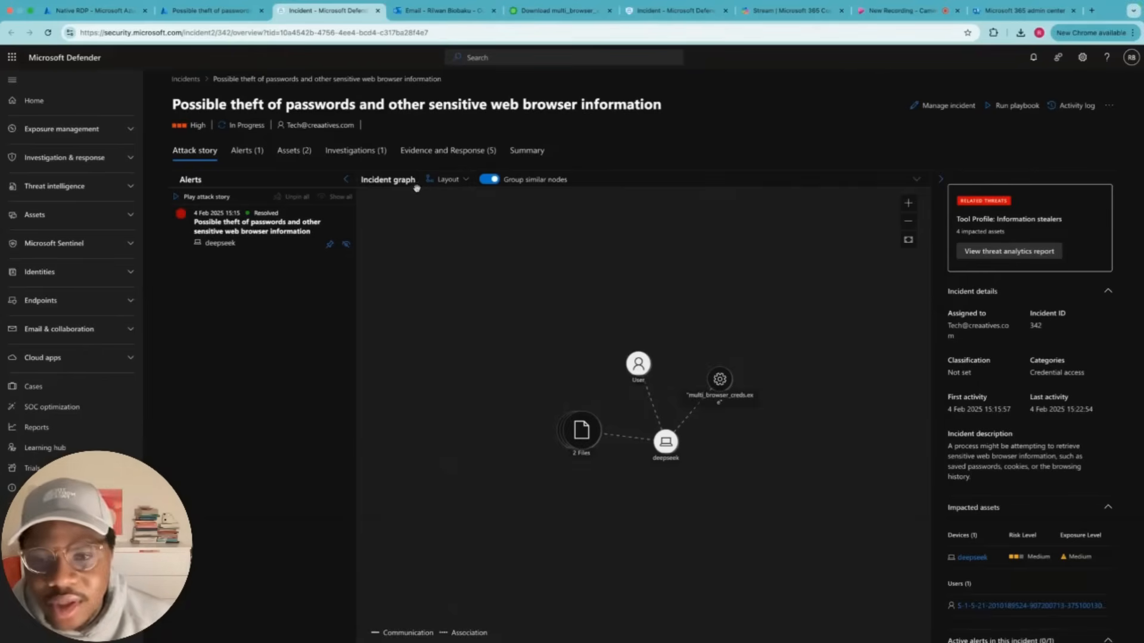
{"action": "mouse_move", "coordinate": [520, 272]}
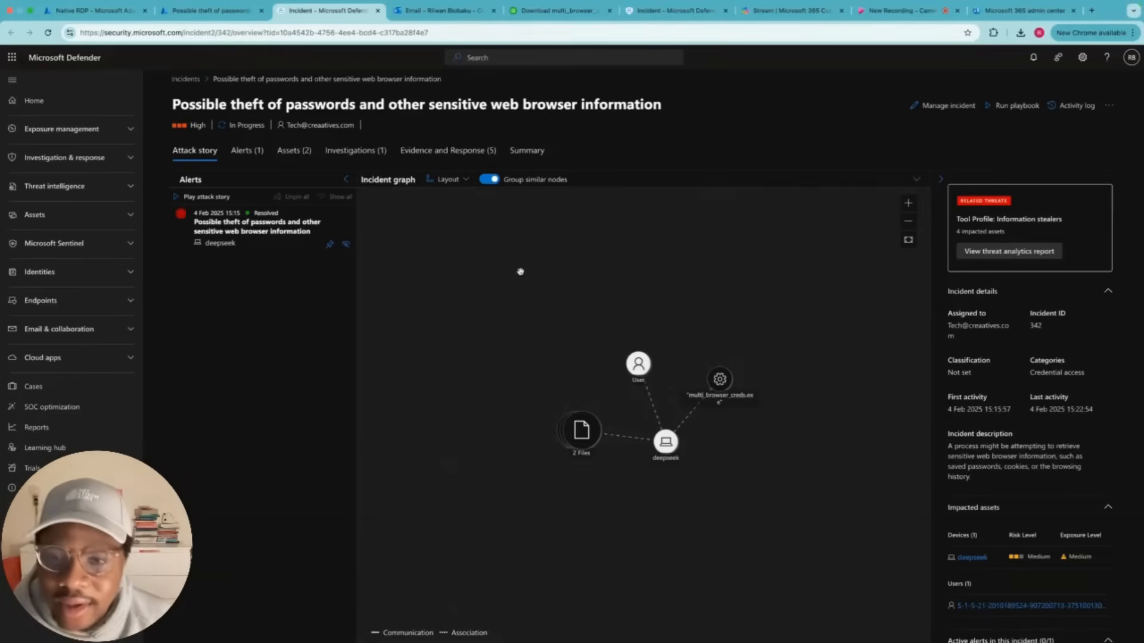
{"action": "left_click", "coordinate": [447, 150]}
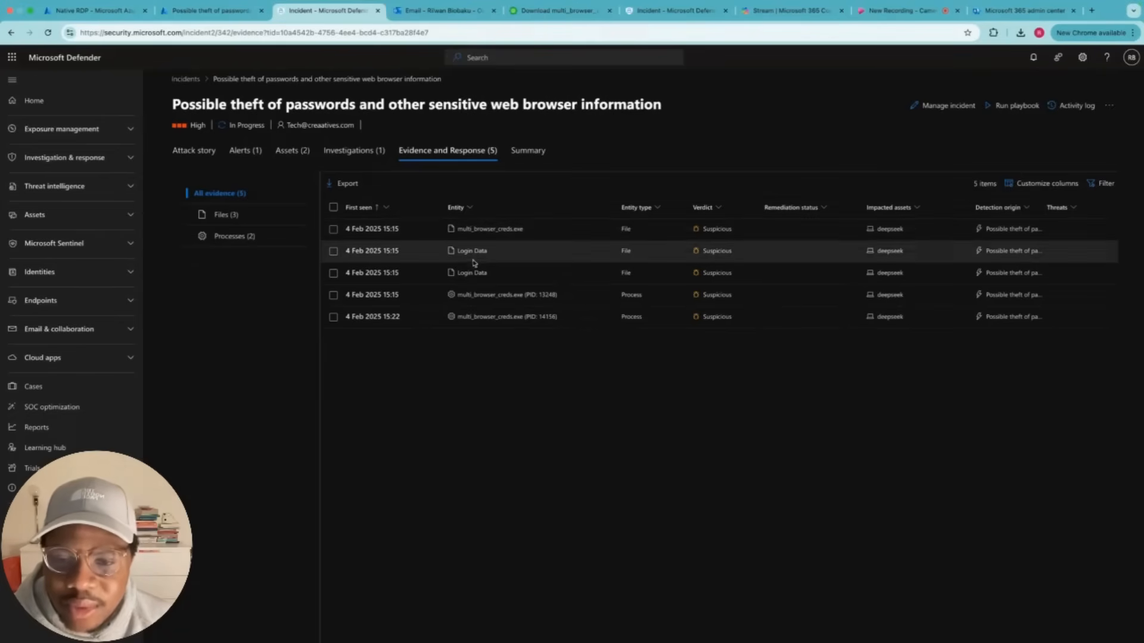
Inspect the Login Data file's details panel, then close it.
{"action": "left_click", "coordinate": [333, 250]}
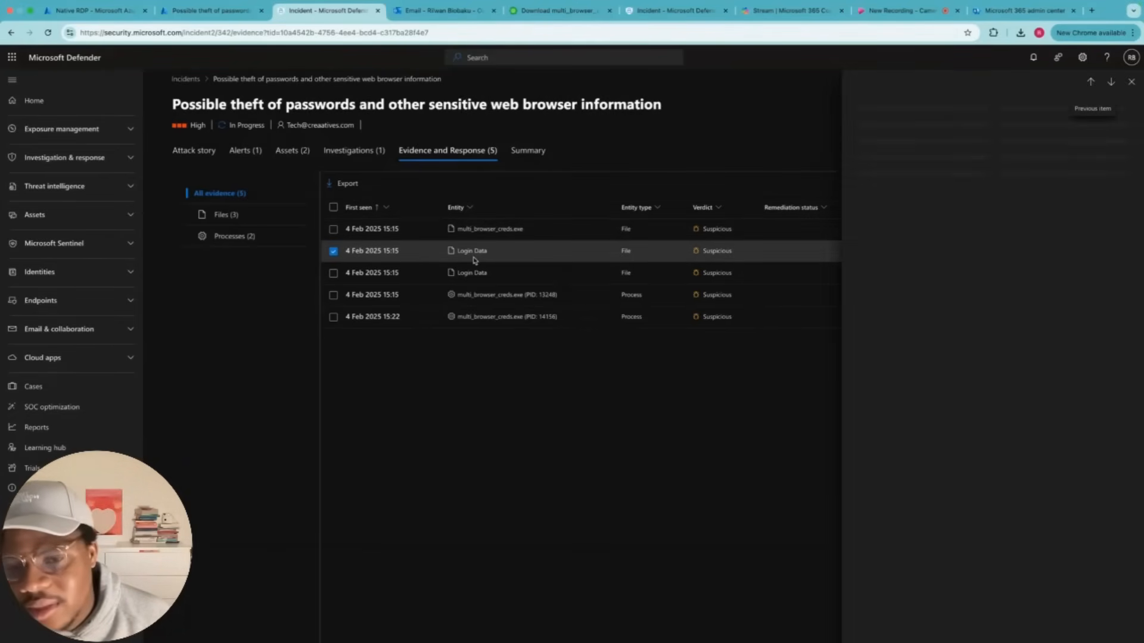
{"action": "left_click", "coordinate": [472, 250]}
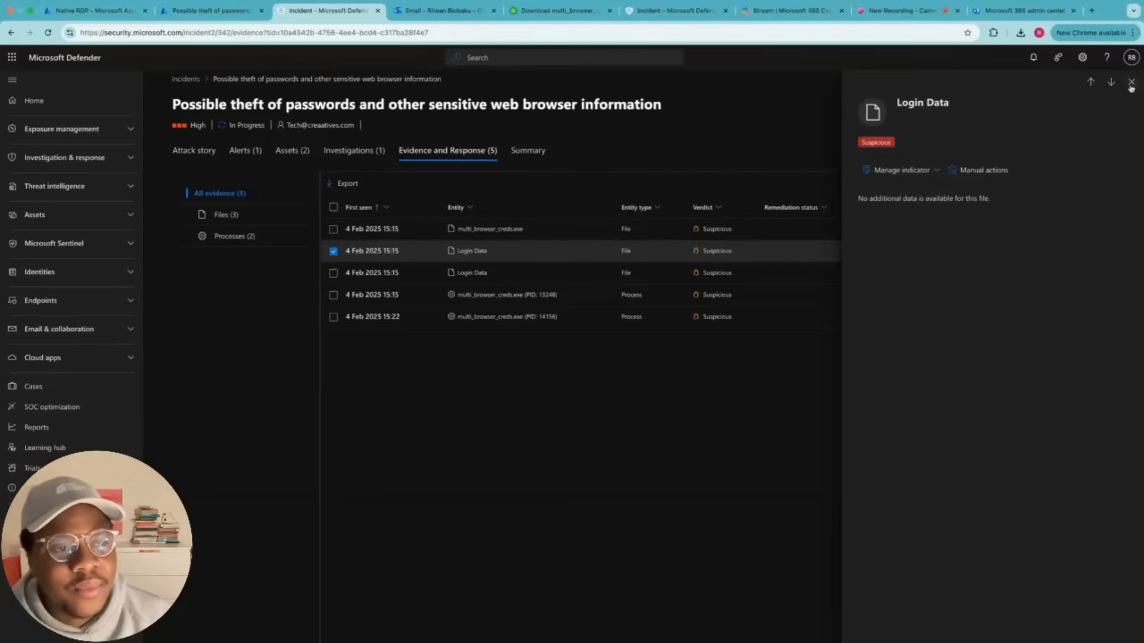
{"action": "left_click", "coordinate": [1131, 82]}
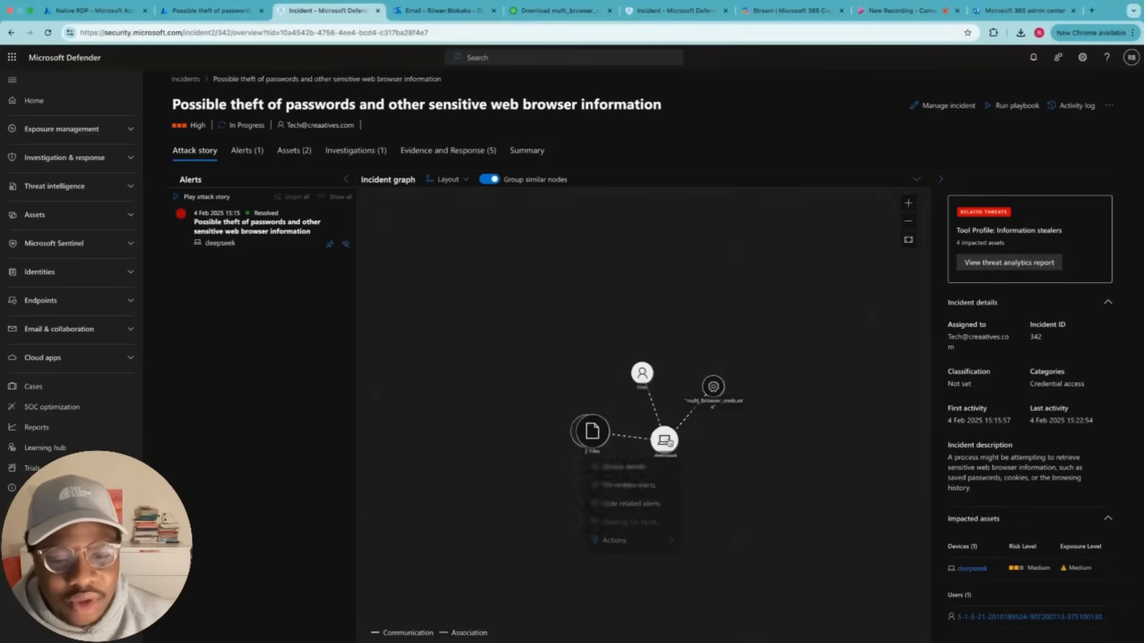
Start isolating device deepseek with a 'mail' comment, then cancel without isolating.
{"action": "left_click", "coordinate": [664, 440]}
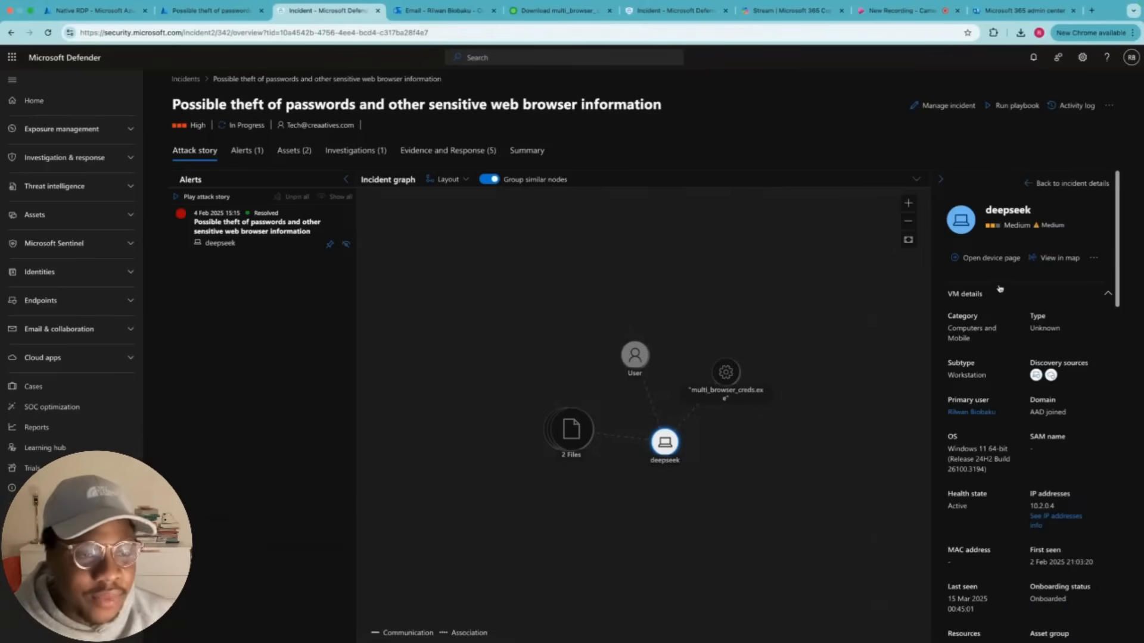
{"action": "left_click", "coordinate": [1093, 257]}
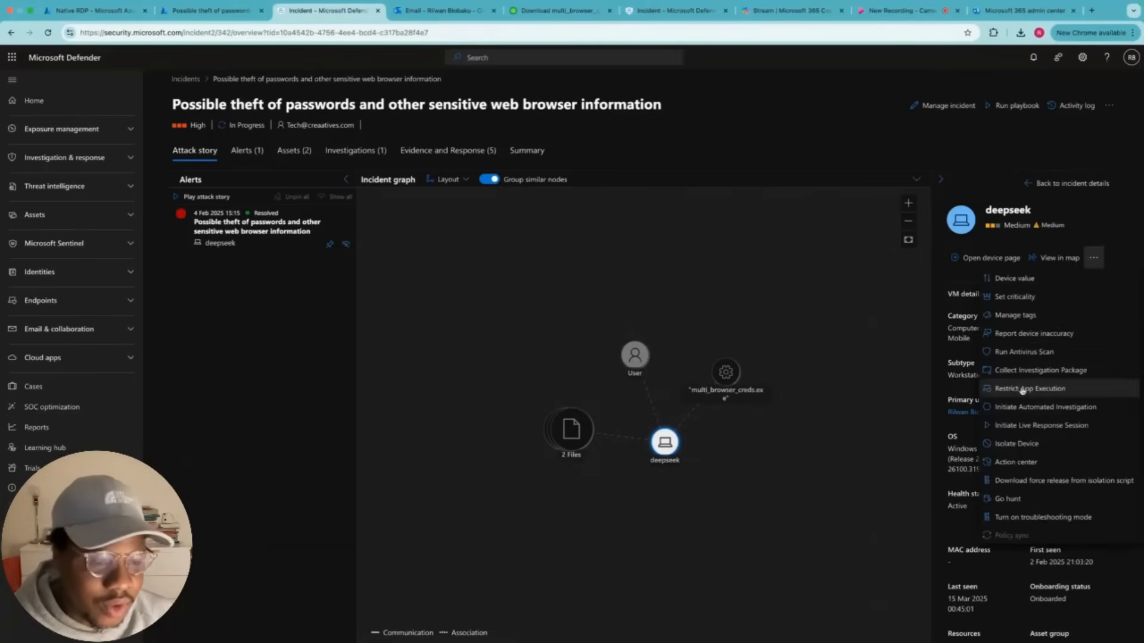
{"action": "mouse_move", "coordinate": [1016, 443]}
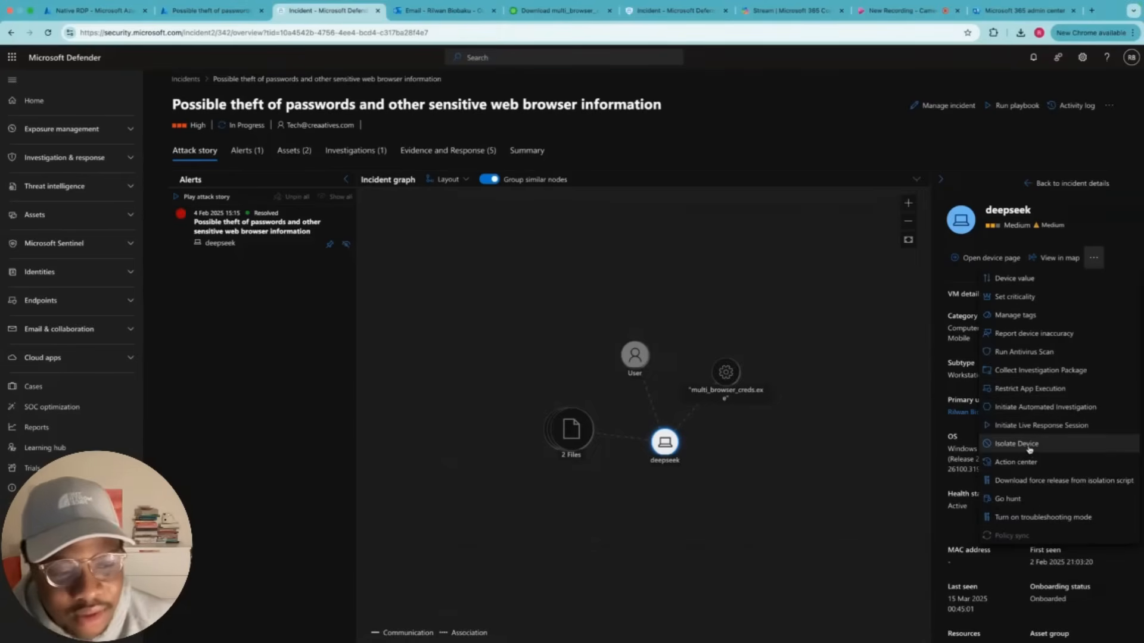
{"action": "mouse_move", "coordinate": [1042, 425]}
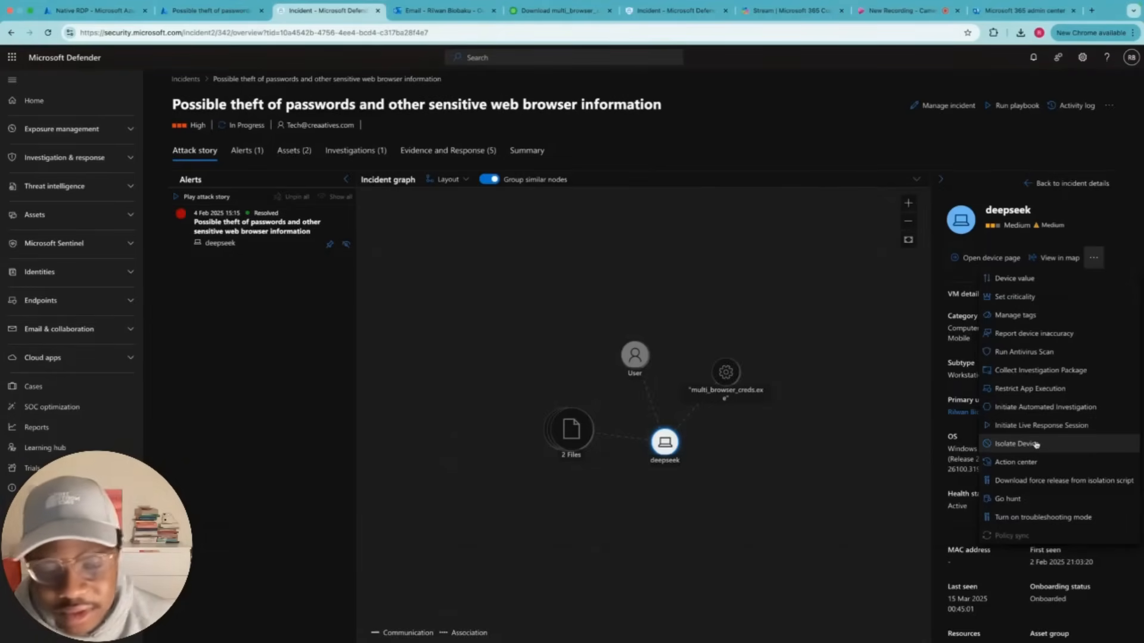
{"action": "left_click", "coordinate": [1015, 443]}
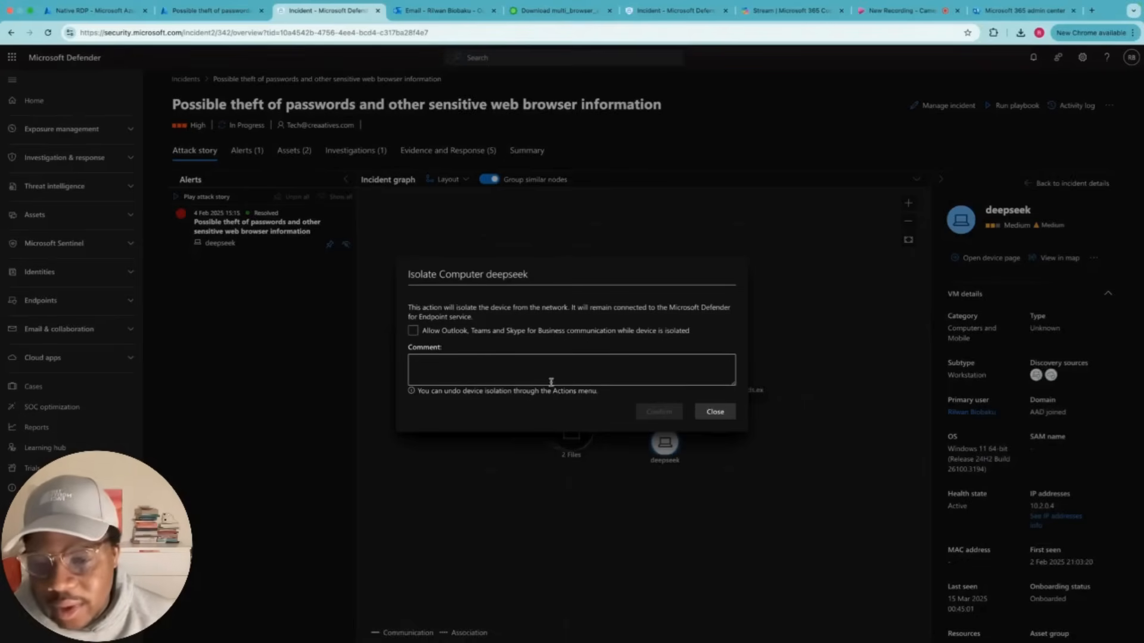
{"action": "left_click", "coordinate": [569, 368]}
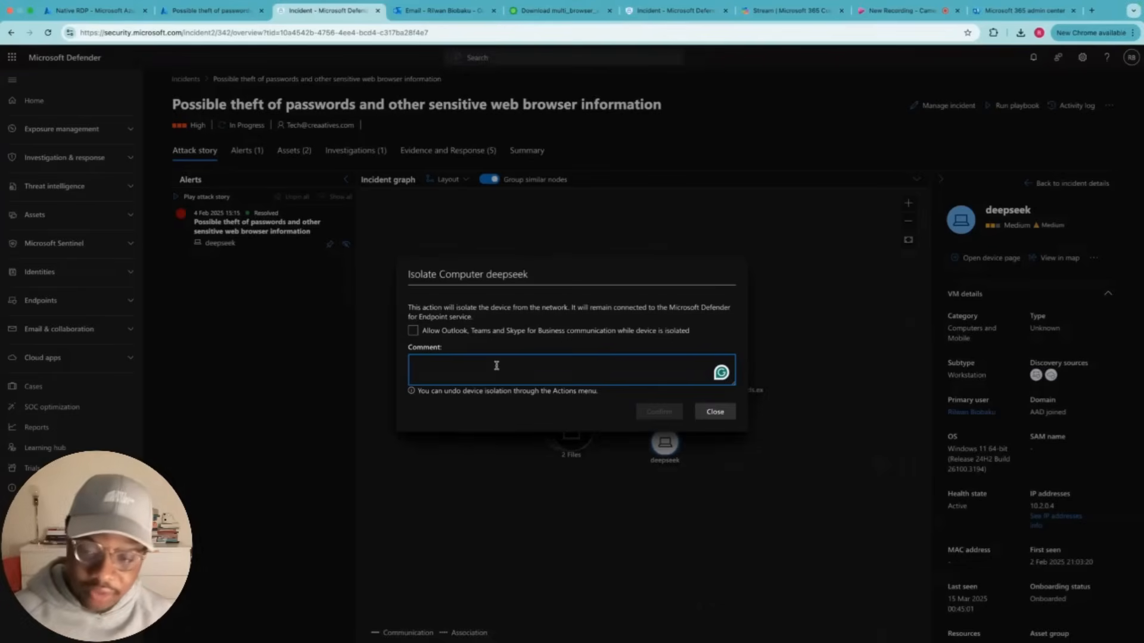
{"action": "type", "text": "mail"}
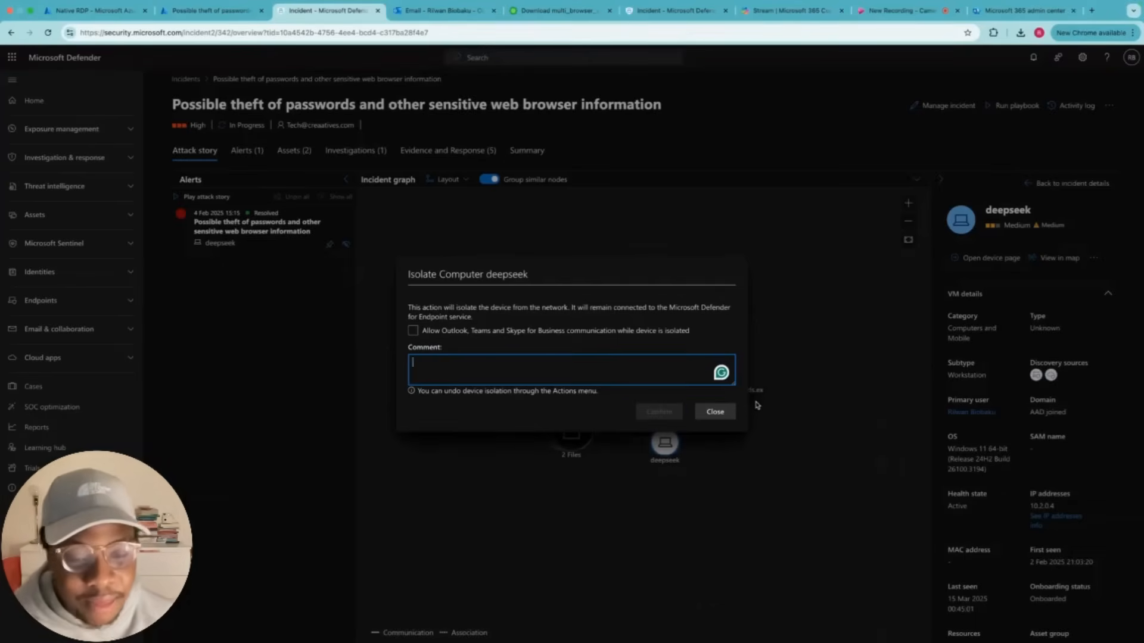
{"action": "left_click", "coordinate": [714, 411]}
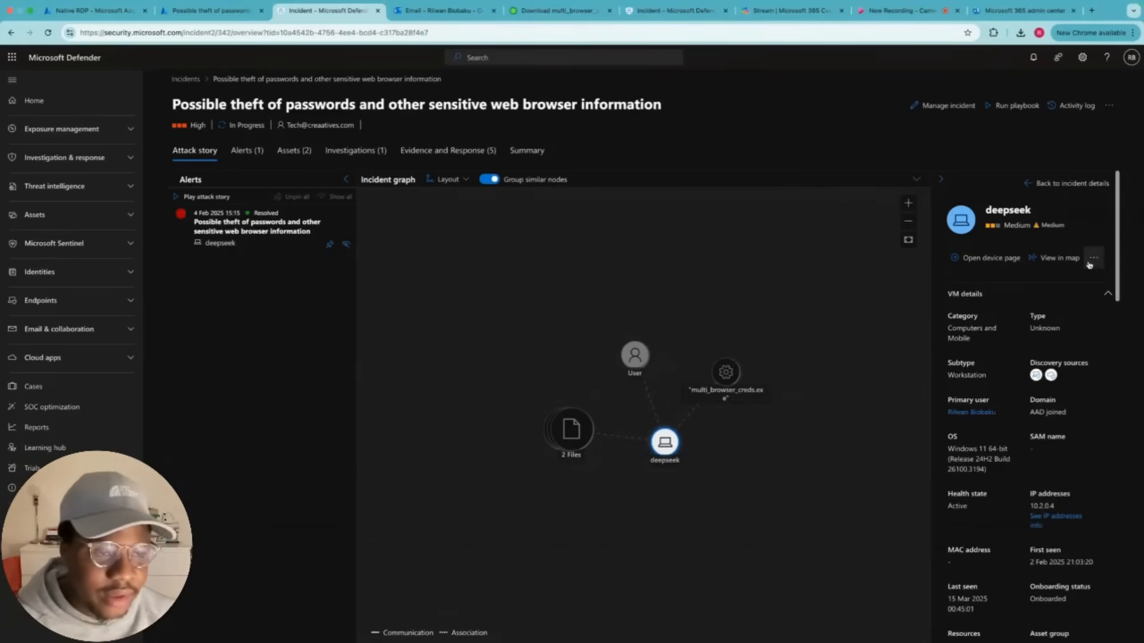
Submit a full antivirus scan of deepseek with the comment 'malicious file'.
{"action": "left_click", "coordinate": [1093, 257]}
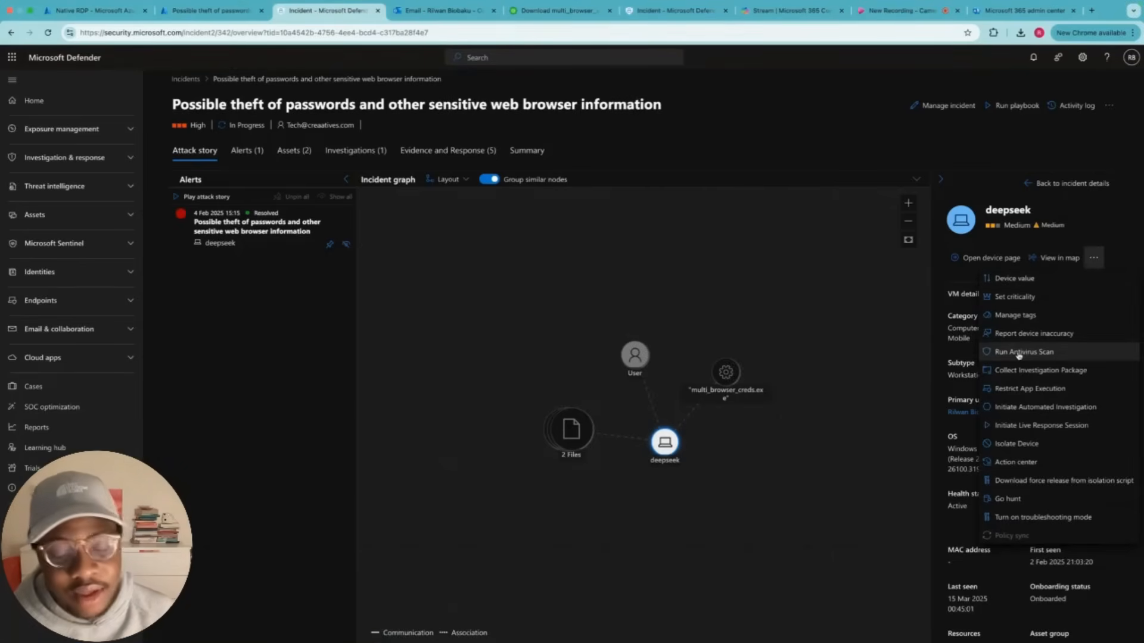
{"action": "left_click", "coordinate": [1024, 352]}
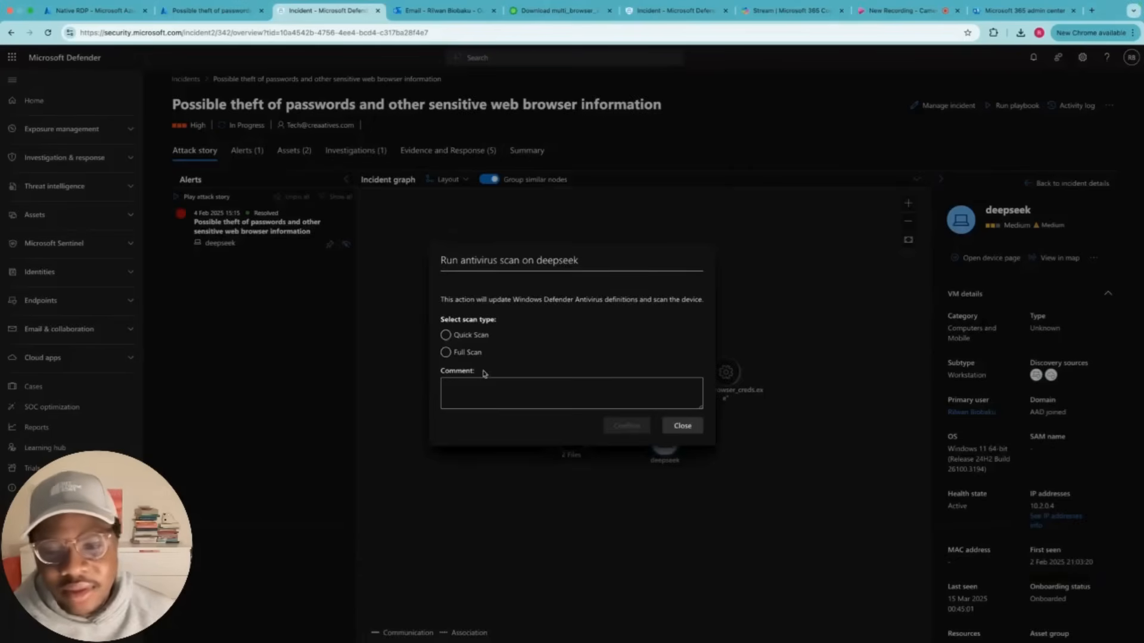
{"action": "left_click", "coordinate": [445, 352]}
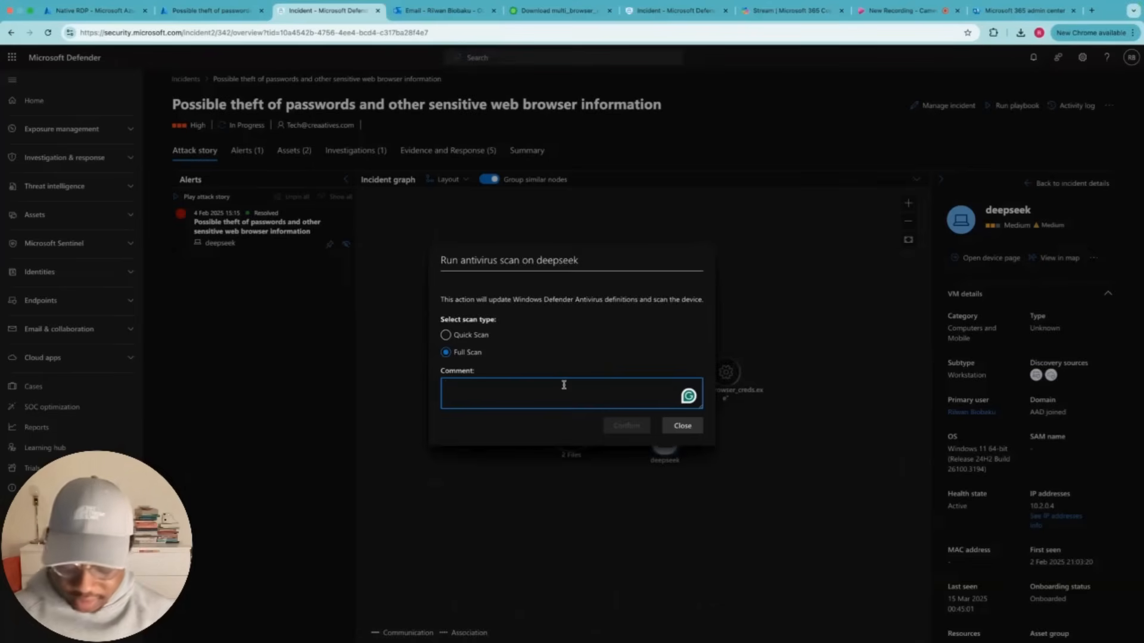
{"action": "type", "text": "malicious file"}
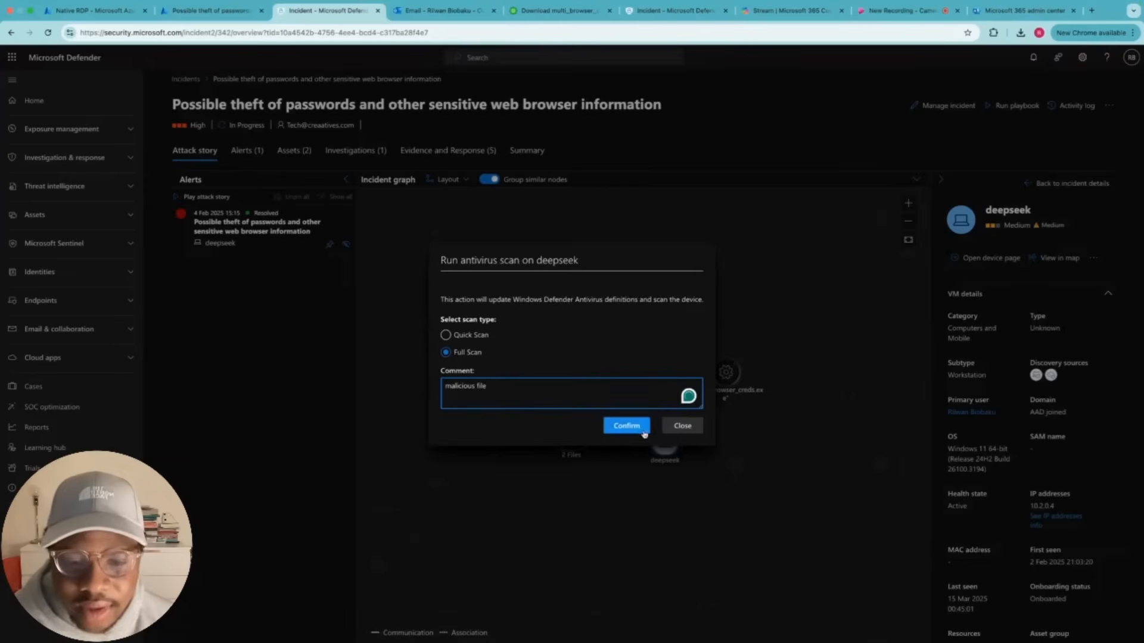
{"action": "left_click", "coordinate": [625, 425]}
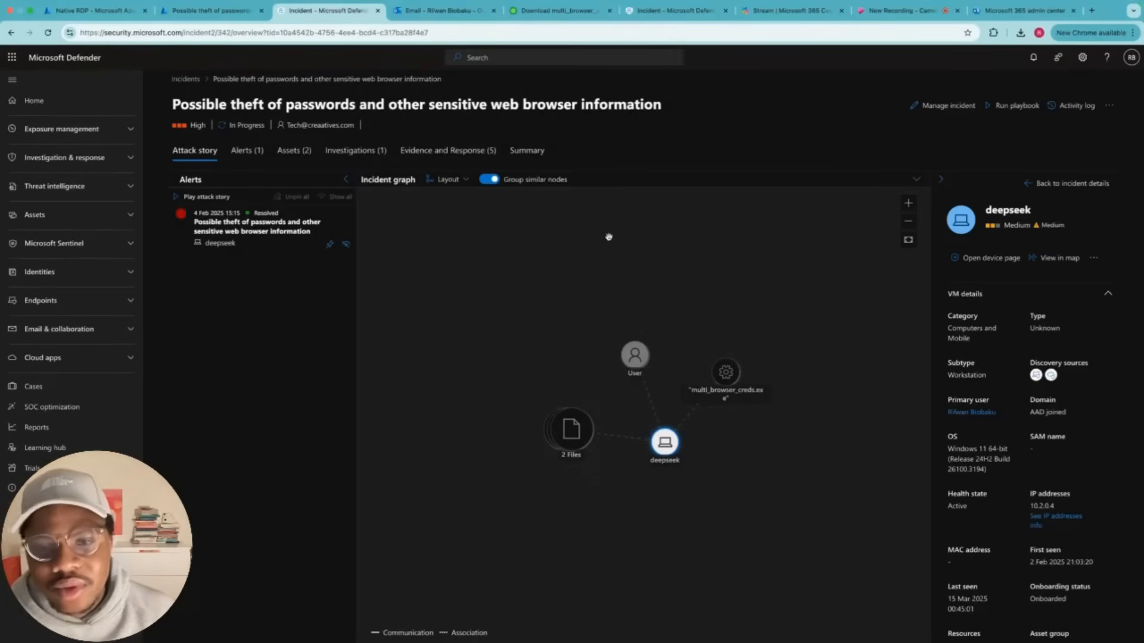
{"action": "mouse_move", "coordinate": [650, 209]}
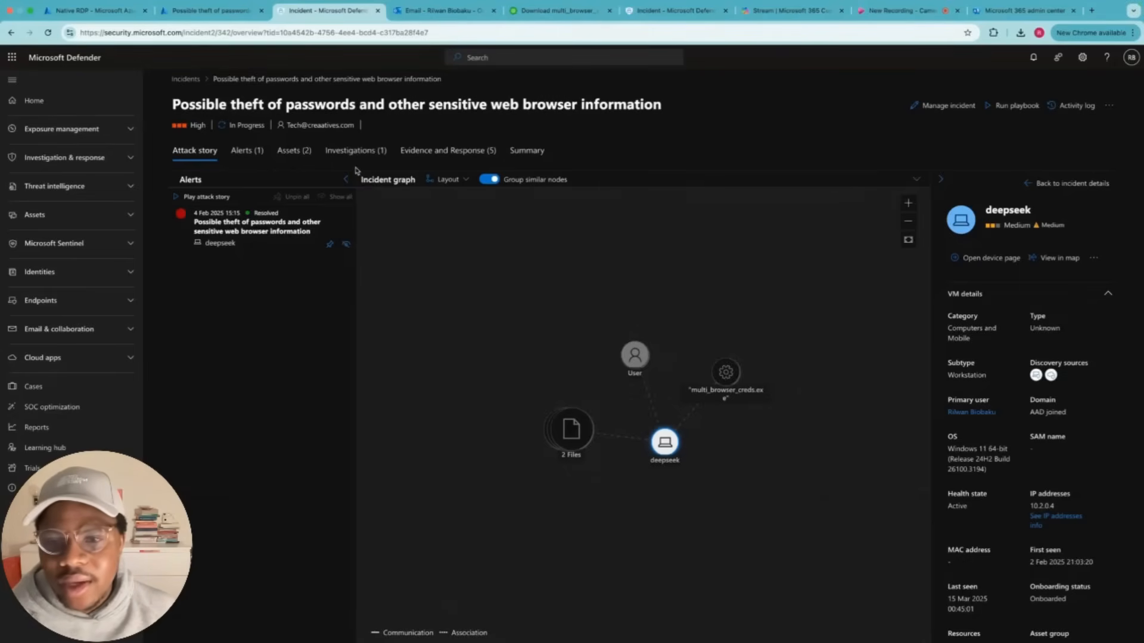
Review the multi_browser_creds.exe process tree, then return to the evidence list.
{"action": "left_click", "coordinate": [256, 226]}
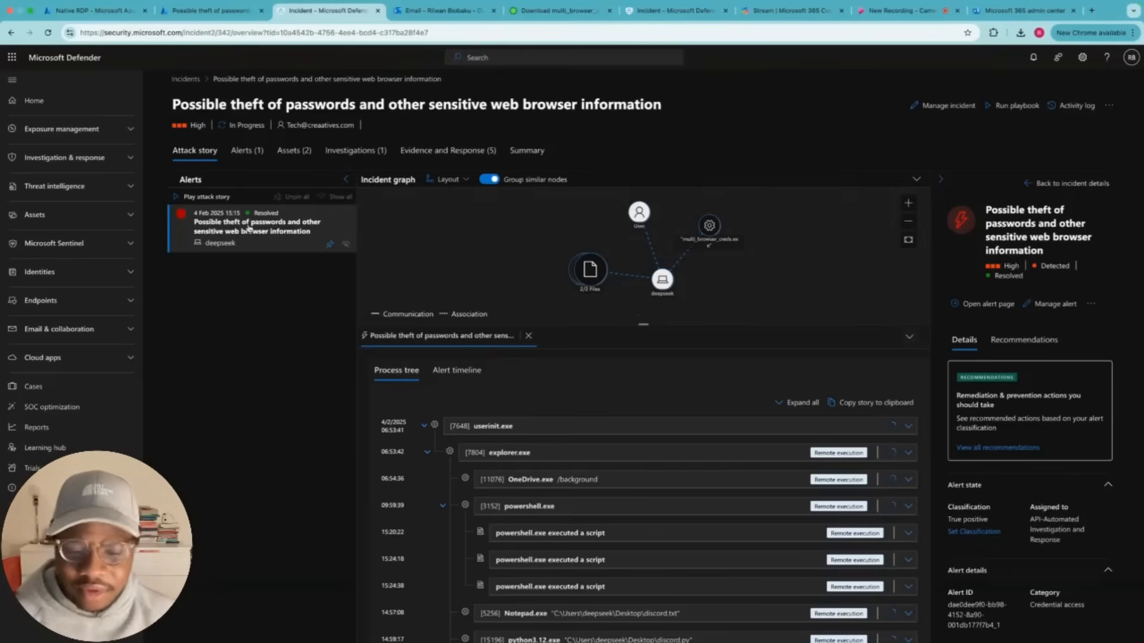
{"action": "scroll", "scroll_direction": "down", "scroll_amount": 3}
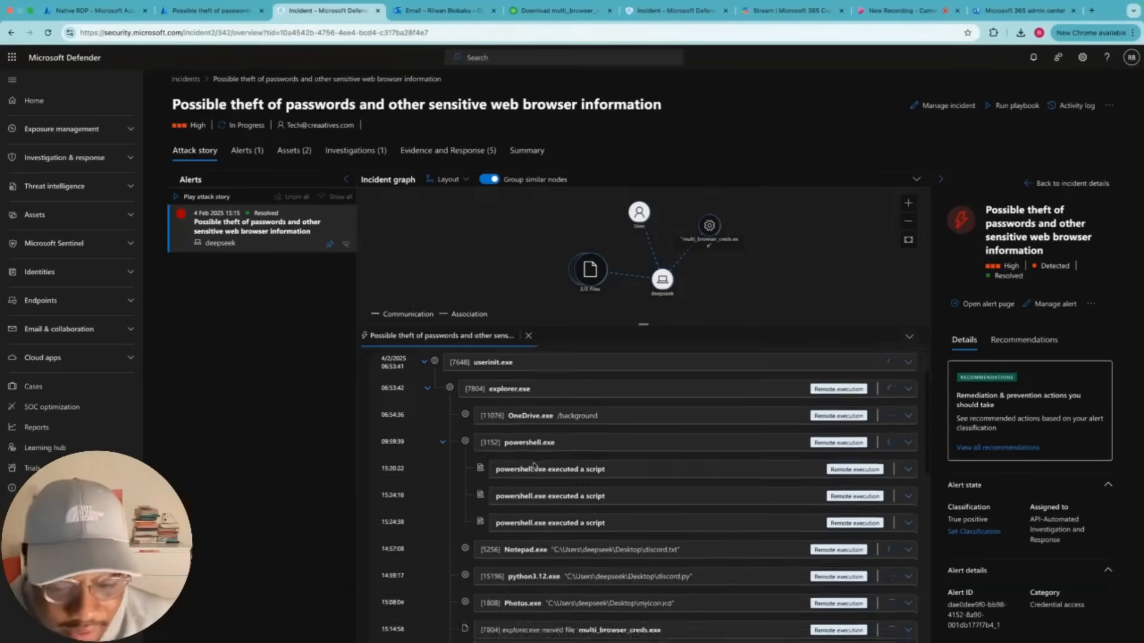
{"action": "scroll", "scroll_direction": "down", "scroll_amount": 3}
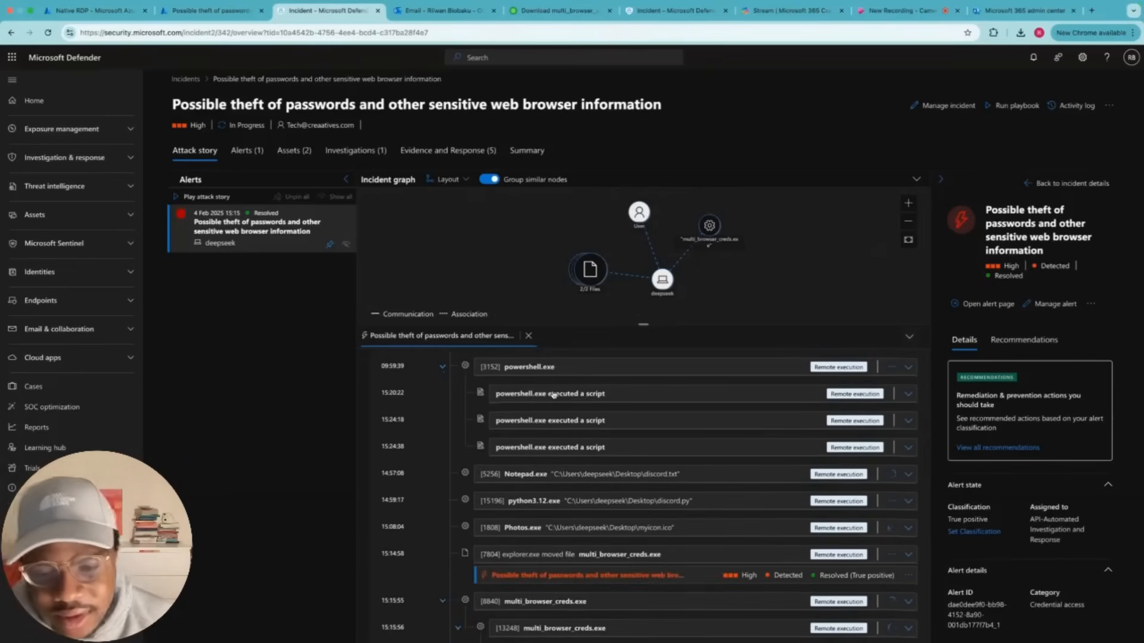
{"action": "mouse_move", "coordinate": [550, 393]}
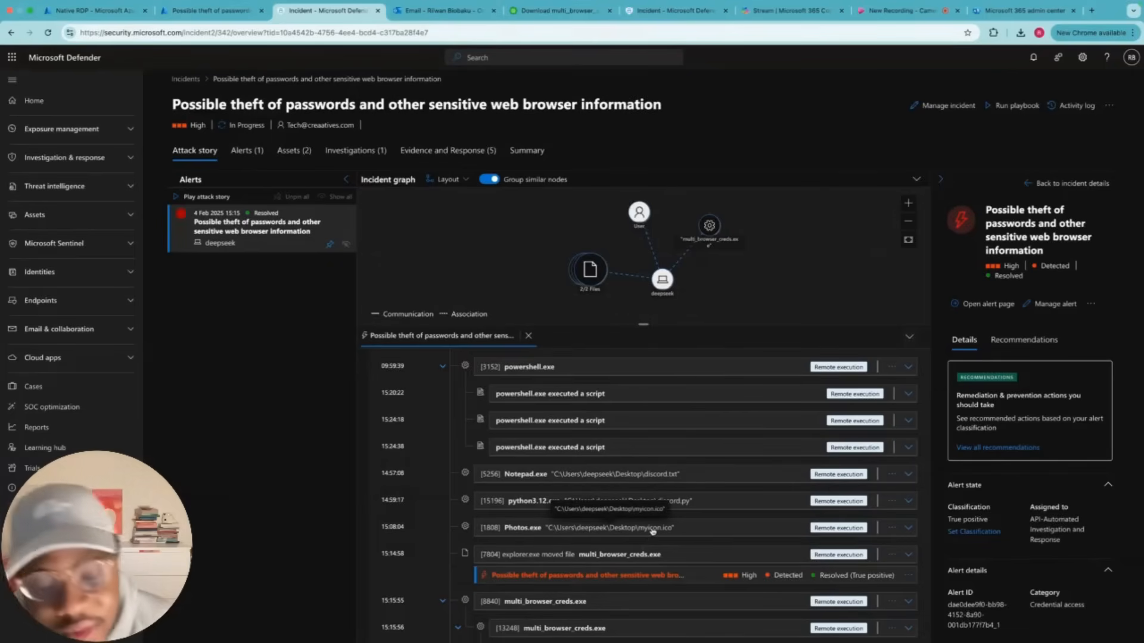
{"action": "mouse_move", "coordinate": [640, 562]}
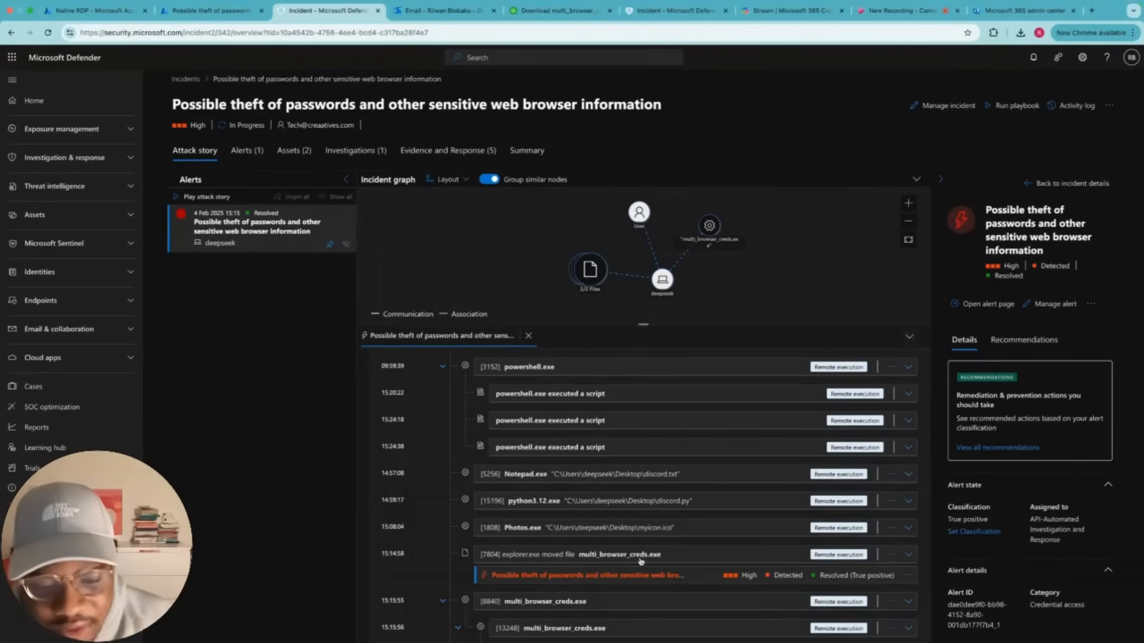
{"action": "mouse_move", "coordinate": [675, 555]}
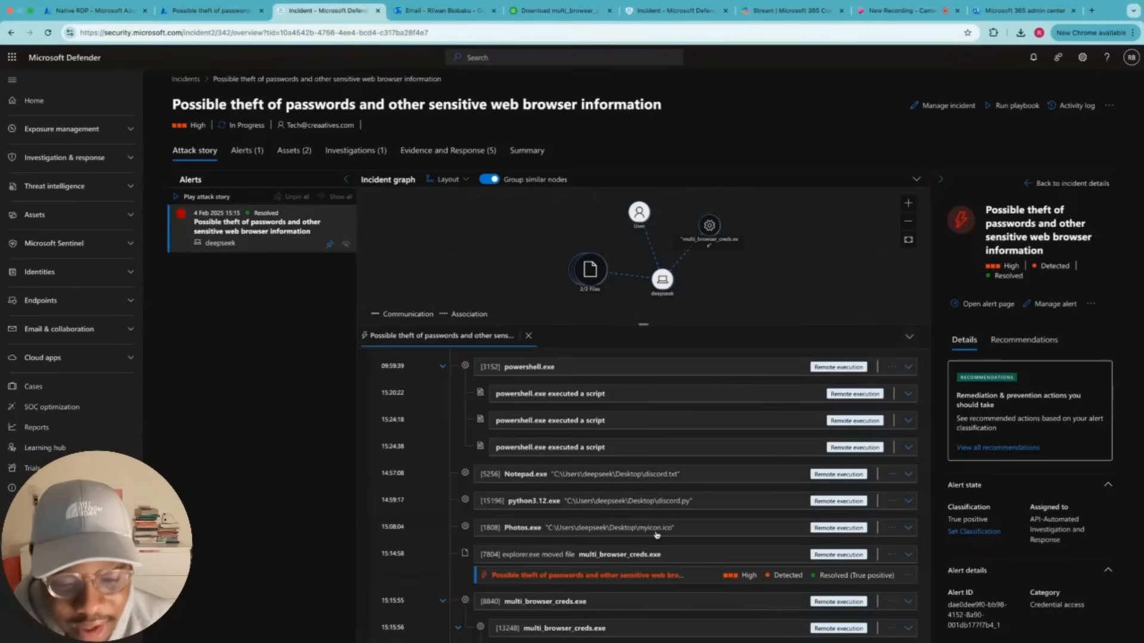
{"action": "mouse_move", "coordinate": [769, 535]}
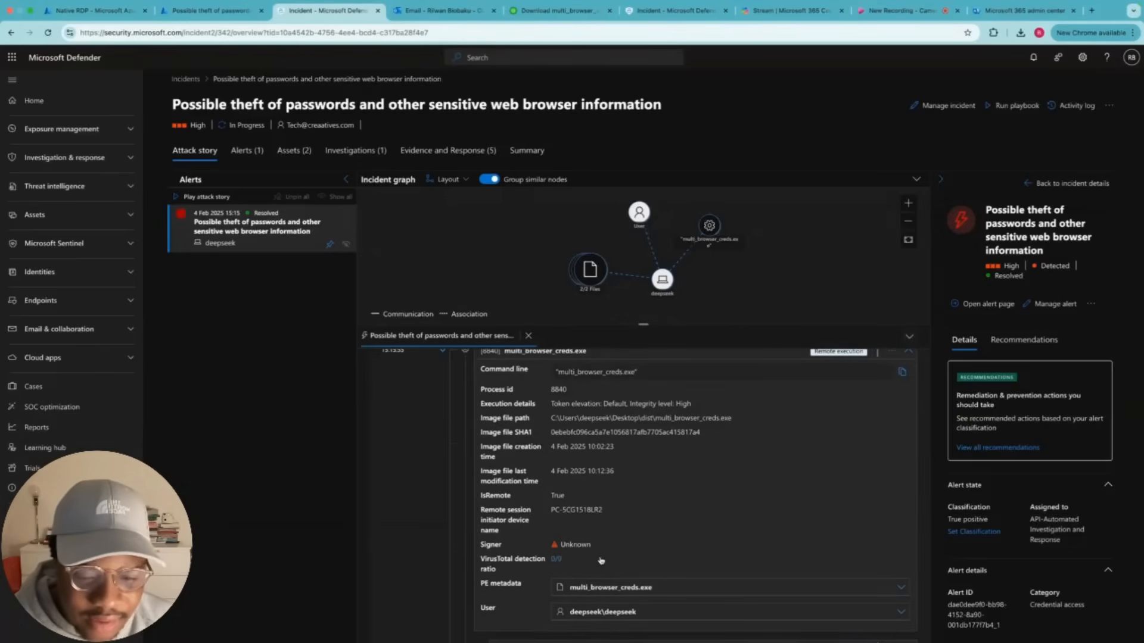
{"action": "scroll", "scroll_direction": "down", "scroll_amount": 3}
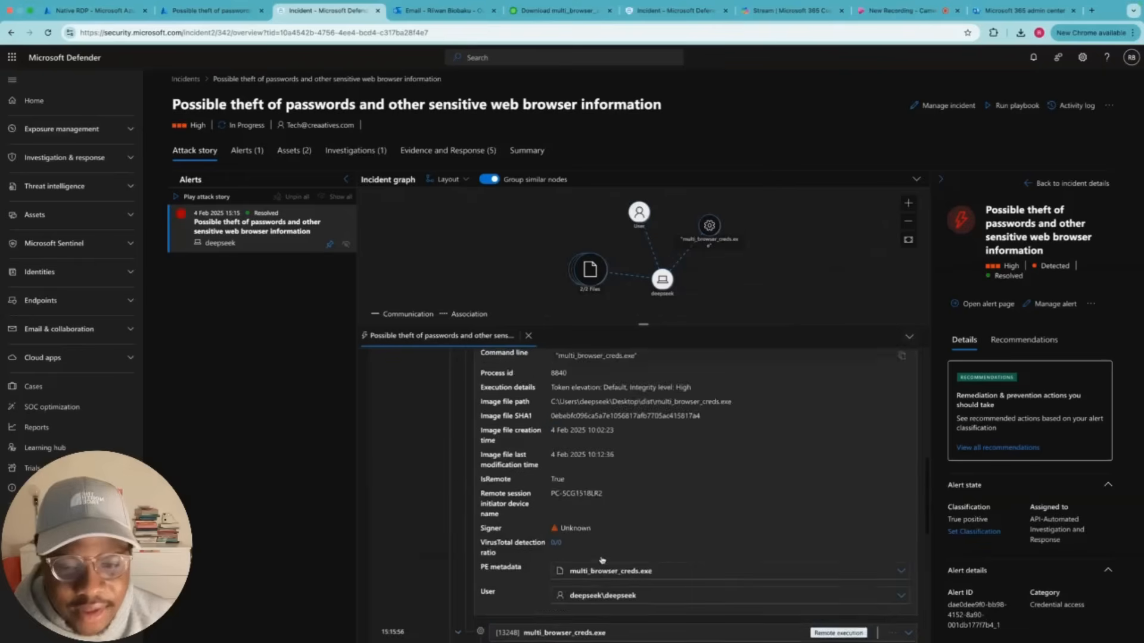
{"action": "scroll", "scroll_direction": "down", "scroll_amount": 3}
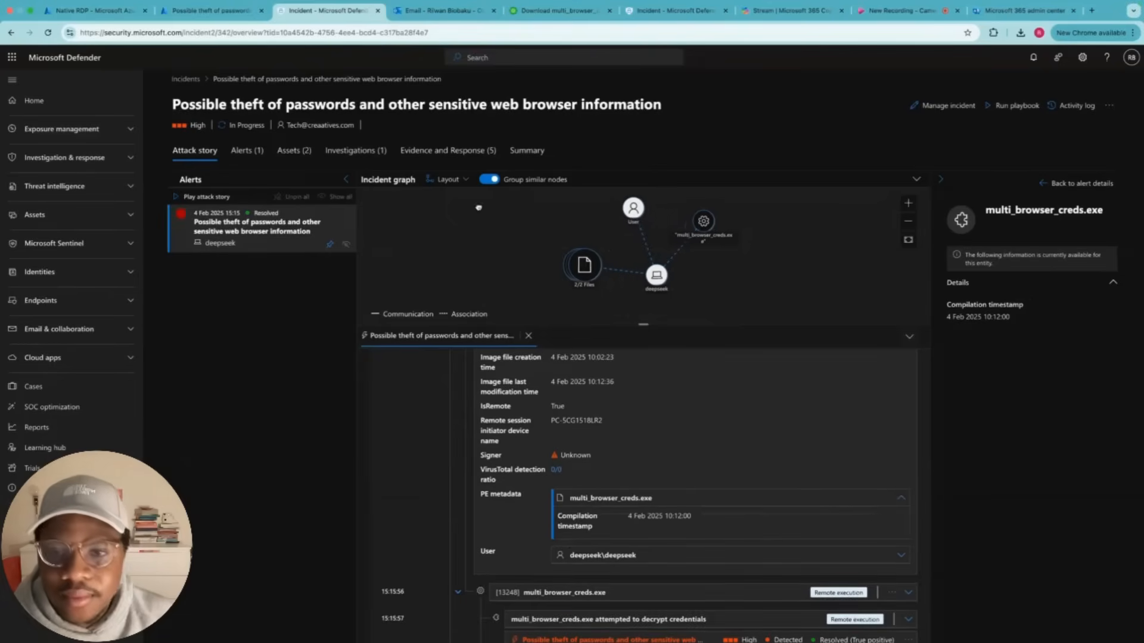
{"action": "left_click", "coordinate": [448, 150]}
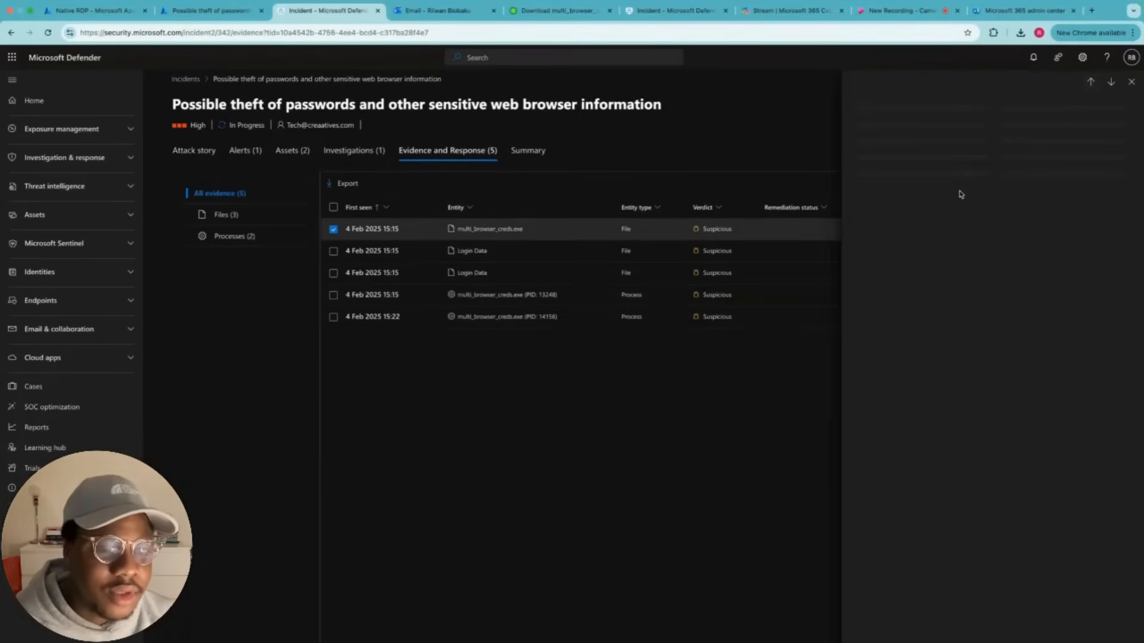
Copy the multi_browser_creds.exe SHA256 hash and open a new Chrome tab.
{"action": "left_click", "coordinate": [488, 228]}
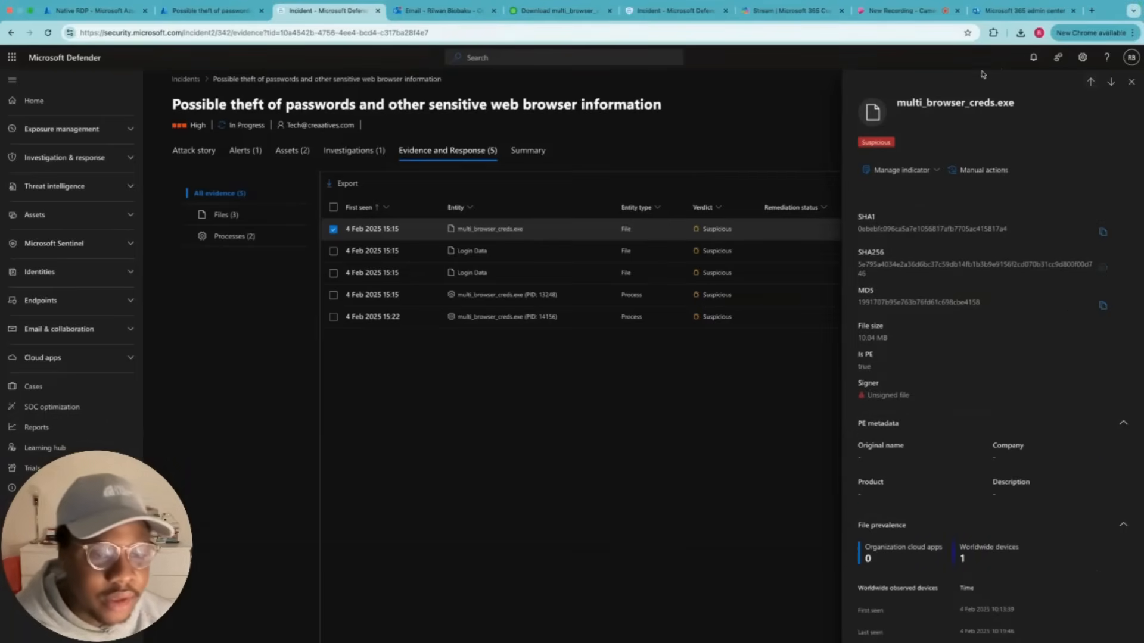
{"action": "left_click", "coordinate": [1090, 10]}
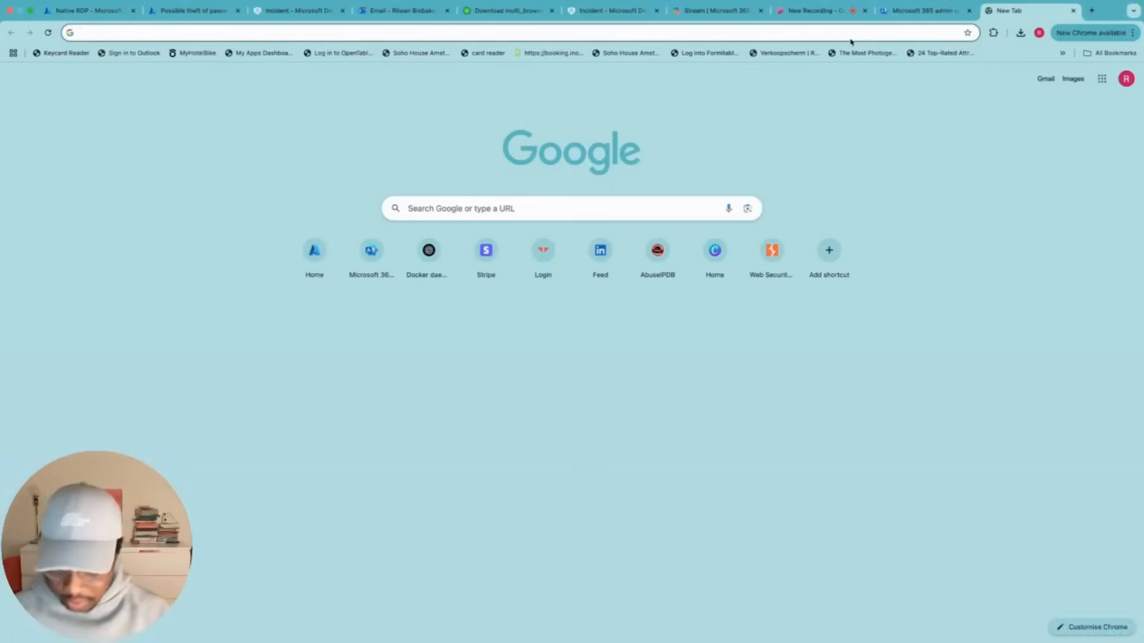
Search VirusTotal for the multi_browser_creds.exe SHA256 hash, then return to Defender.
{"action": "type", "text": "virustotal"}
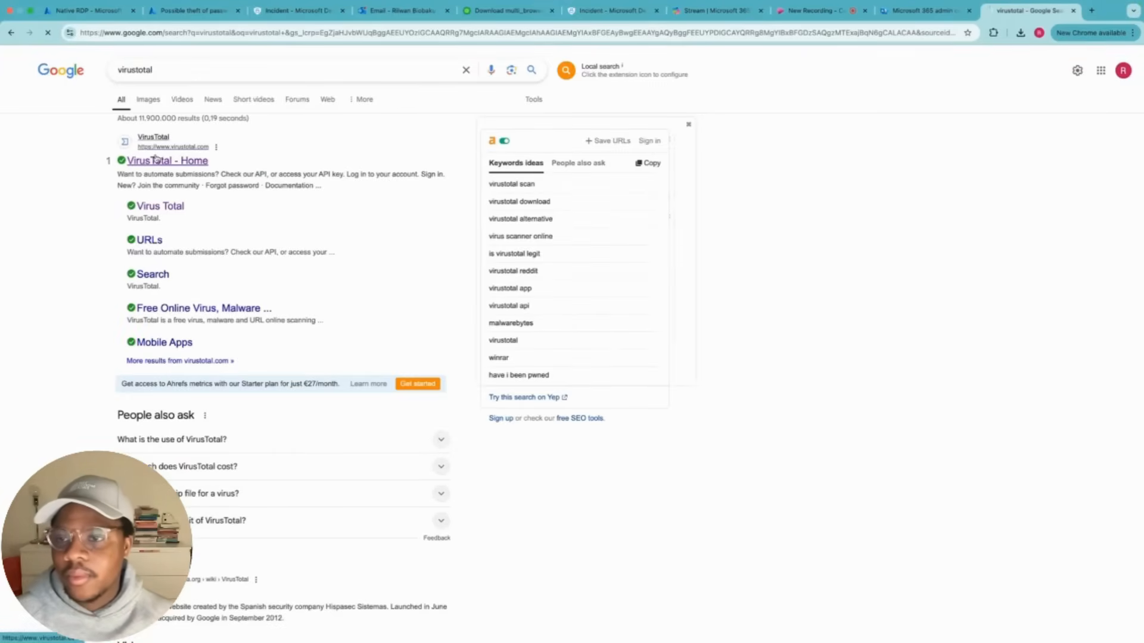
{"action": "left_click", "coordinate": [167, 159]}
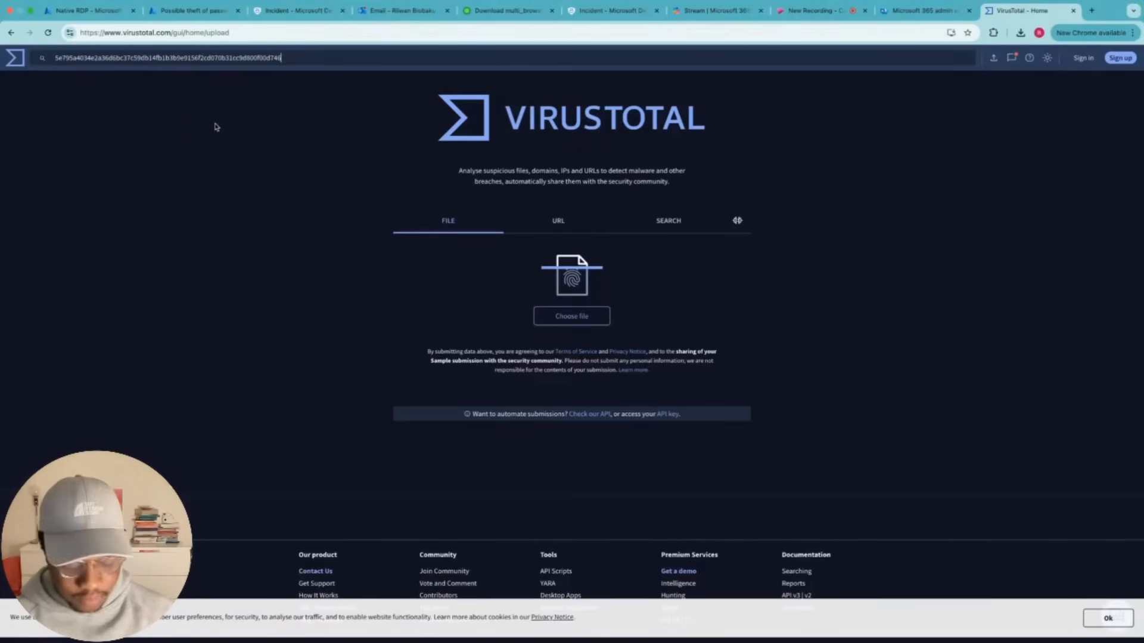
{"action": "key", "text": "Enter"}
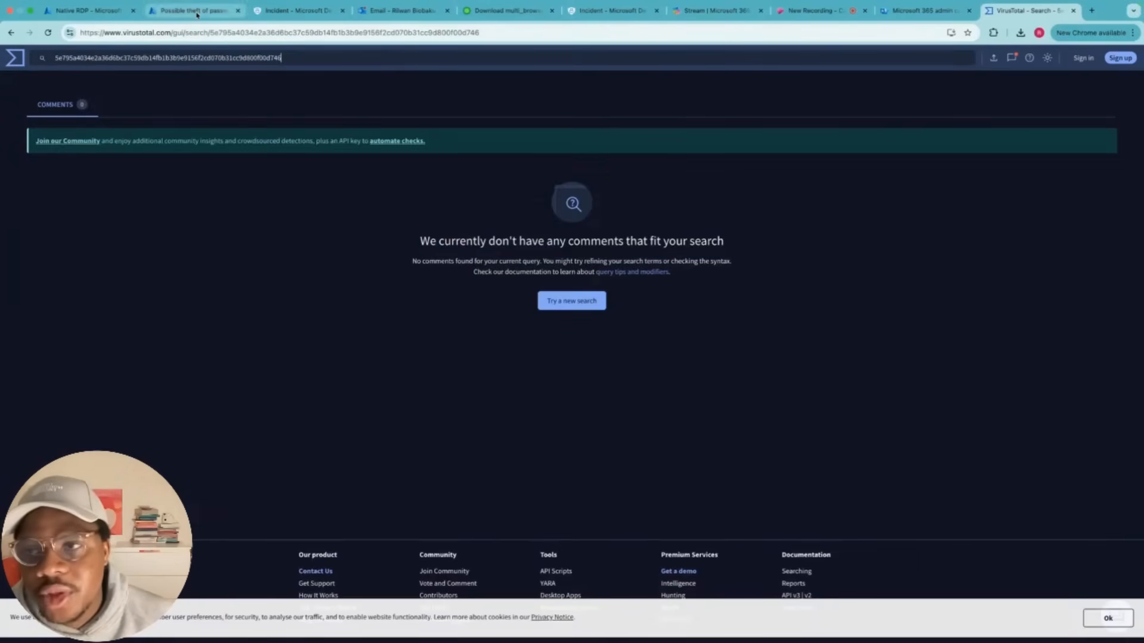
{"action": "left_click", "coordinate": [299, 10]}
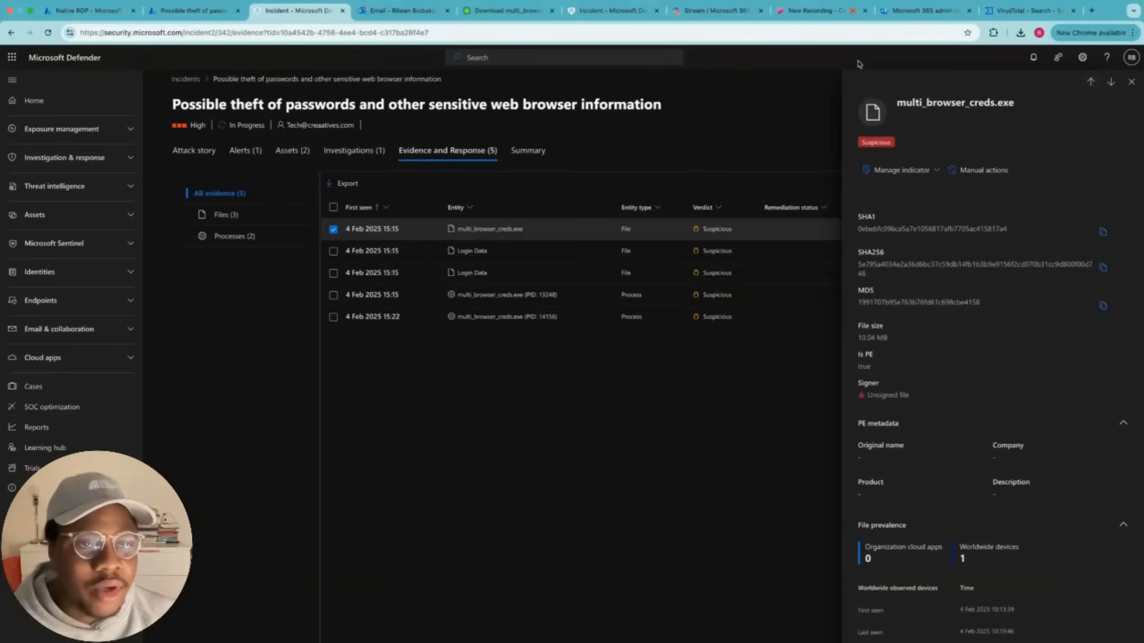
{"action": "mouse_move", "coordinate": [738, 129]}
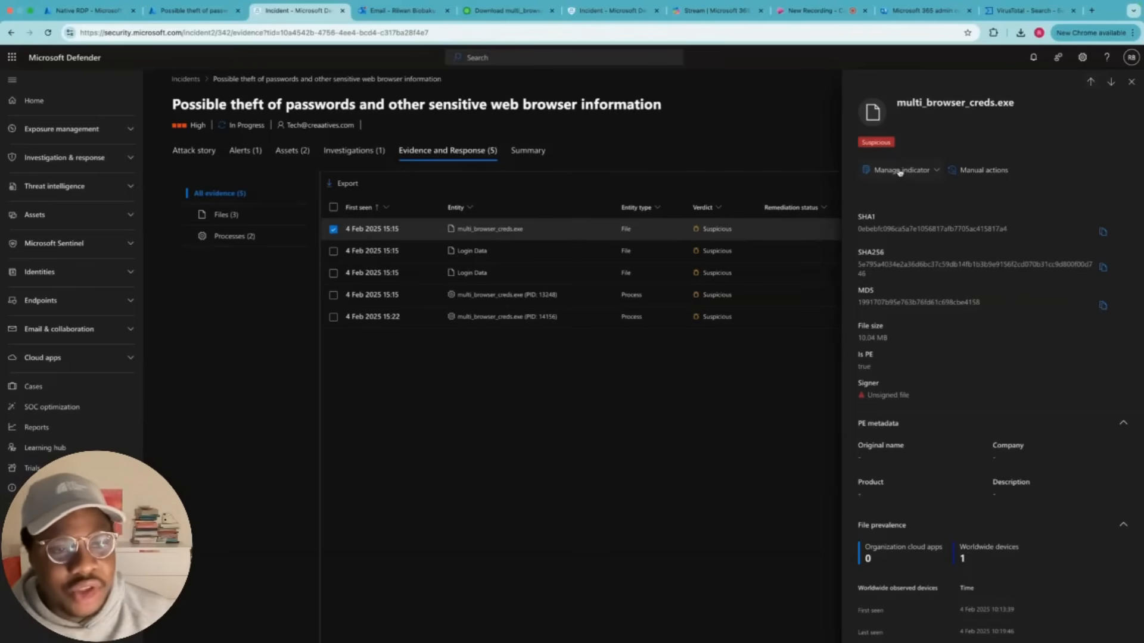
Choose Add indicator from the file's Manage indicator dropdown.
{"action": "left_click", "coordinate": [902, 170]}
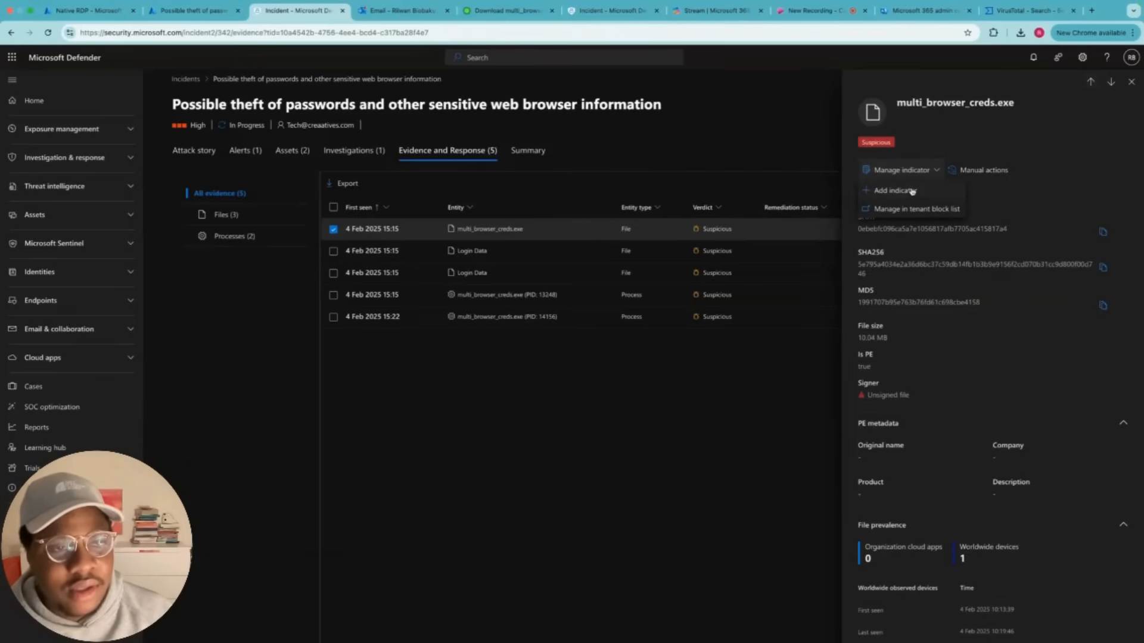
{"action": "left_click", "coordinate": [889, 191]}
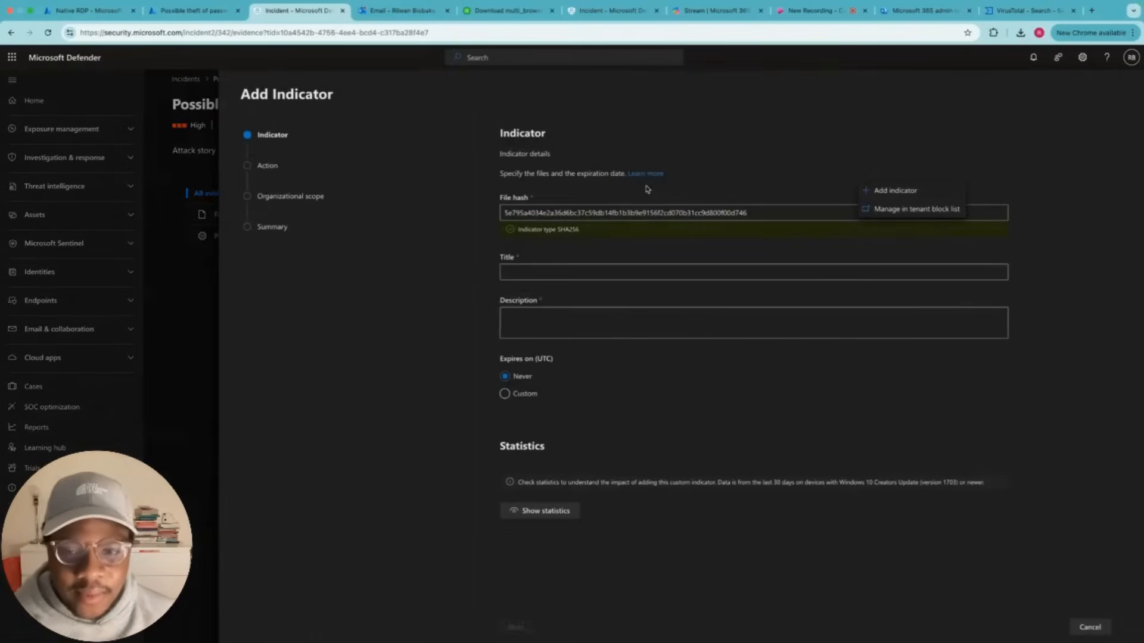
Fill in the indicator's title and description.
{"action": "left_click", "coordinate": [752, 272]}
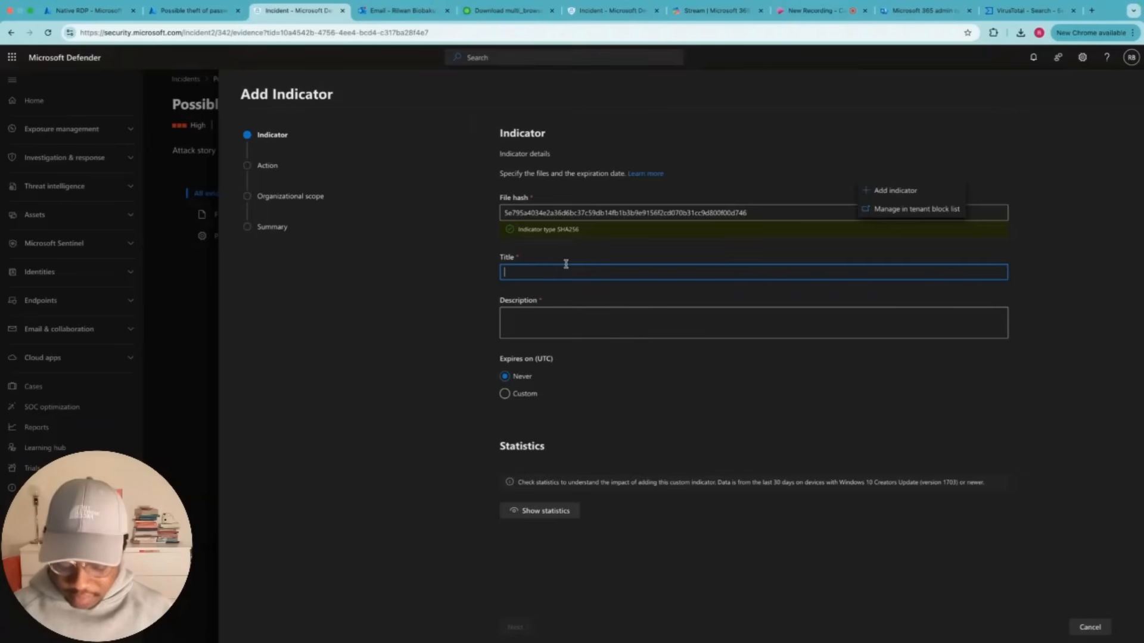
{"action": "type", "text": "malicious file"}
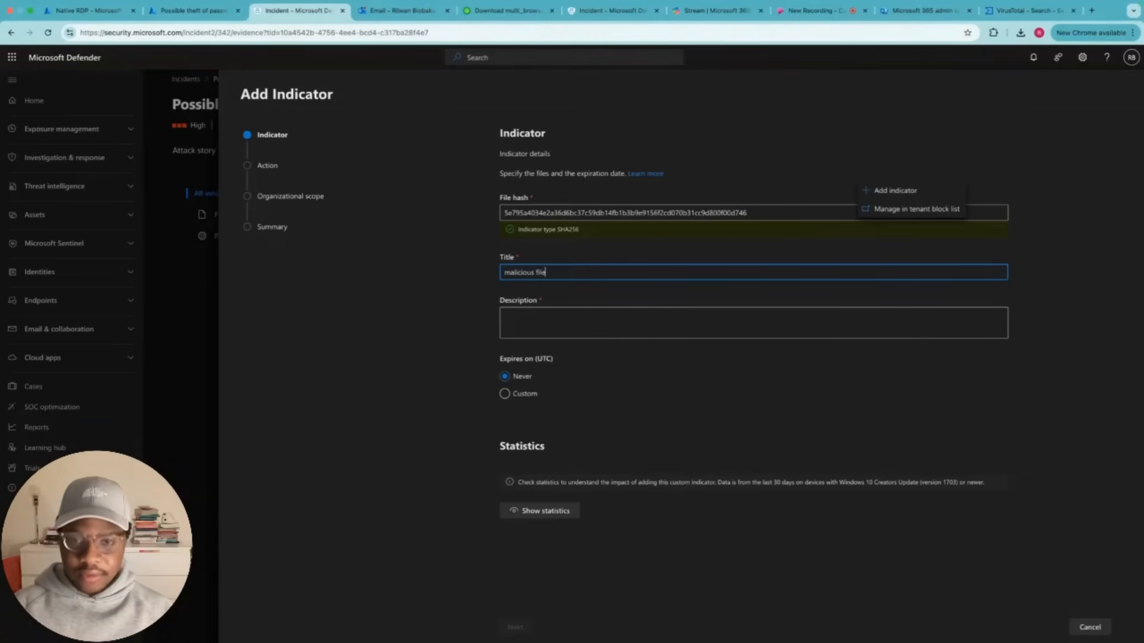
{"action": "left_click", "coordinate": [751, 323]}
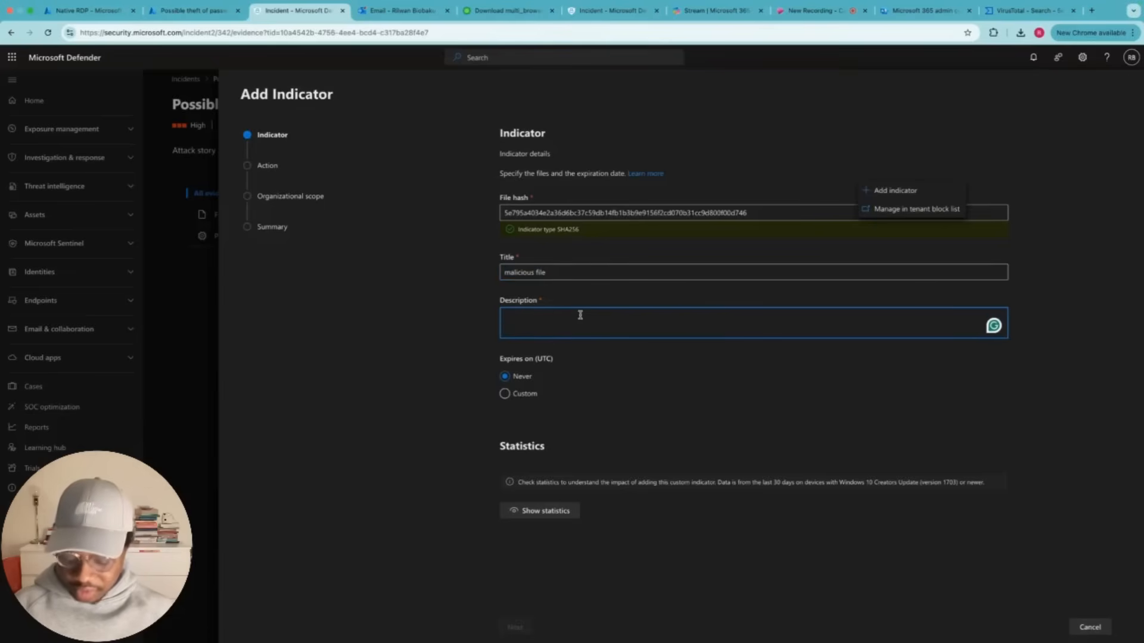
{"action": "type", "text": "suspicous"}
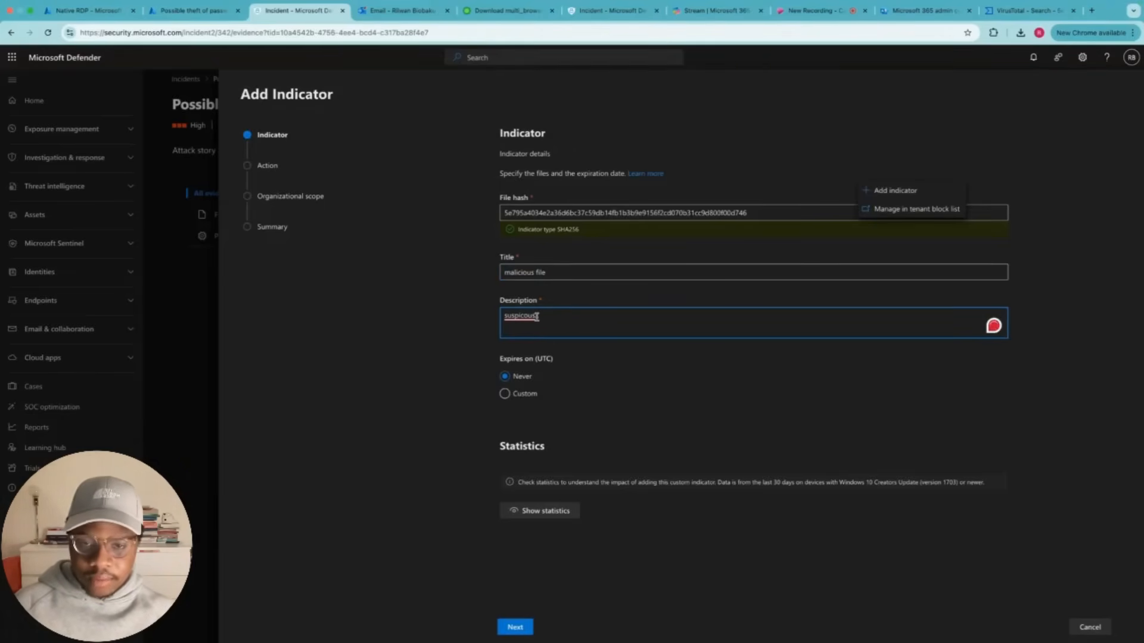
{"action": "key", "text": "Backspace"}
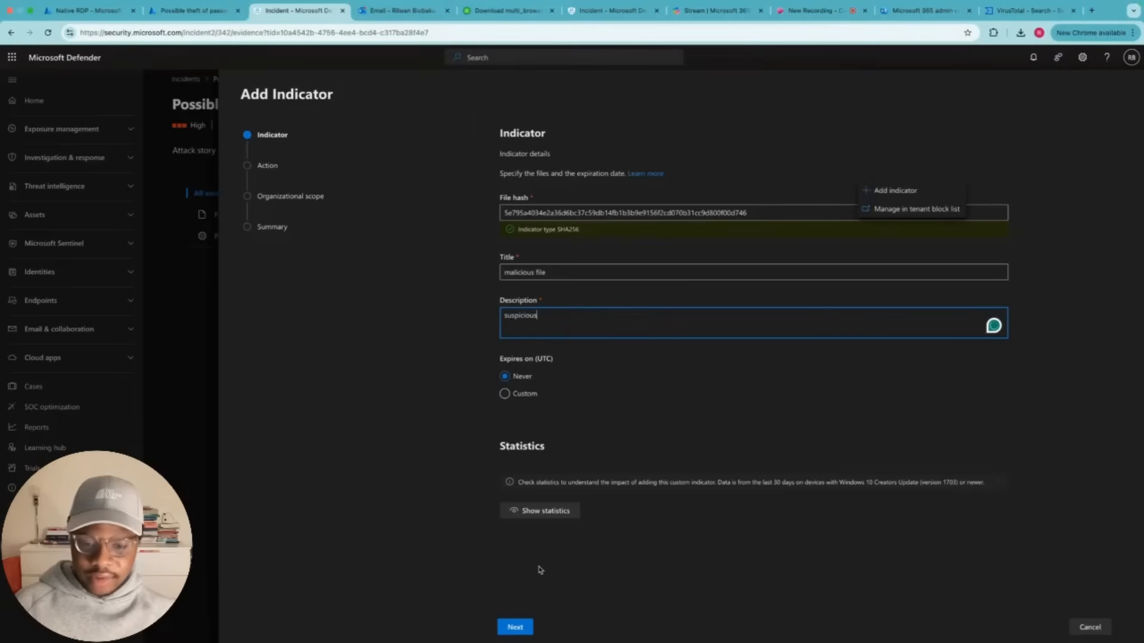
Set block and remediate, Informational severity and Credential access category, then submit.
{"action": "left_click", "coordinate": [514, 628]}
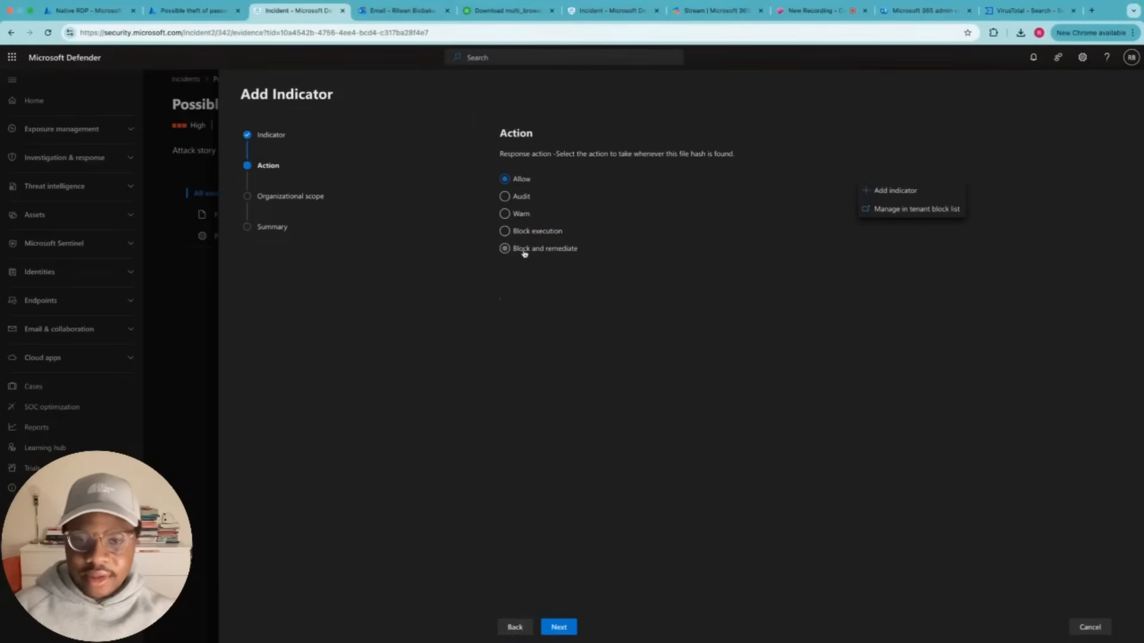
{"action": "left_click", "coordinate": [504, 248]}
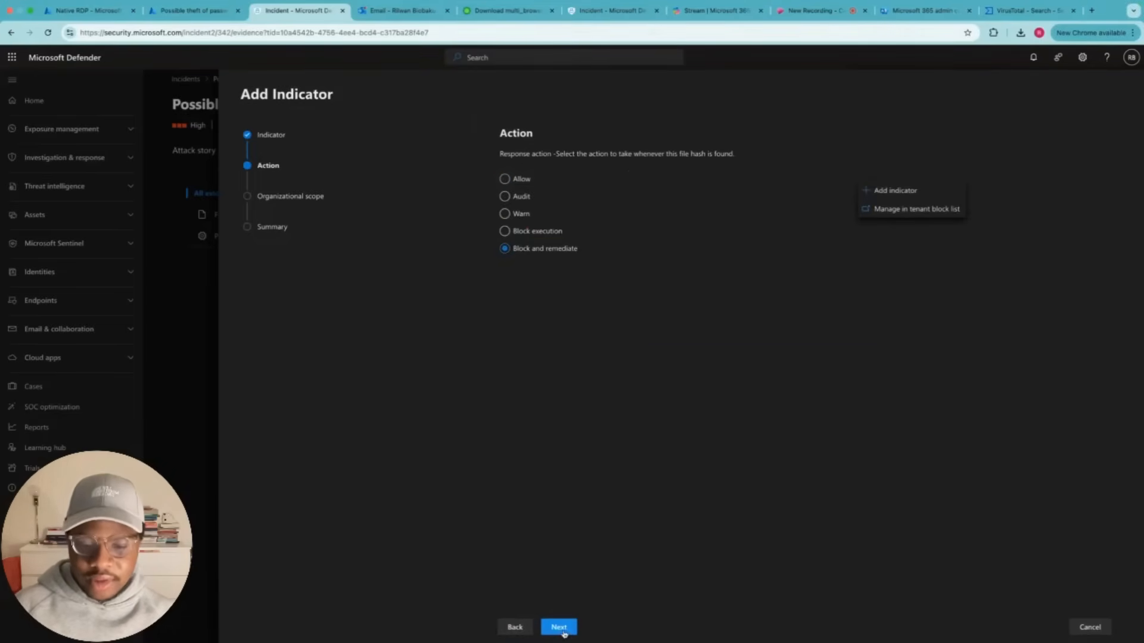
{"action": "left_click", "coordinate": [558, 627]}
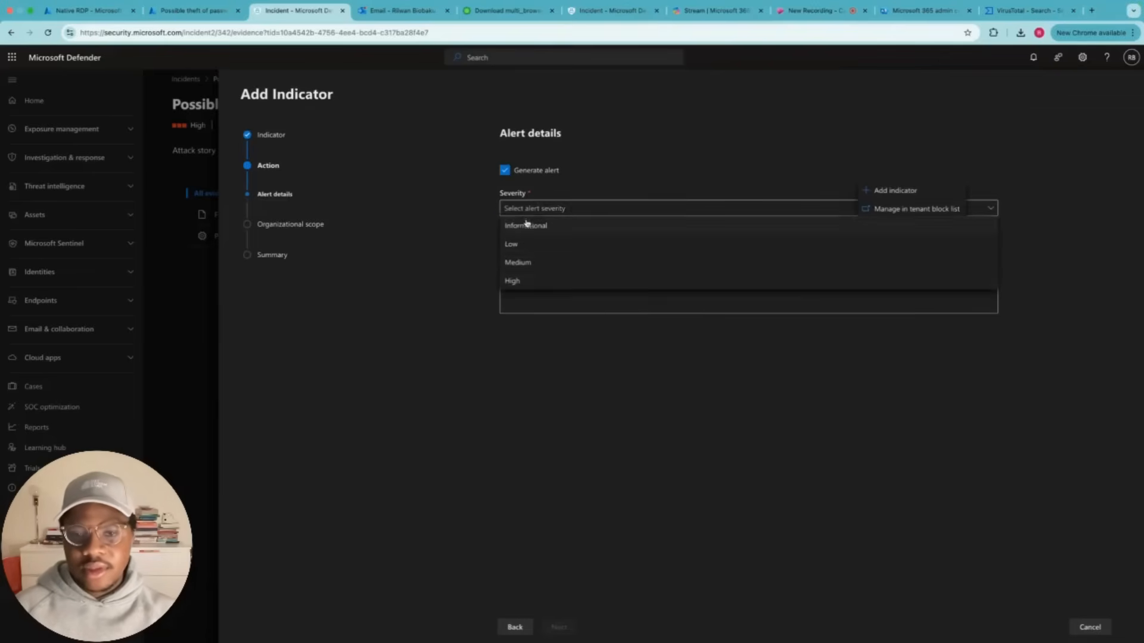
{"action": "left_click", "coordinate": [526, 225]}
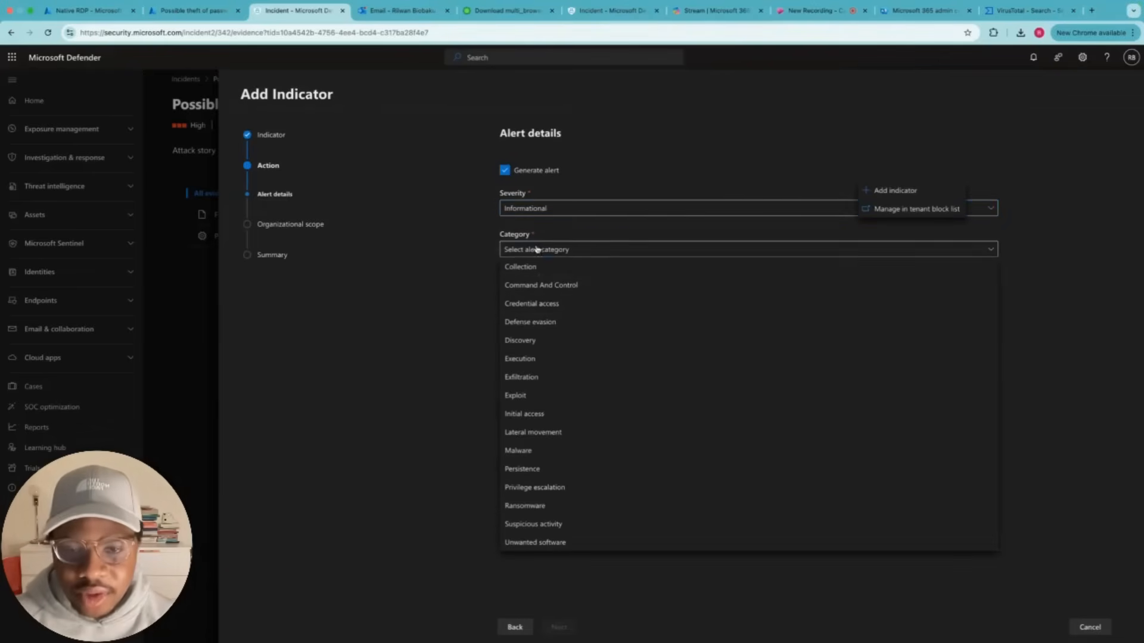
{"action": "left_click", "coordinate": [530, 303]}
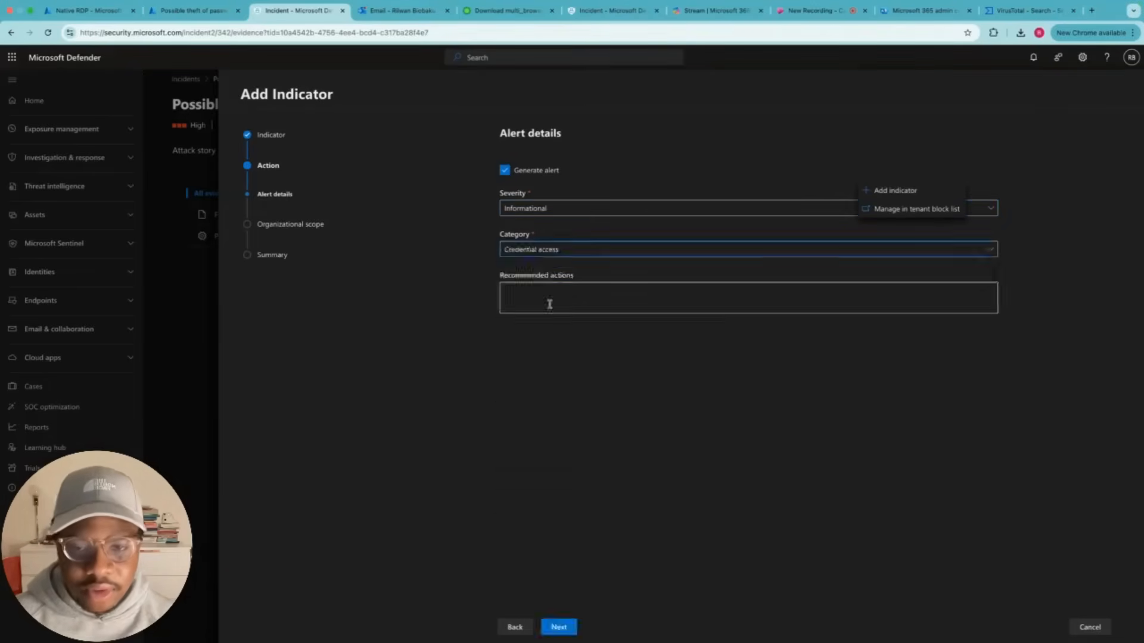
{"action": "left_click", "coordinate": [558, 627]}
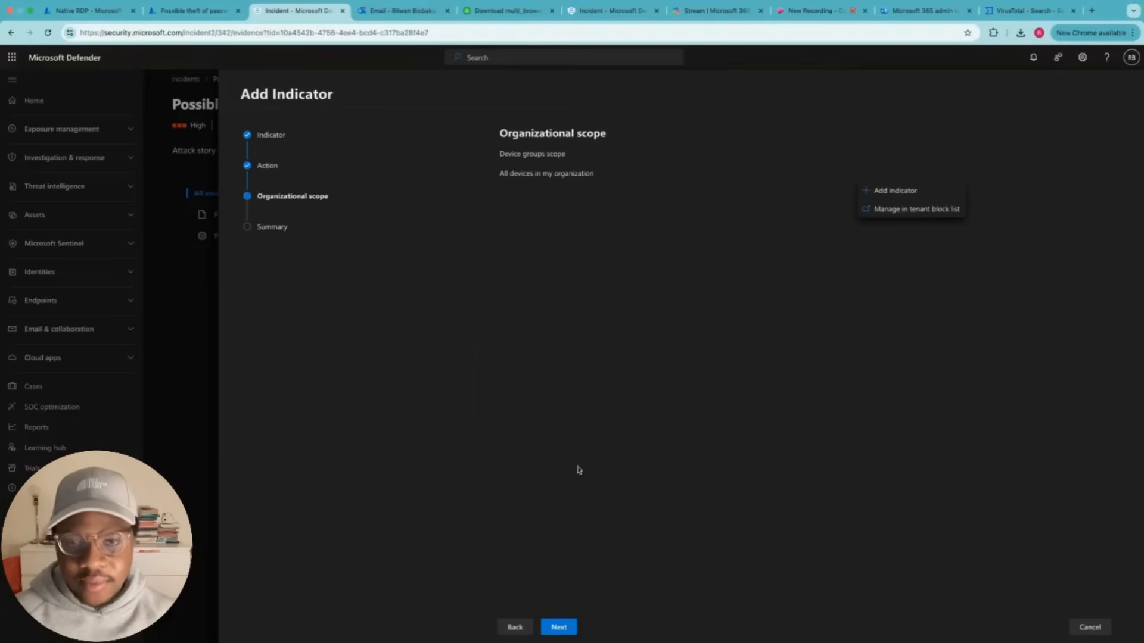
{"action": "left_click", "coordinate": [558, 626]}
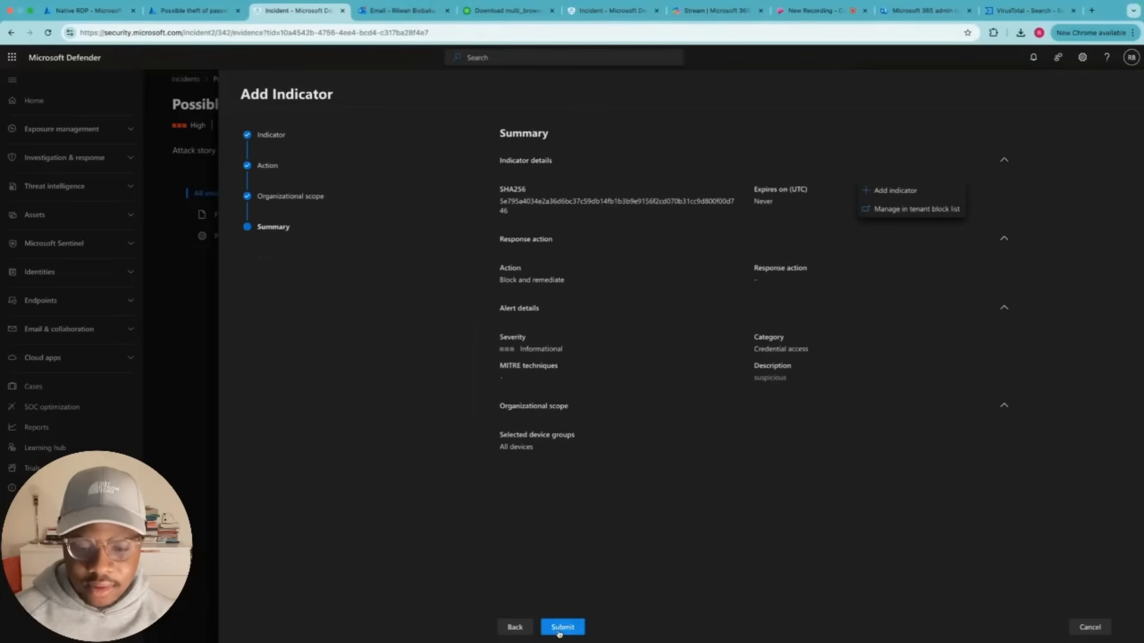
{"action": "left_click", "coordinate": [562, 628]}
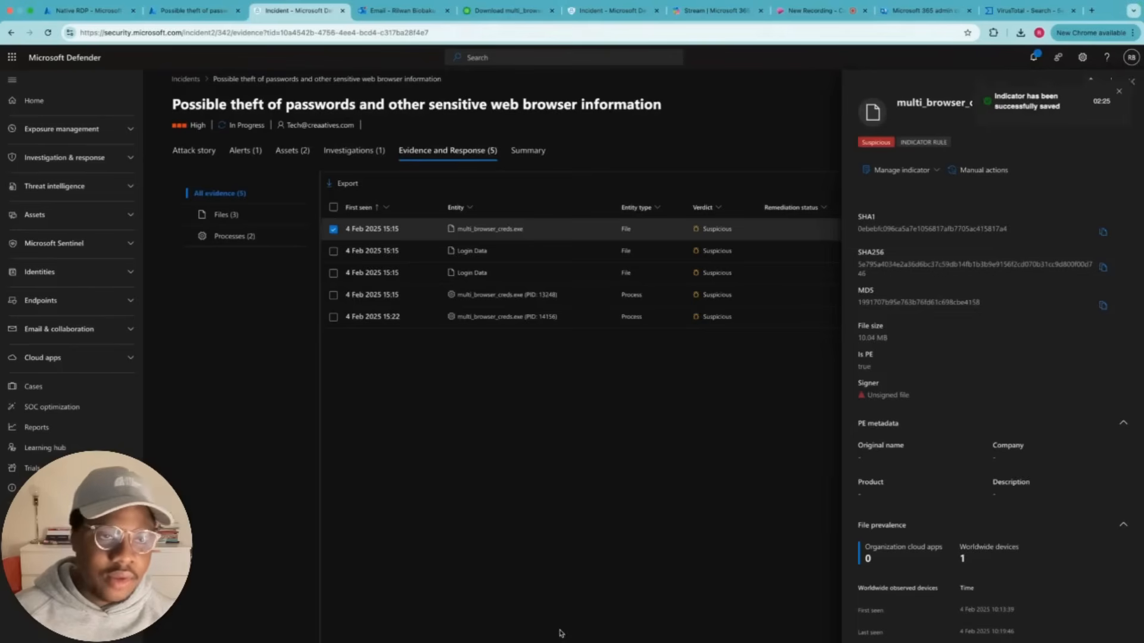
{"action": "mouse_move", "coordinate": [654, 460]}
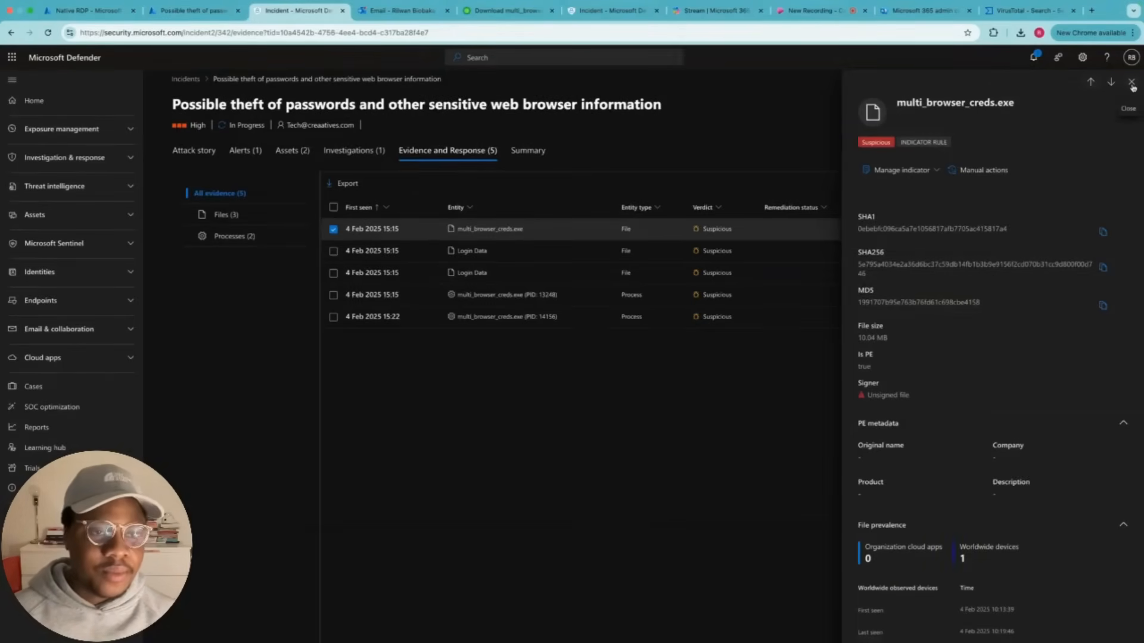
Close the file flyout and open deepseek's device page from the attack story graph.
{"action": "left_click", "coordinate": [1129, 87]}
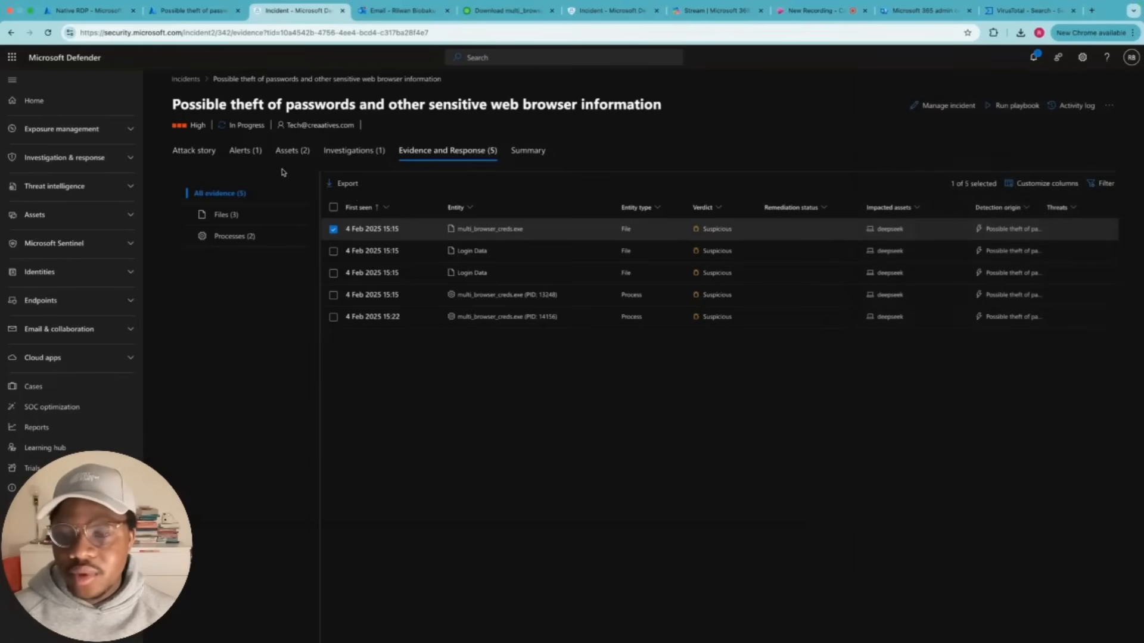
{"action": "left_click", "coordinate": [194, 150]}
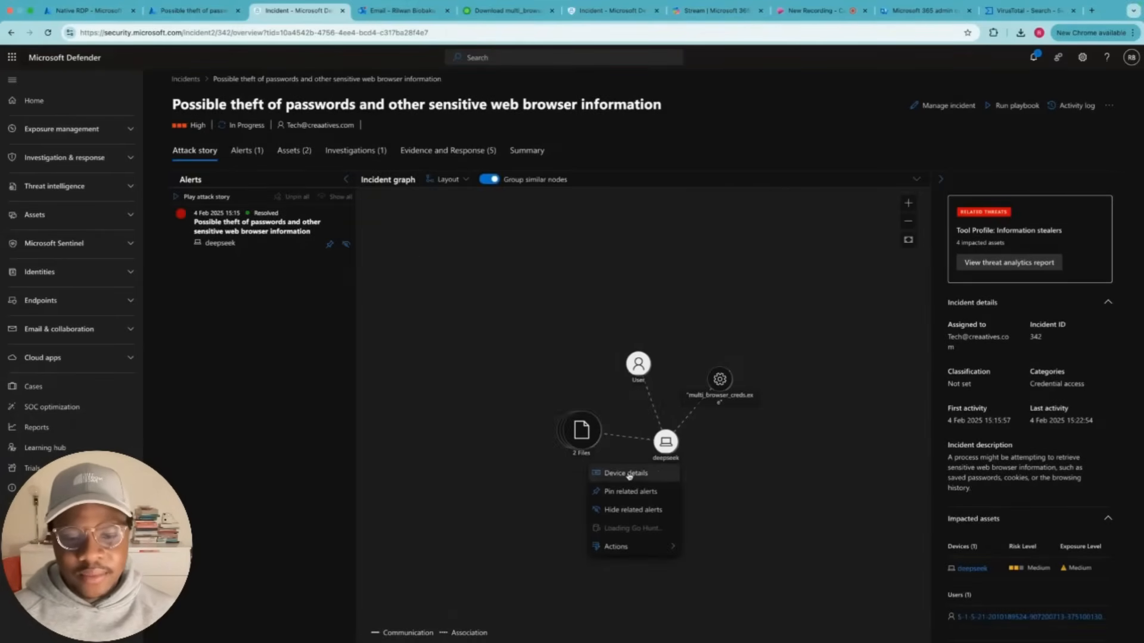
{"action": "left_click", "coordinate": [626, 473]}
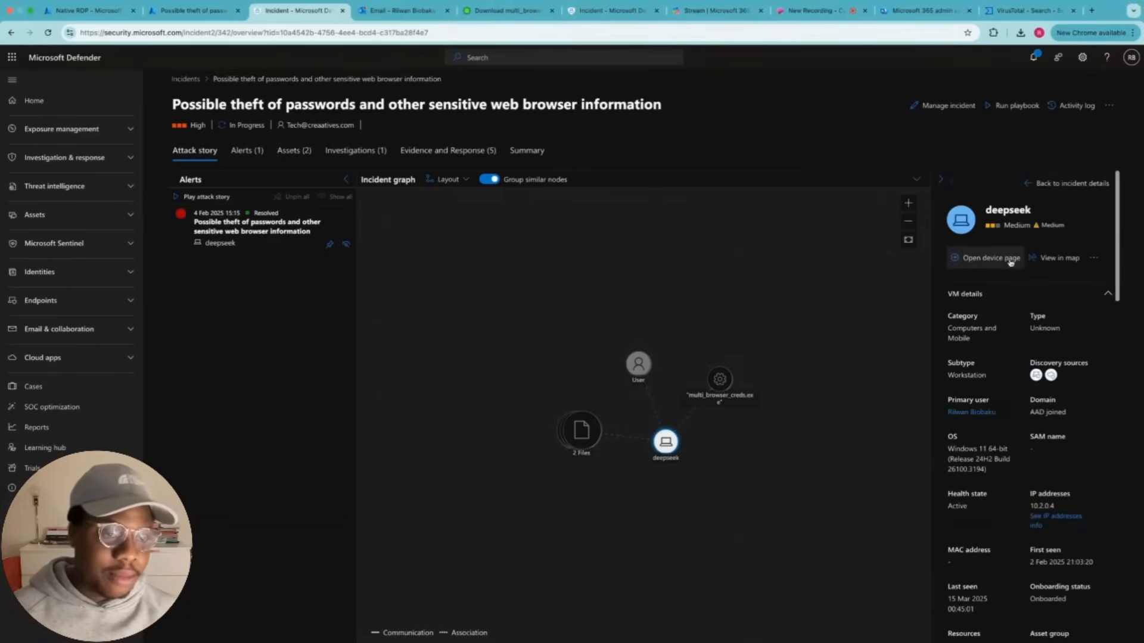
{"action": "left_click", "coordinate": [985, 257]}
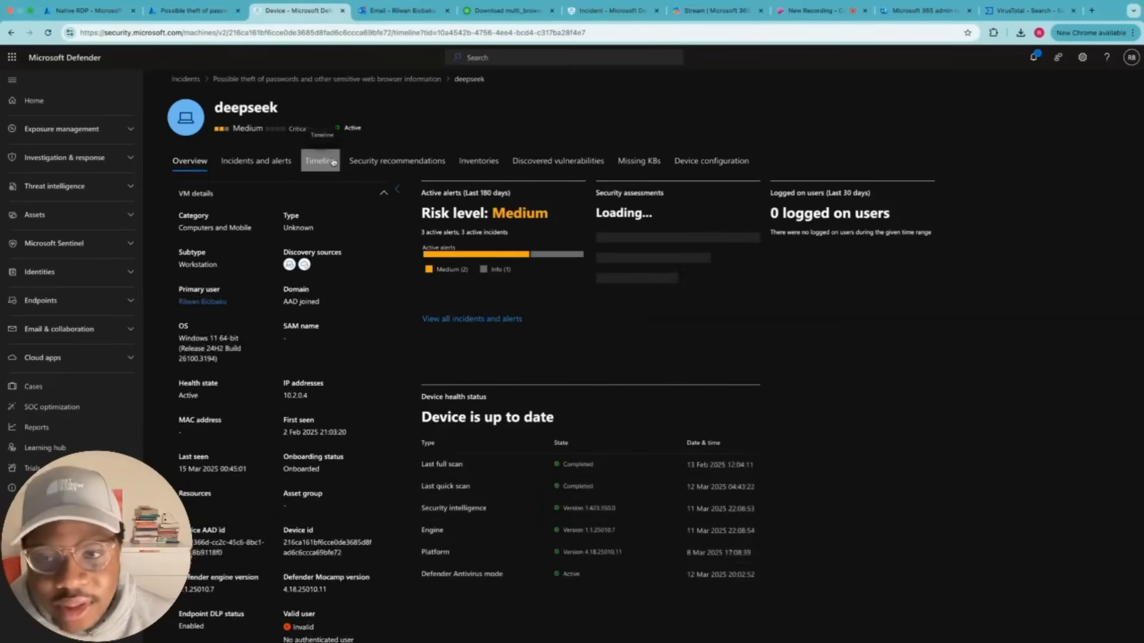
Show deepseek's timeline at the 3 Feb 2025 alert, with python3.12.exe reading browser Login Data.
{"action": "left_click", "coordinate": [319, 160]}
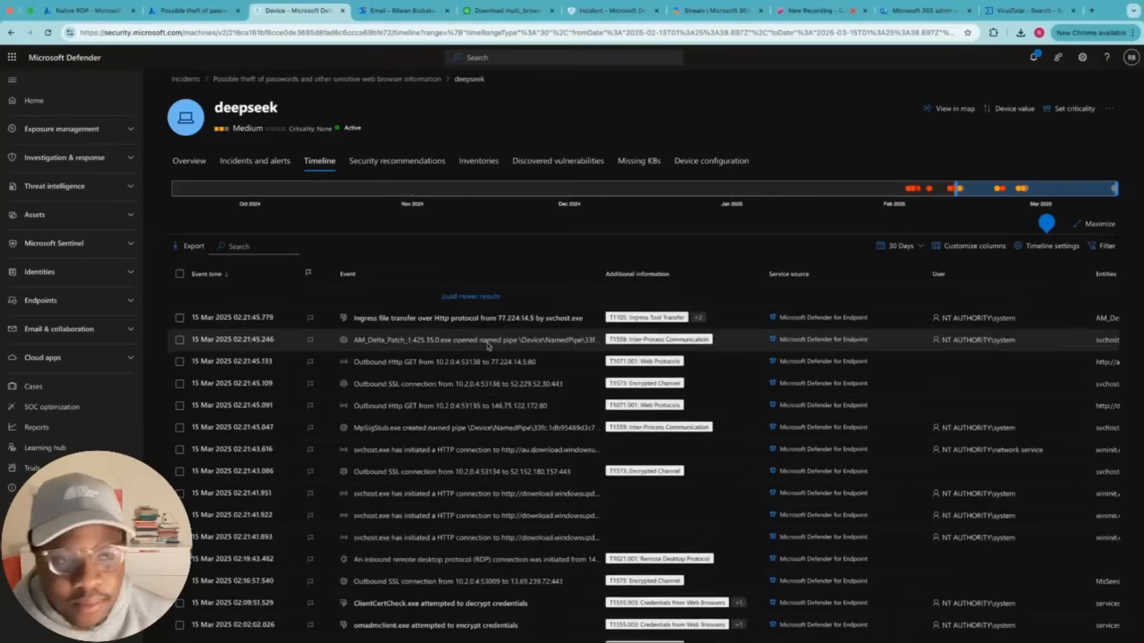
{"action": "mouse_move", "coordinate": [909, 188]}
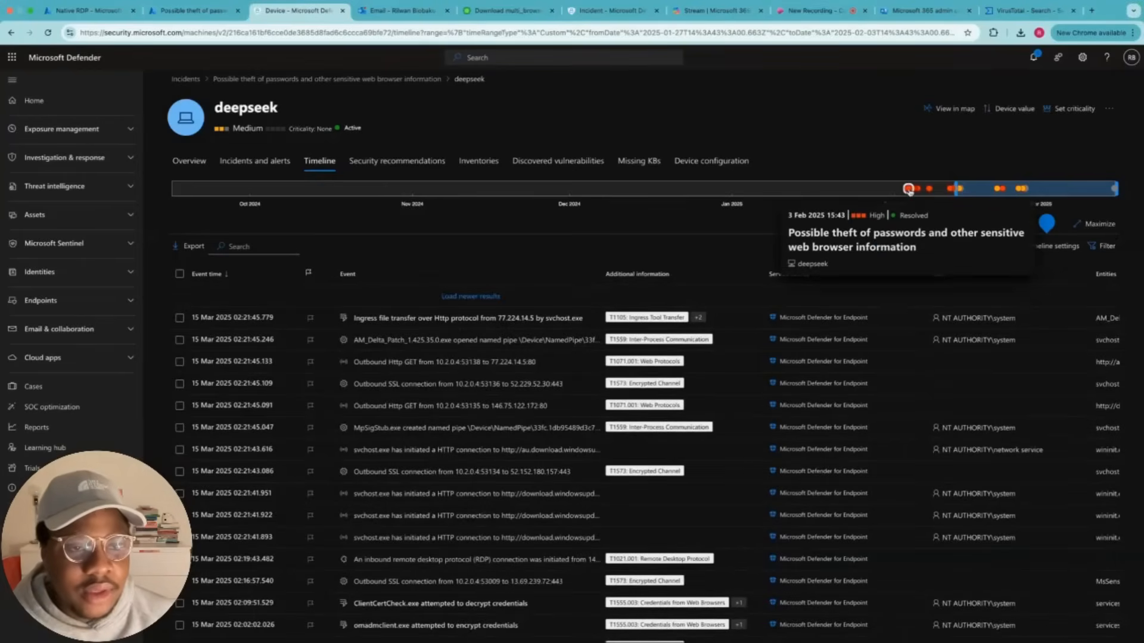
{"action": "left_click", "coordinate": [909, 188]}
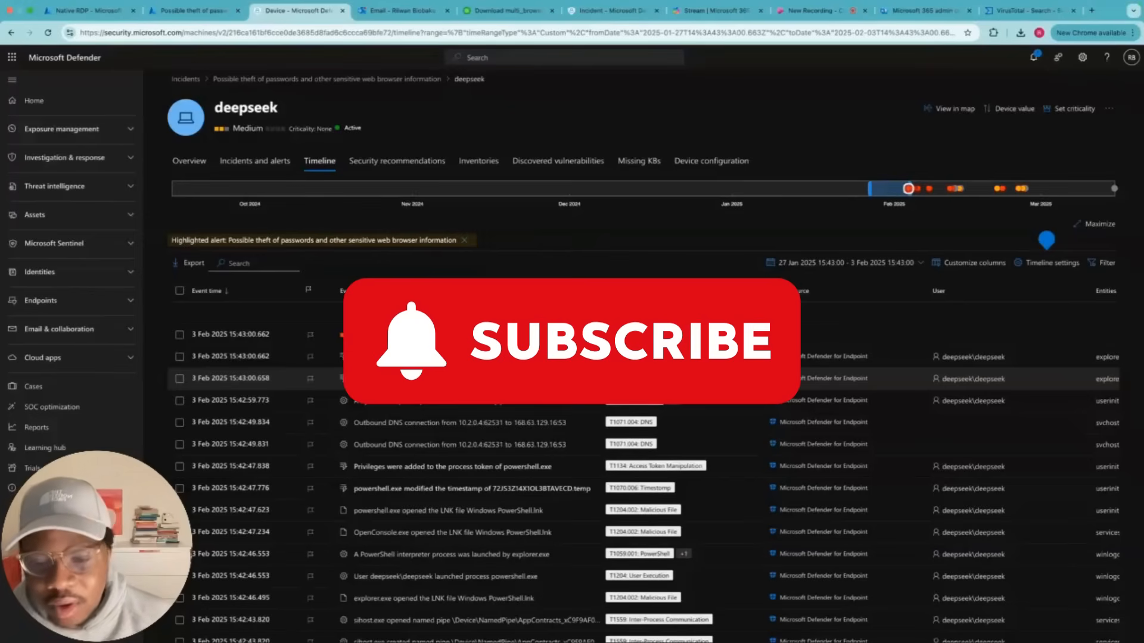
{"action": "scroll", "scroll_direction": "down", "scroll_amount": 3}
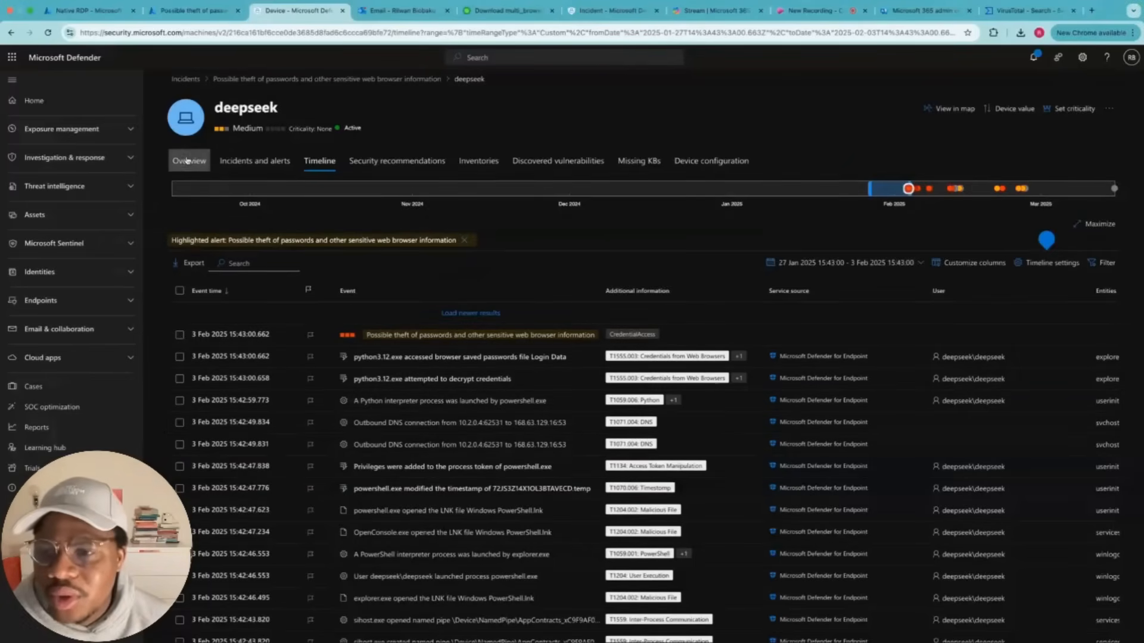
Return to deepseek's Overview tab showing Medium risk and Medium exposure.
{"action": "left_click", "coordinate": [189, 161]}
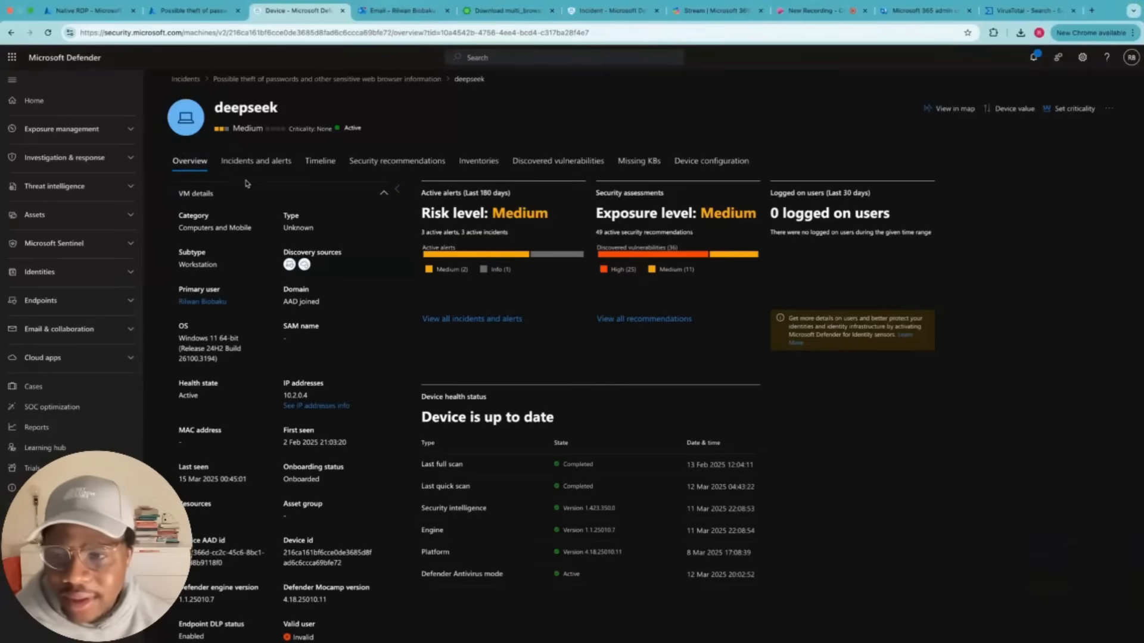
{"action": "mouse_move", "coordinate": [252, 213]}
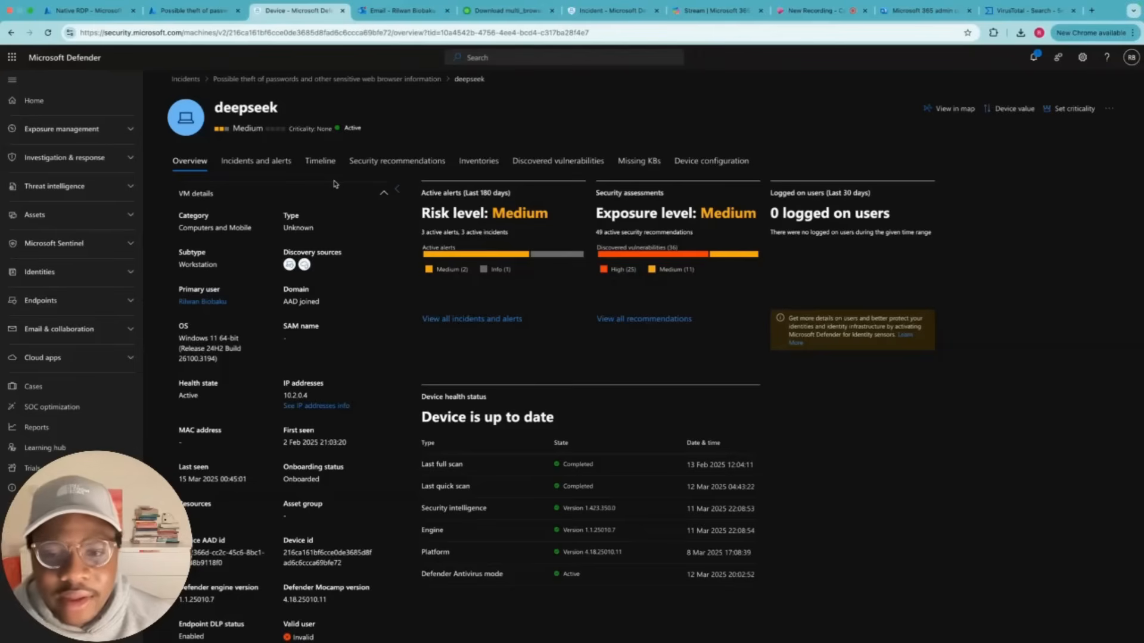
{"action": "mouse_move", "coordinate": [450, 58]}
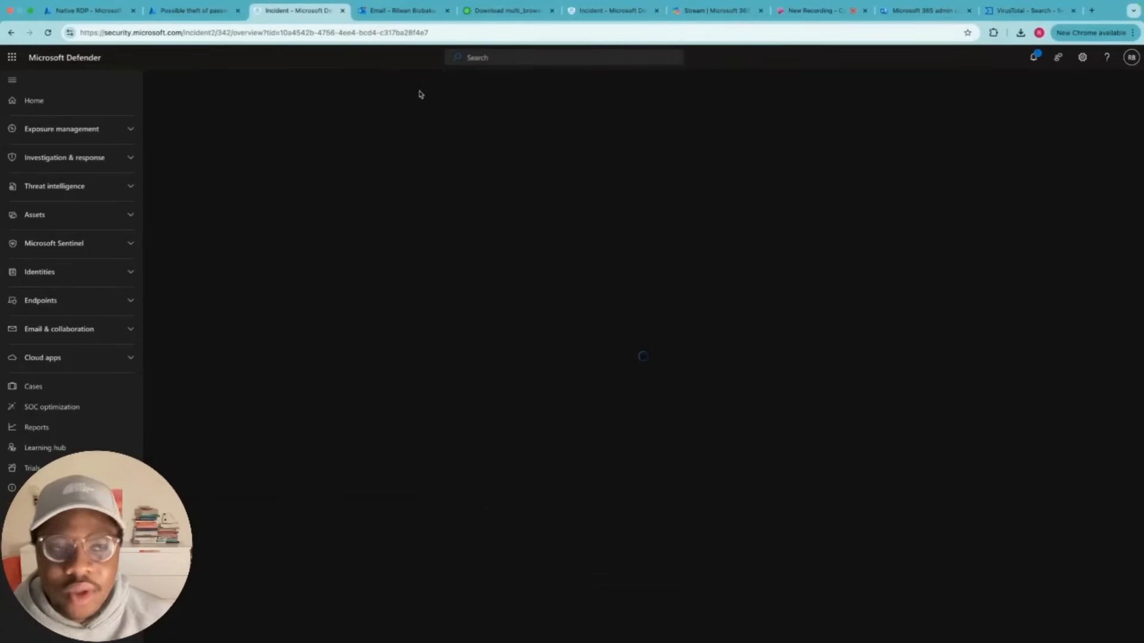
In a new tab, Google 'wdac' and read the Microsoft Learn WDAC article.
{"action": "left_click", "coordinate": [1092, 10]}
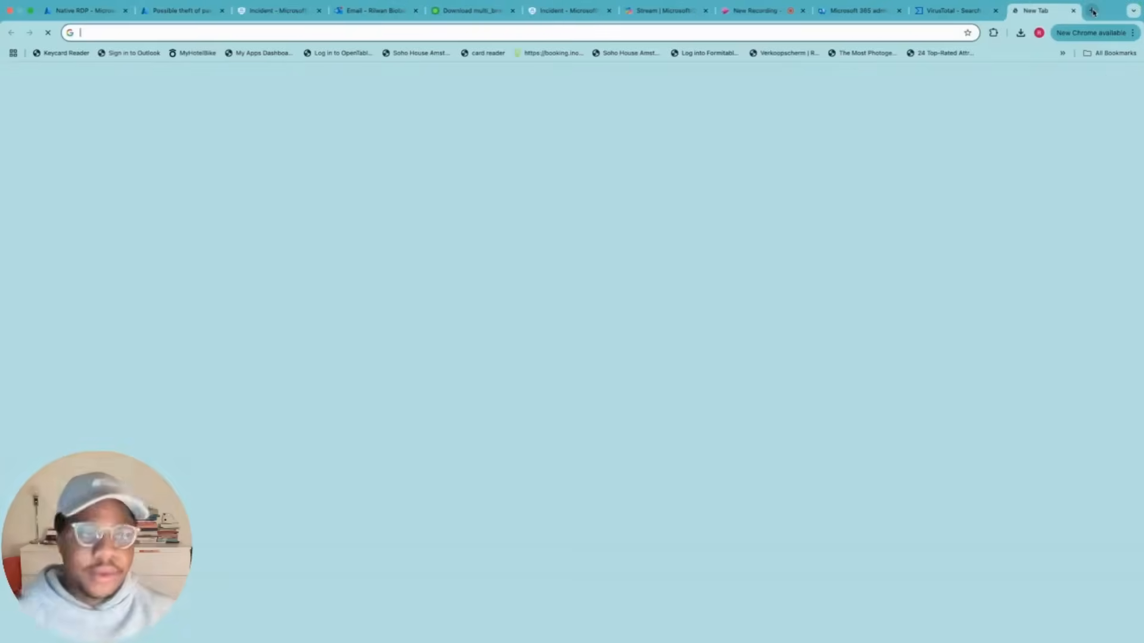
{"action": "type", "text": "wdac"}
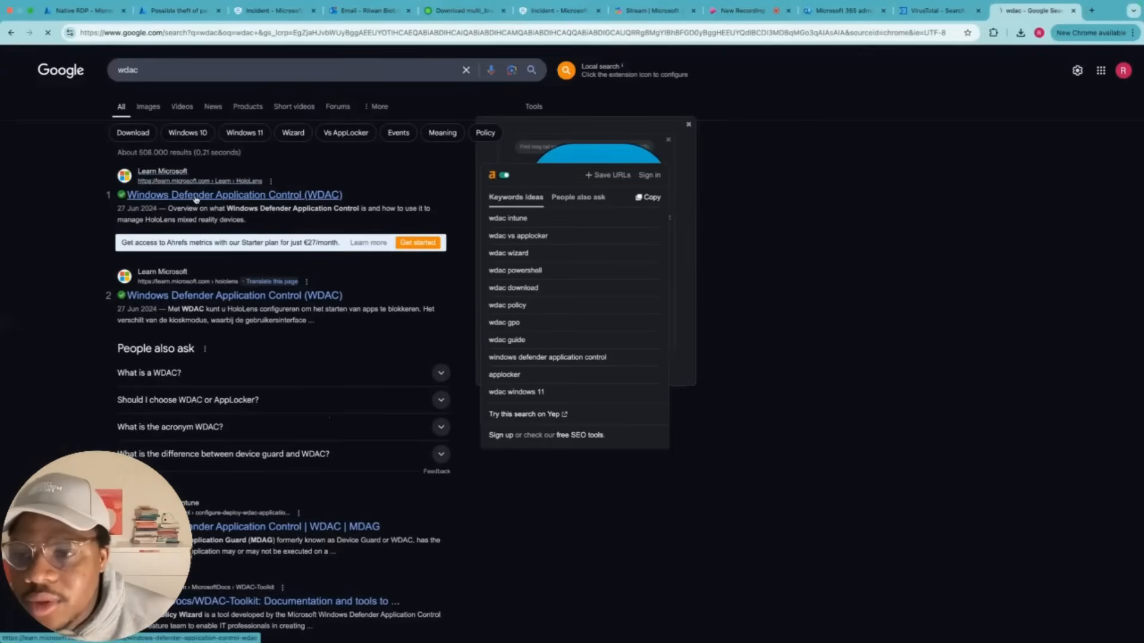
{"action": "left_click", "coordinate": [234, 195]}
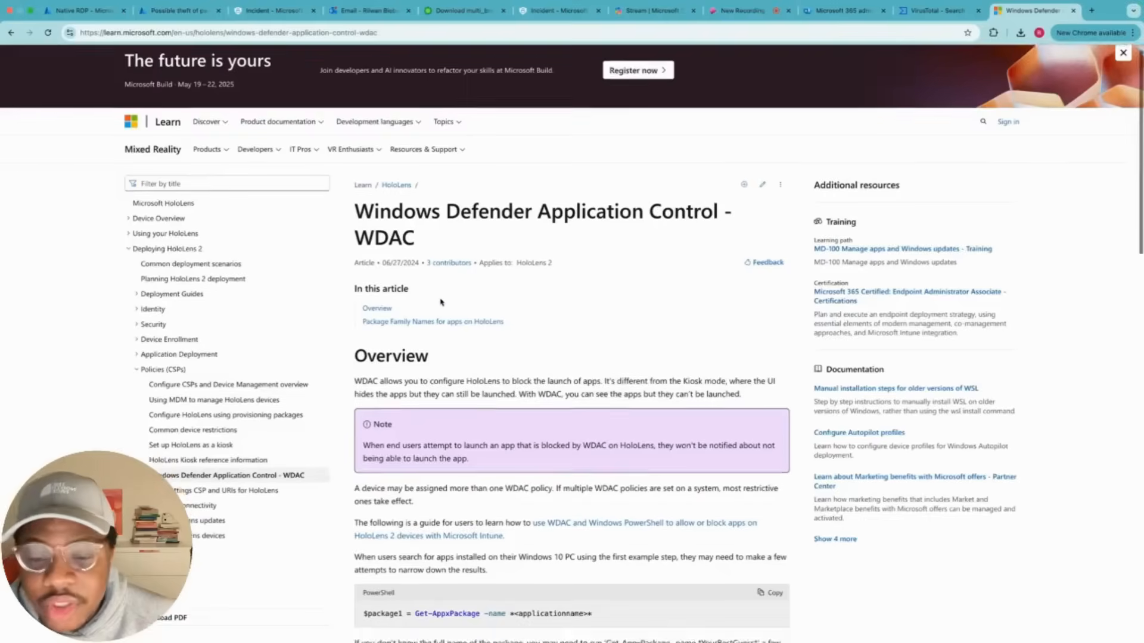
{"action": "scroll", "scroll_direction": "down", "scroll_amount": 3}
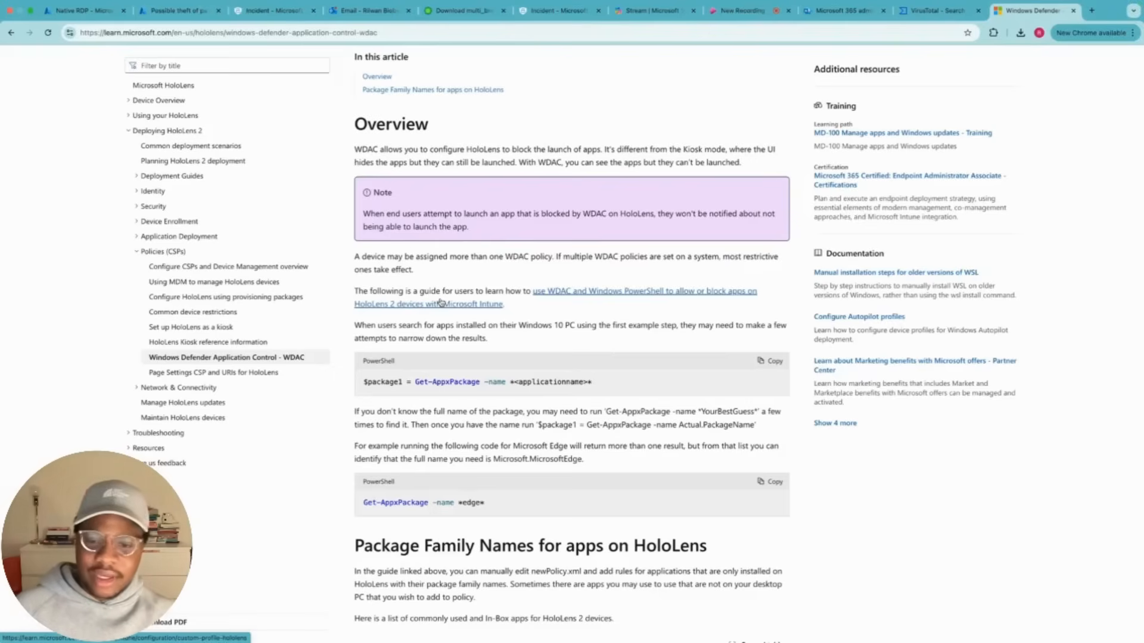
{"action": "scroll", "scroll_direction": "down", "scroll_amount": 3}
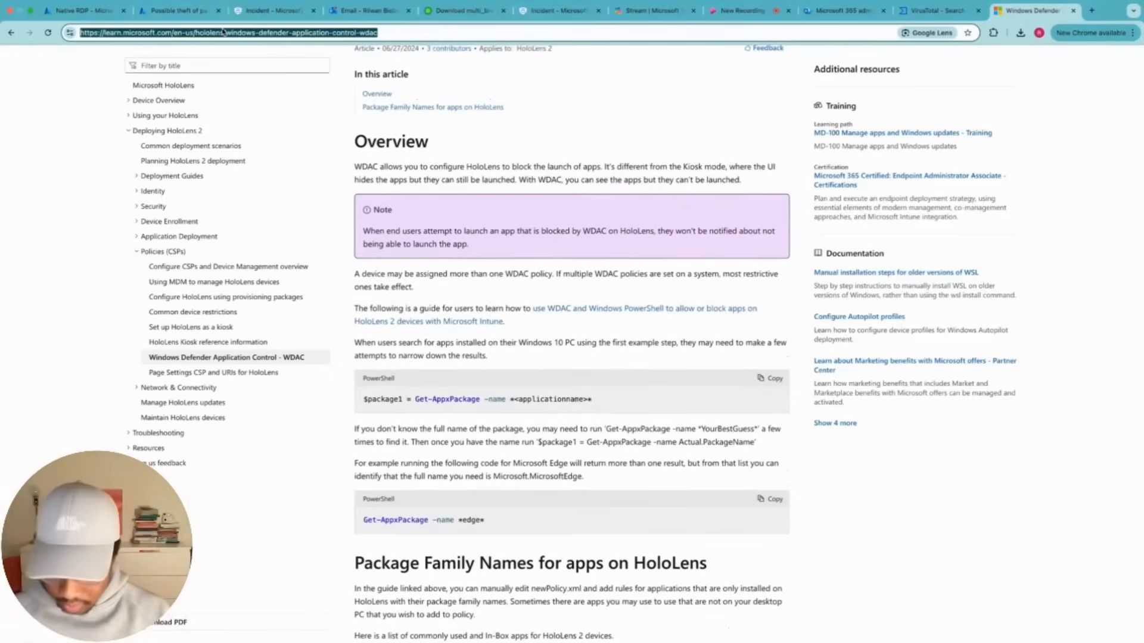
Search 'what is wdac', then go back to the Defender incident tab.
{"action": "type", "text": "what is"}
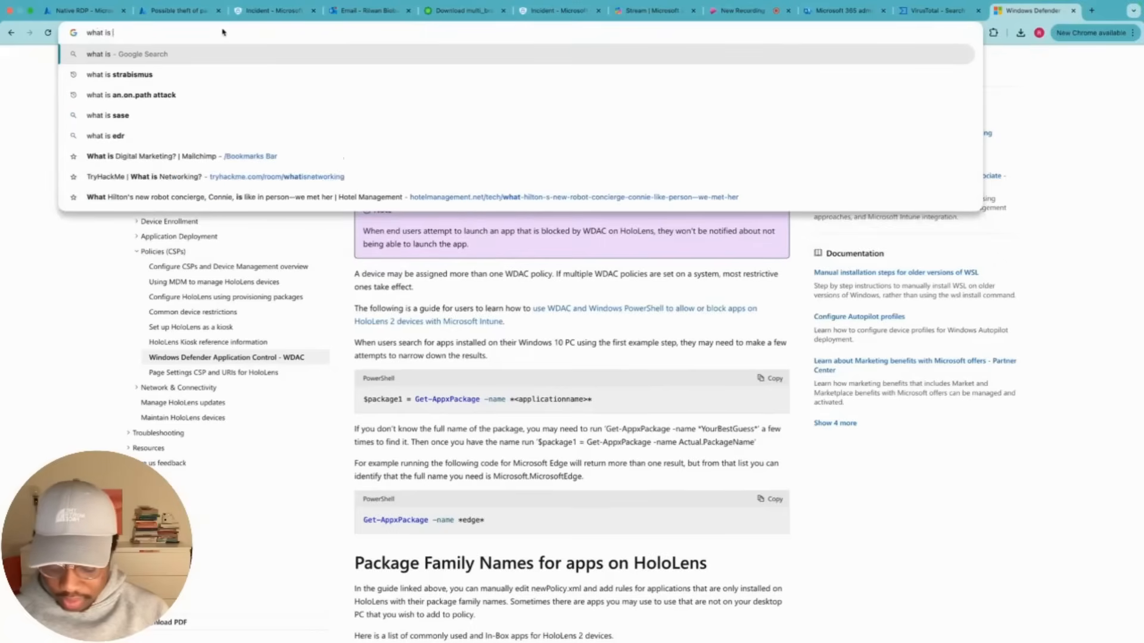
{"action": "type", "text": "wdac"}
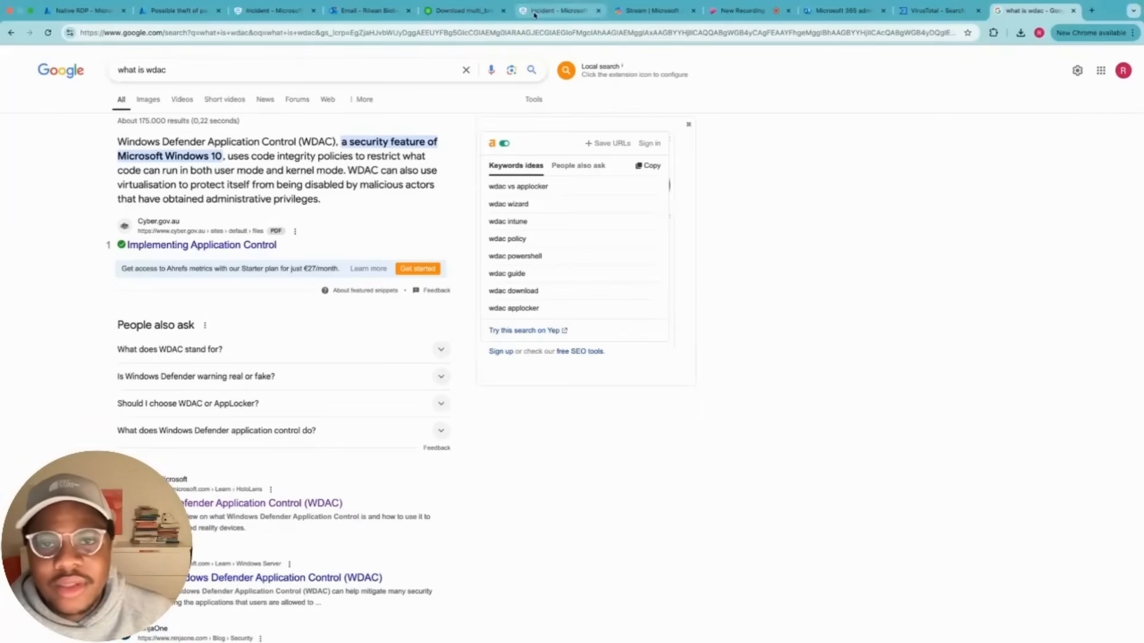
{"action": "left_click", "coordinate": [559, 10]}
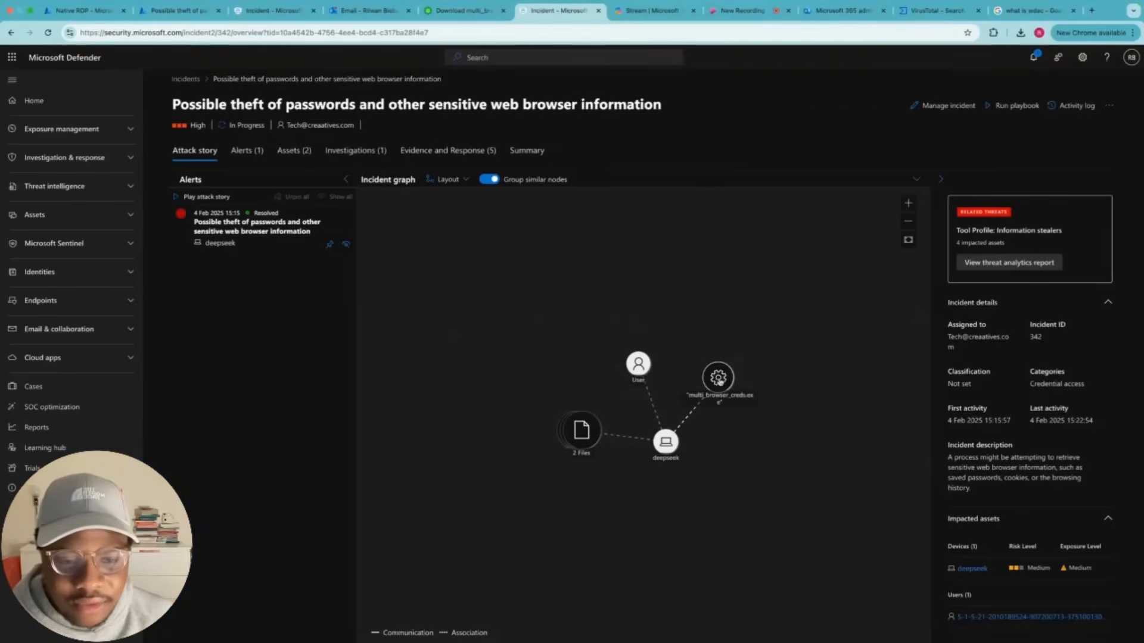
On Evidence and Response, review the multi_browser_creds.exe file details flyout.
{"action": "left_click", "coordinate": [448, 150]}
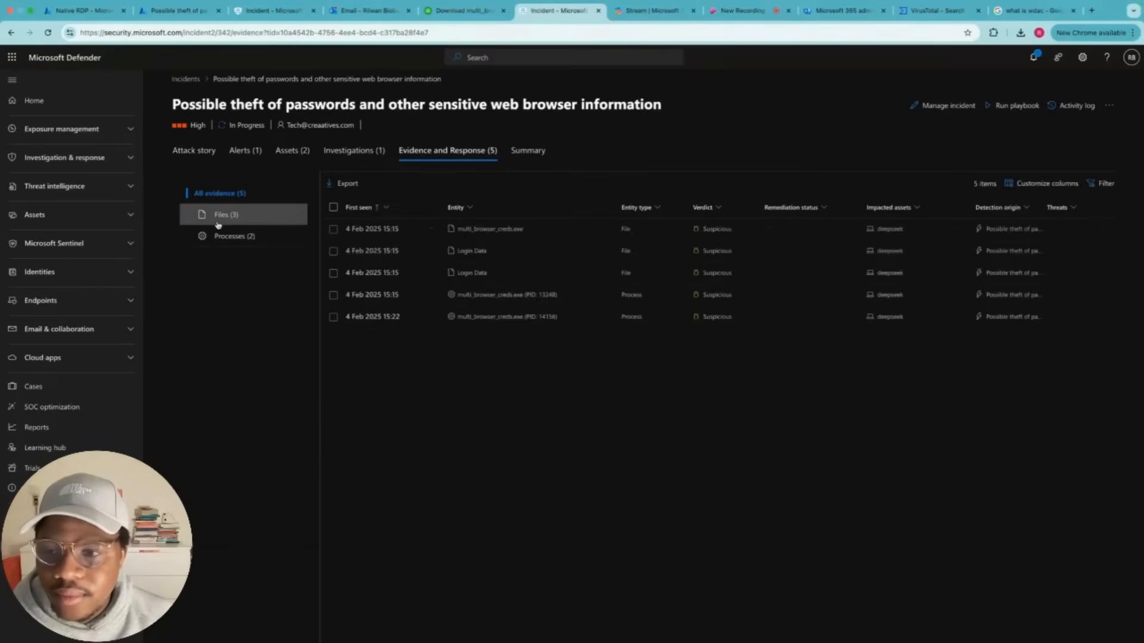
{"action": "left_click", "coordinate": [490, 228]}
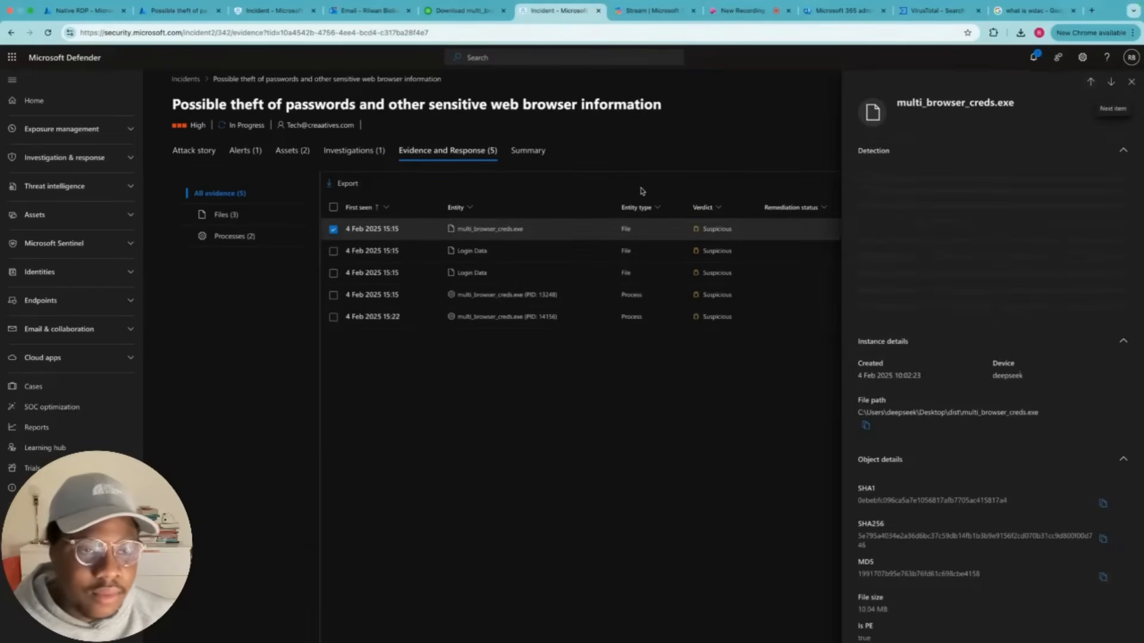
{"action": "scroll", "scroll_direction": "down", "scroll_amount": 3}
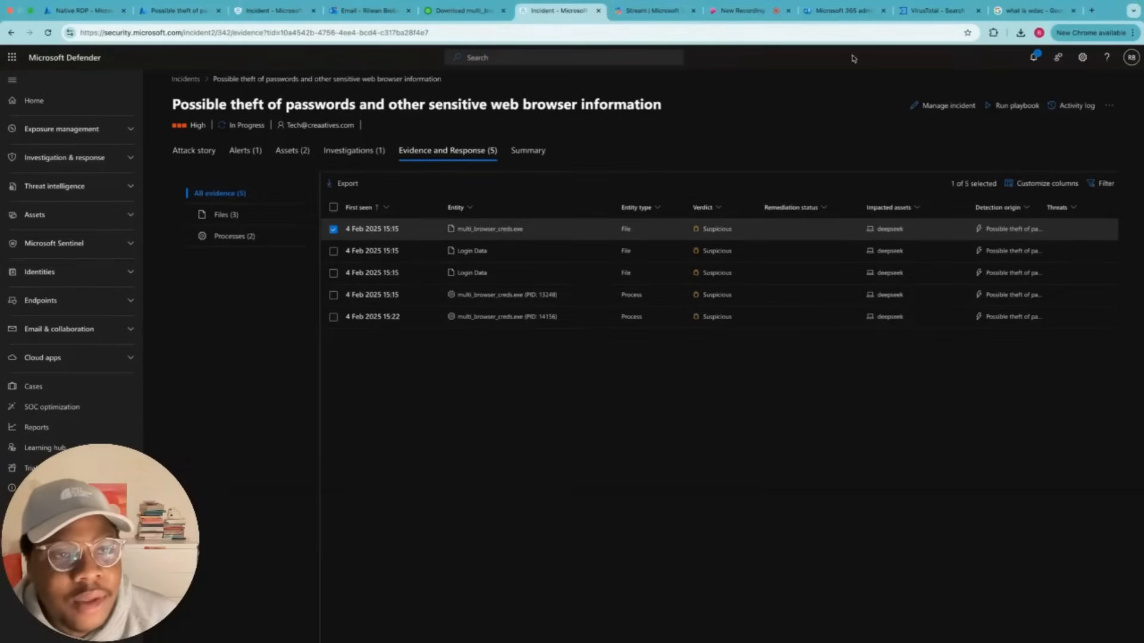
Revisit the LimeWire email sharing multi_browser_creds.py in Outlook, then return to Defender's evidence list.
{"action": "left_click", "coordinate": [839, 10]}
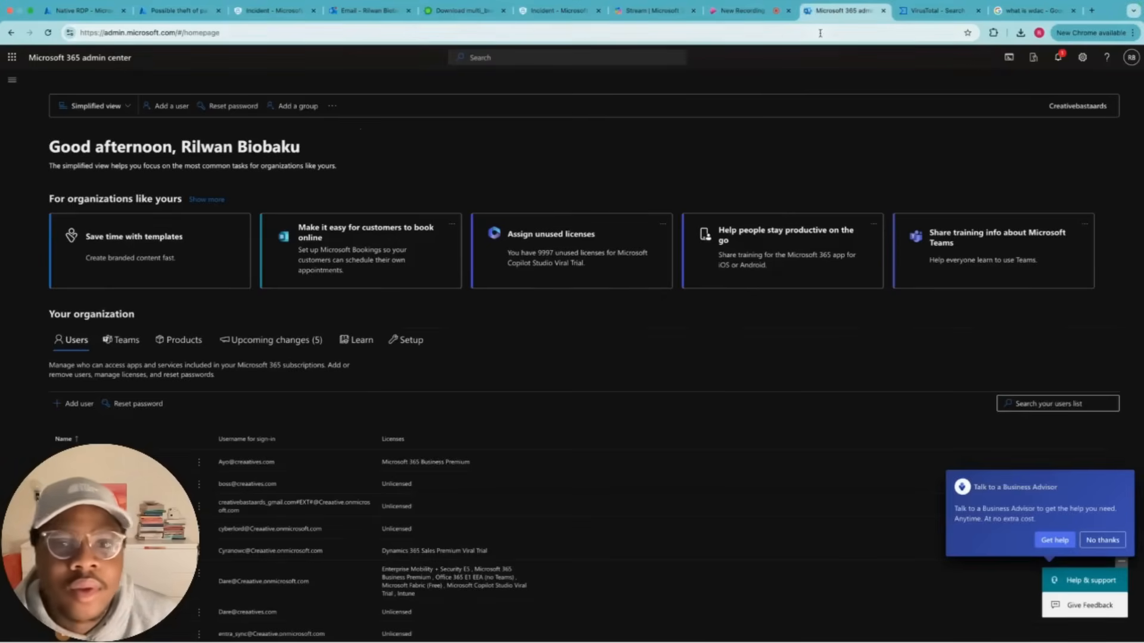
{"action": "left_click", "coordinate": [368, 10]}
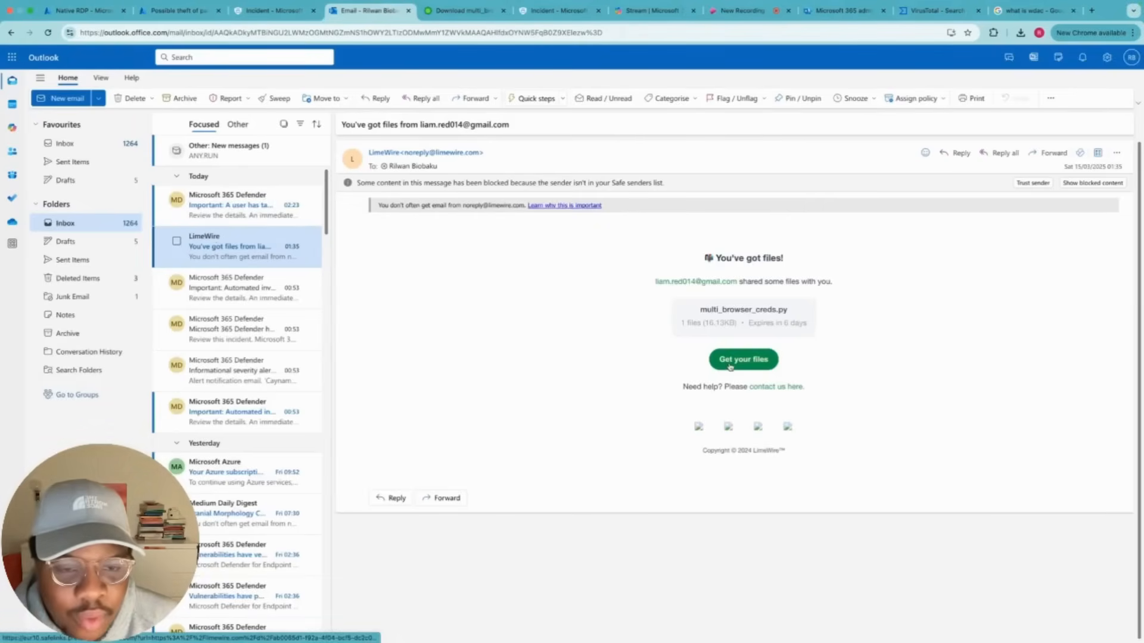
{"action": "mouse_move", "coordinate": [742, 358]}
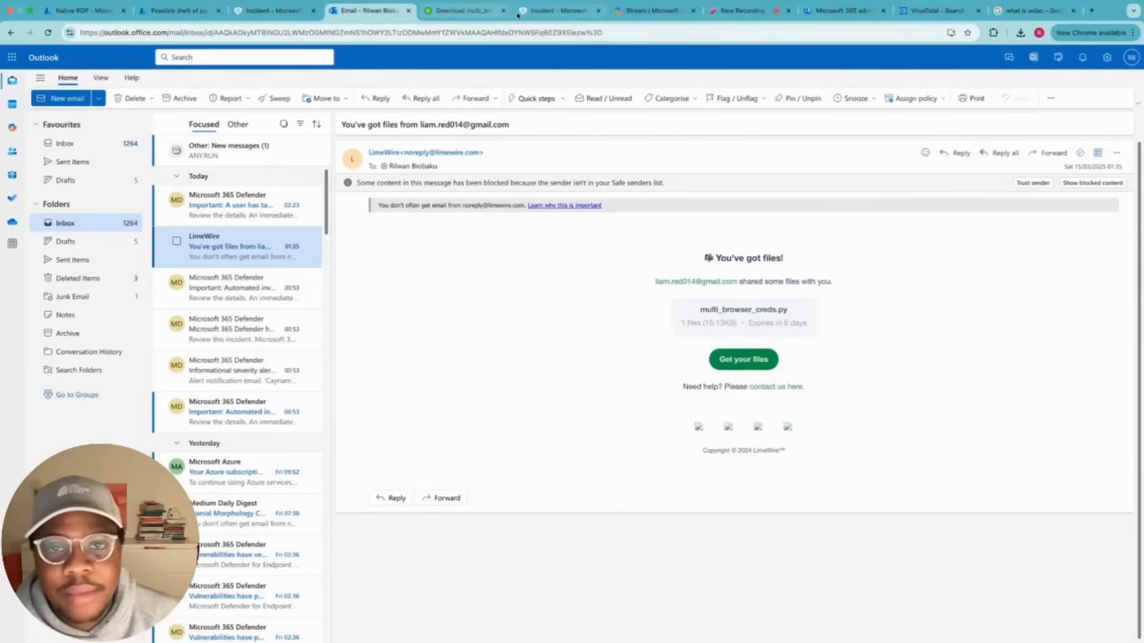
{"action": "left_click", "coordinate": [558, 10]}
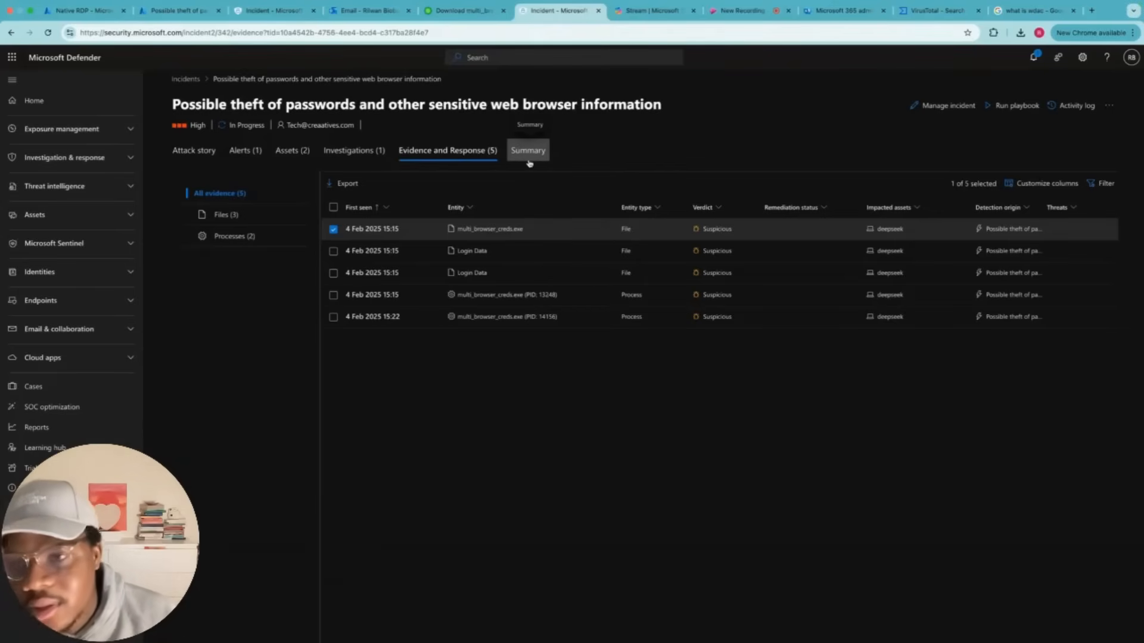
{"action": "mouse_move", "coordinate": [486, 128]}
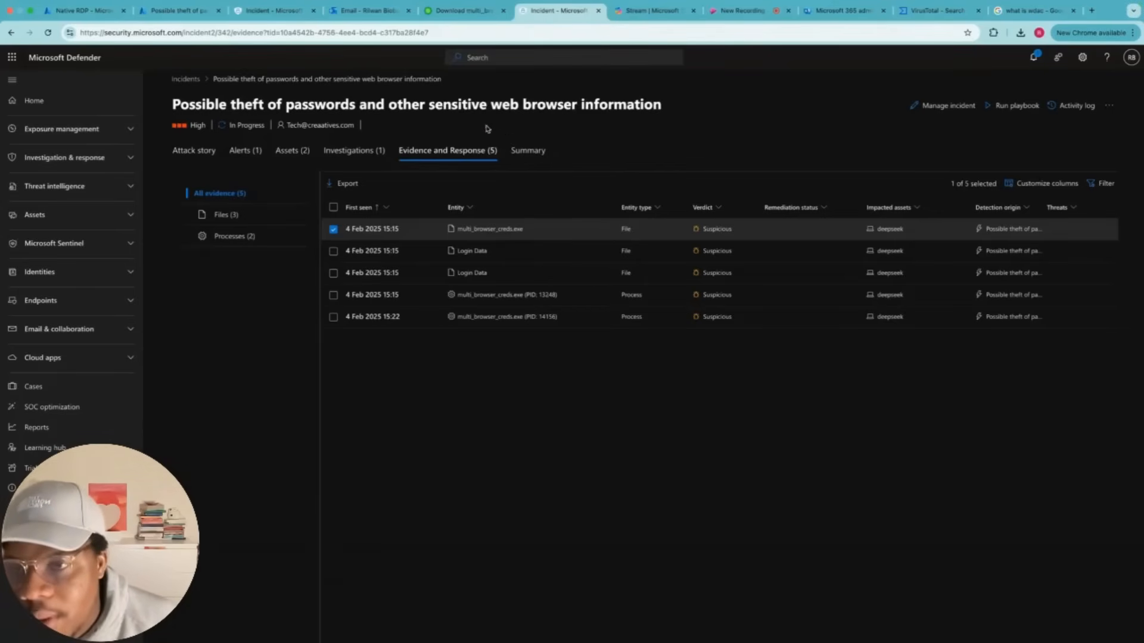
{"action": "mouse_move", "coordinate": [447, 150]}
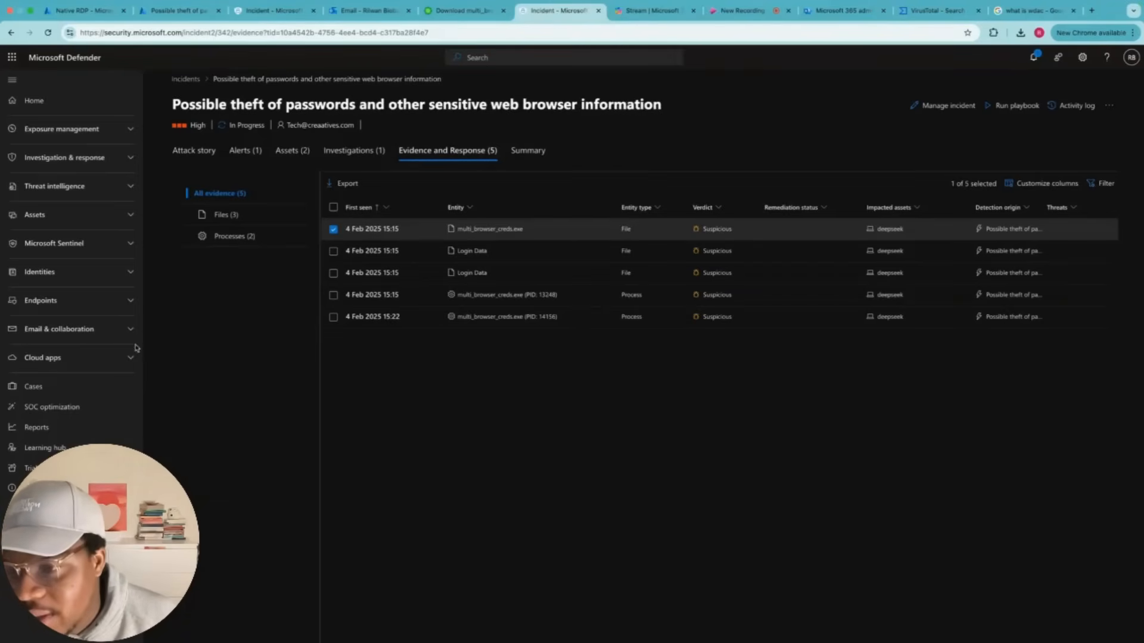
Open Email & collaboration Explorer, check the LimeWire sender's address in Outlook, then return.
{"action": "left_click", "coordinate": [59, 328]}
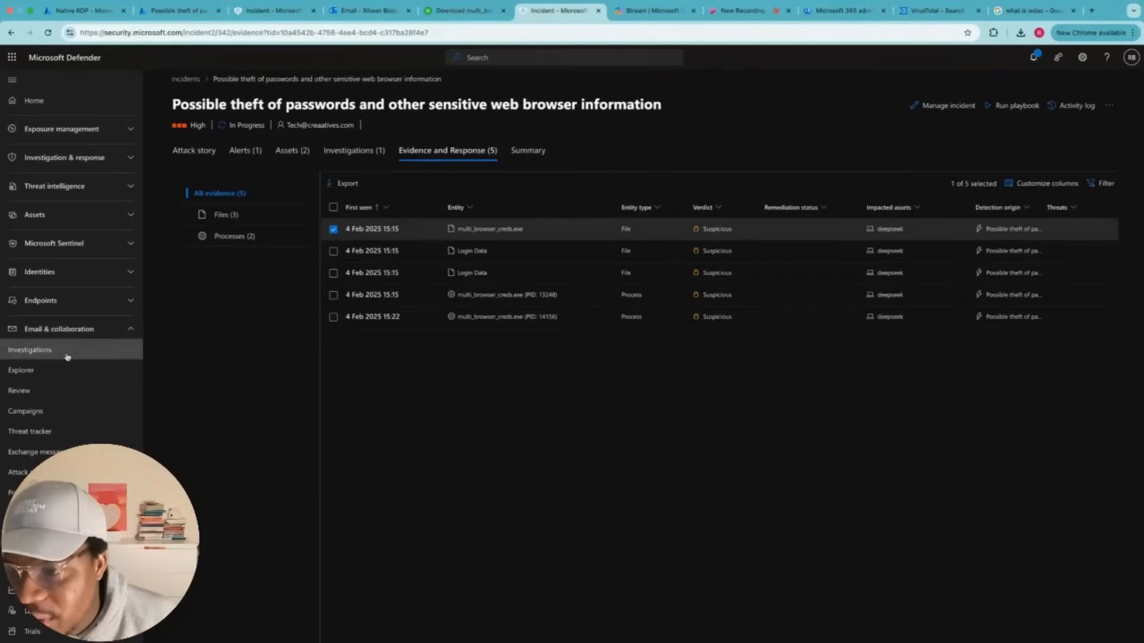
{"action": "left_click", "coordinate": [21, 370]}
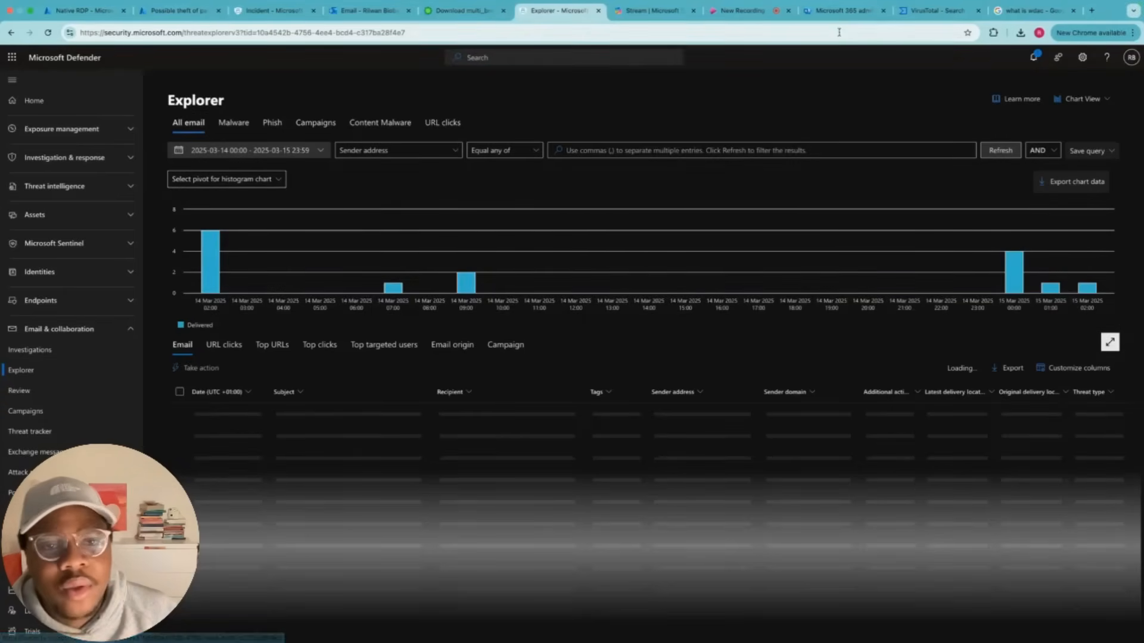
{"action": "left_click", "coordinate": [364, 11]}
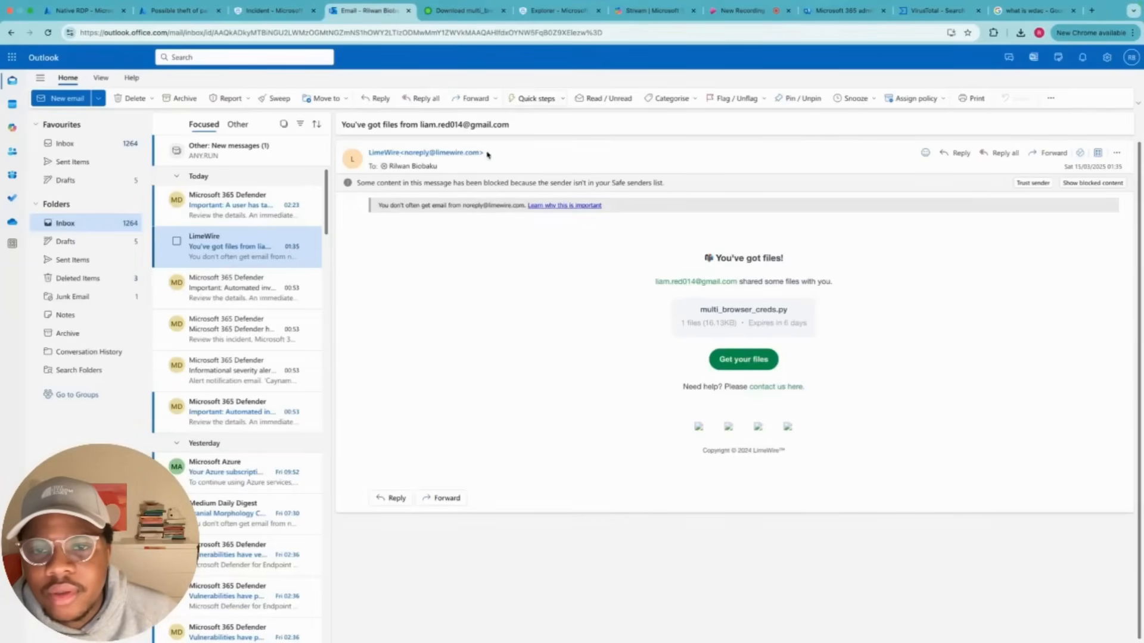
{"action": "left_click", "coordinate": [425, 152]}
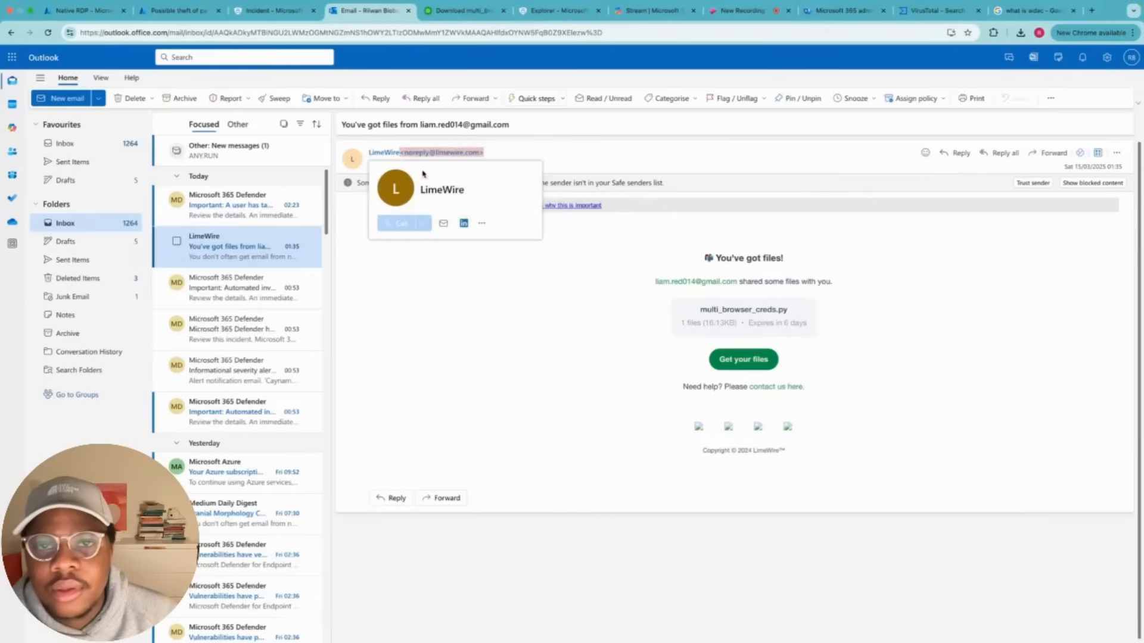
{"action": "left_click", "coordinate": [557, 10]}
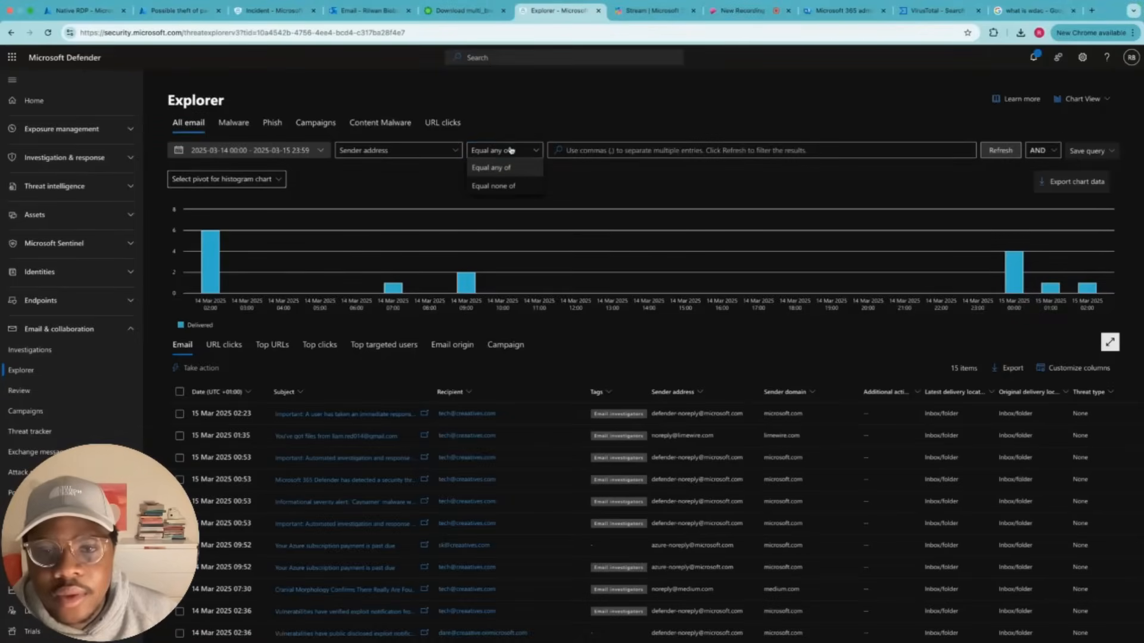
{"action": "left_click", "coordinate": [758, 150]}
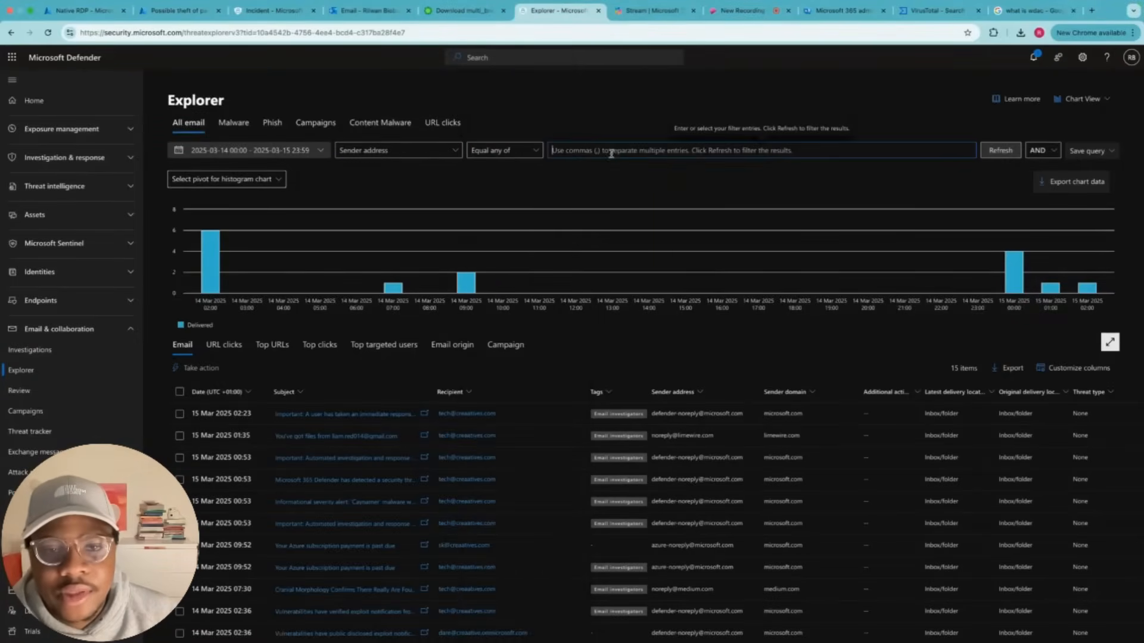
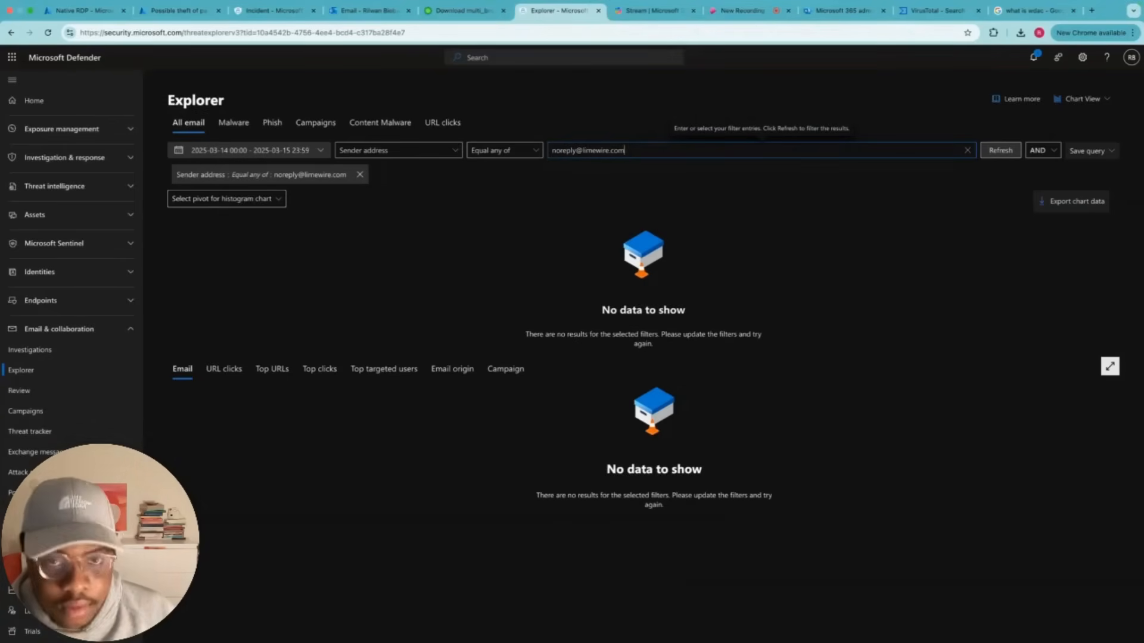
{"action": "left_click", "coordinate": [1000, 150]}
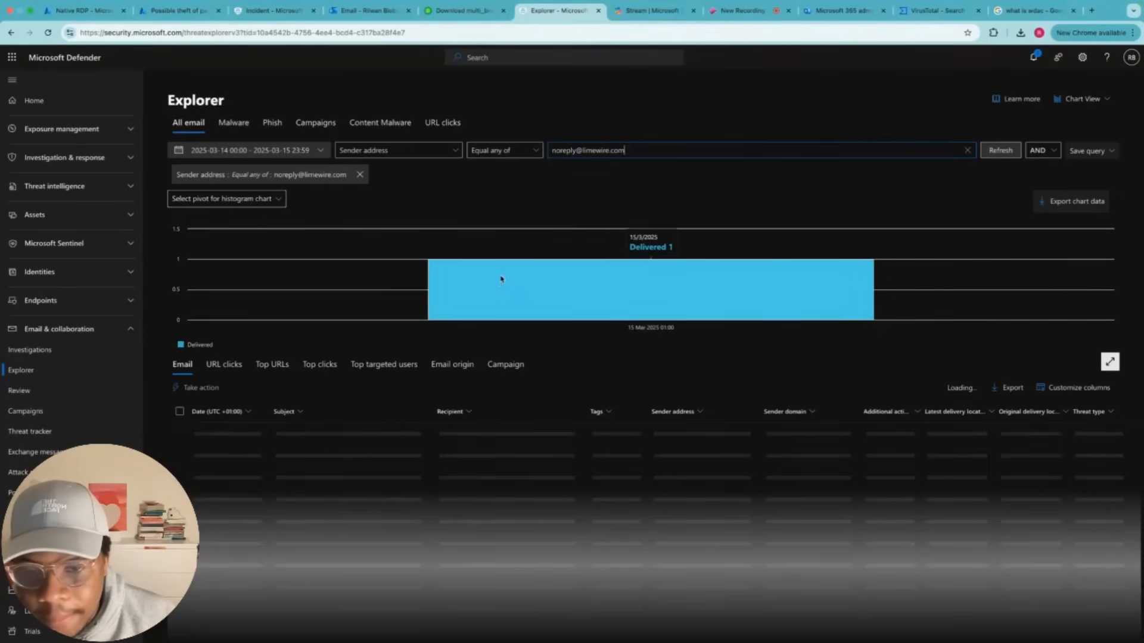
{"action": "mouse_move", "coordinate": [649, 253]}
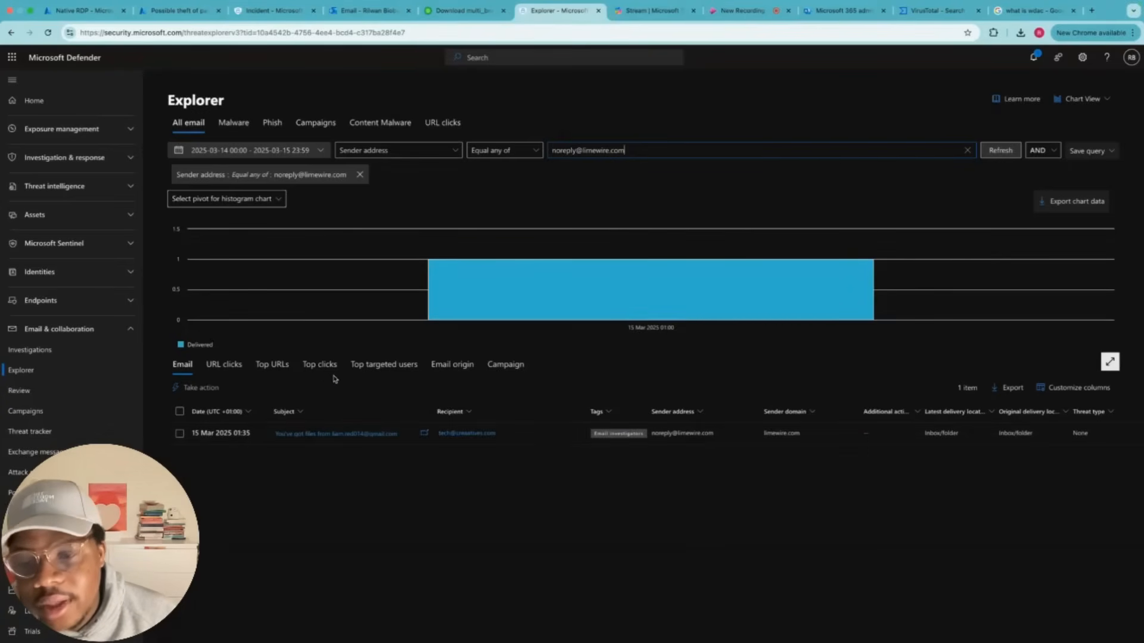
{"action": "left_click", "coordinate": [319, 363]}
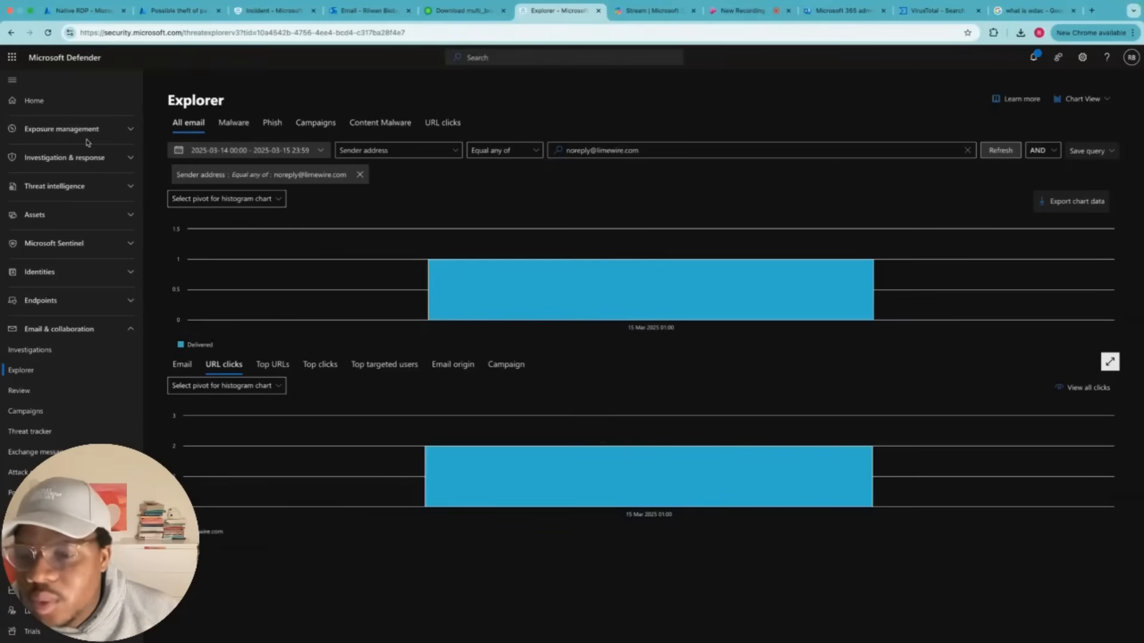
{"action": "left_click", "coordinate": [273, 10]}
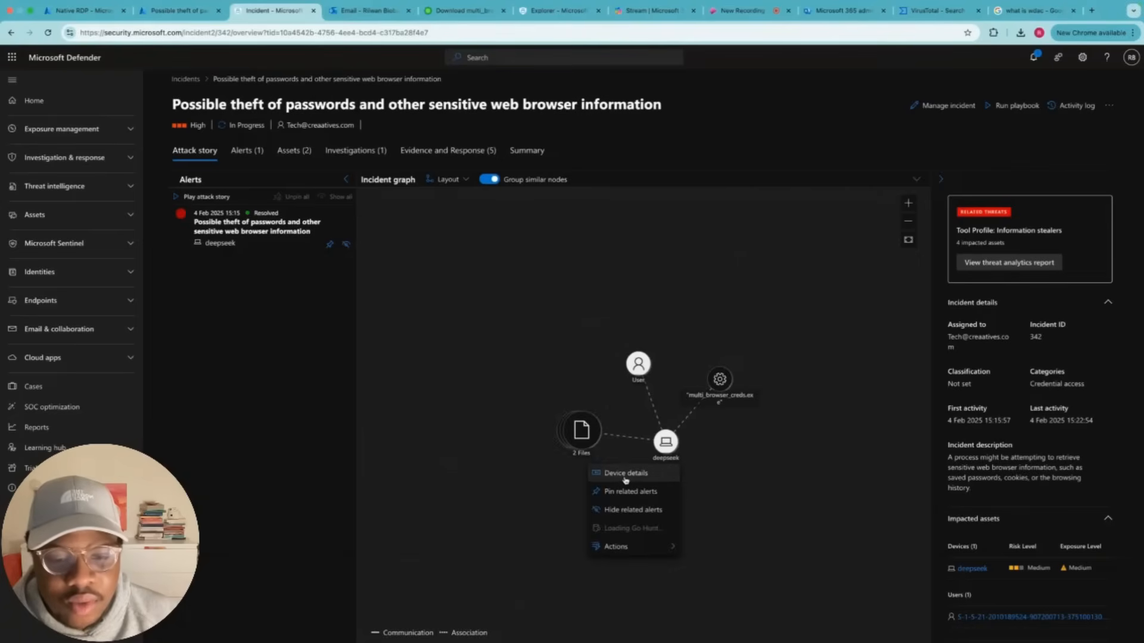
From deepseek's device page, start a Live Response session and run 'dir'.
{"action": "left_click", "coordinate": [625, 473]}
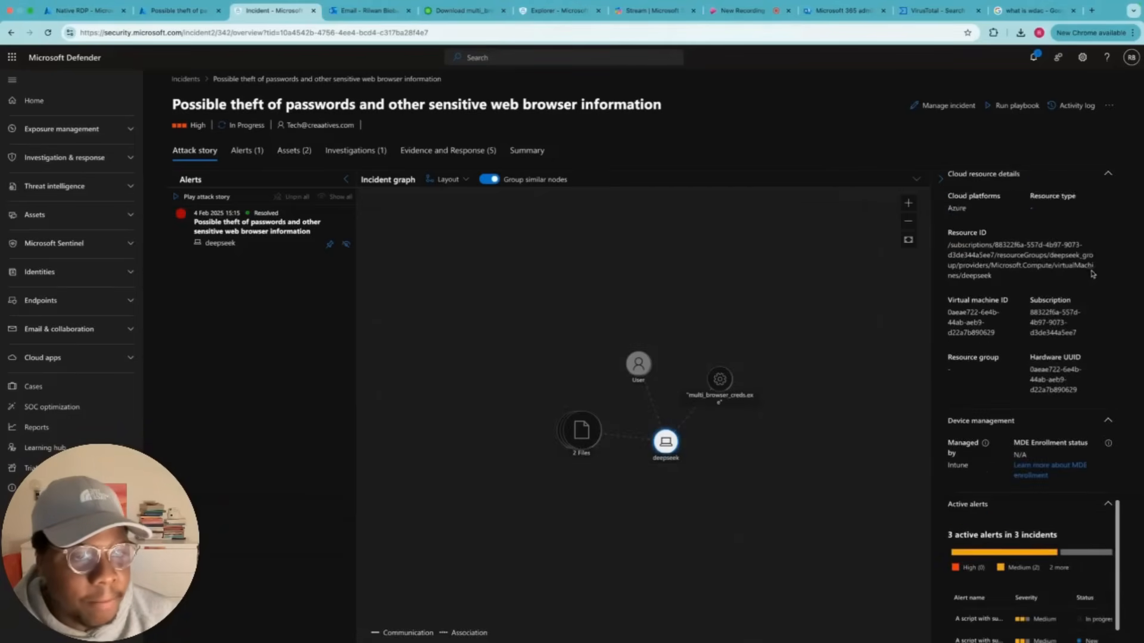
{"action": "left_click", "coordinate": [665, 442]}
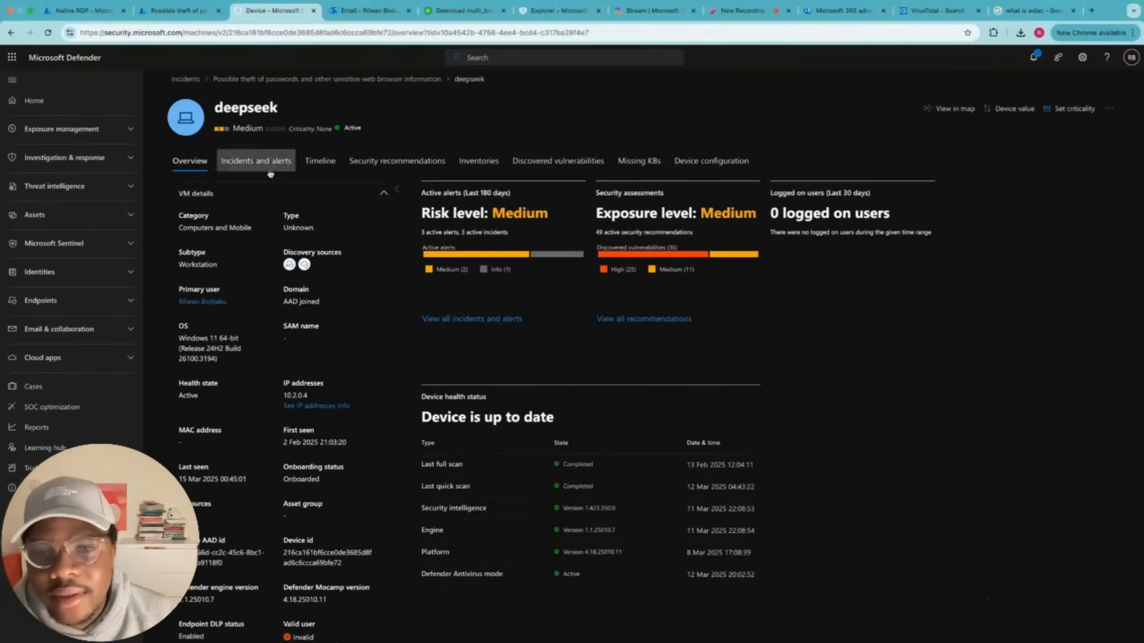
{"action": "left_click", "coordinate": [1108, 109]}
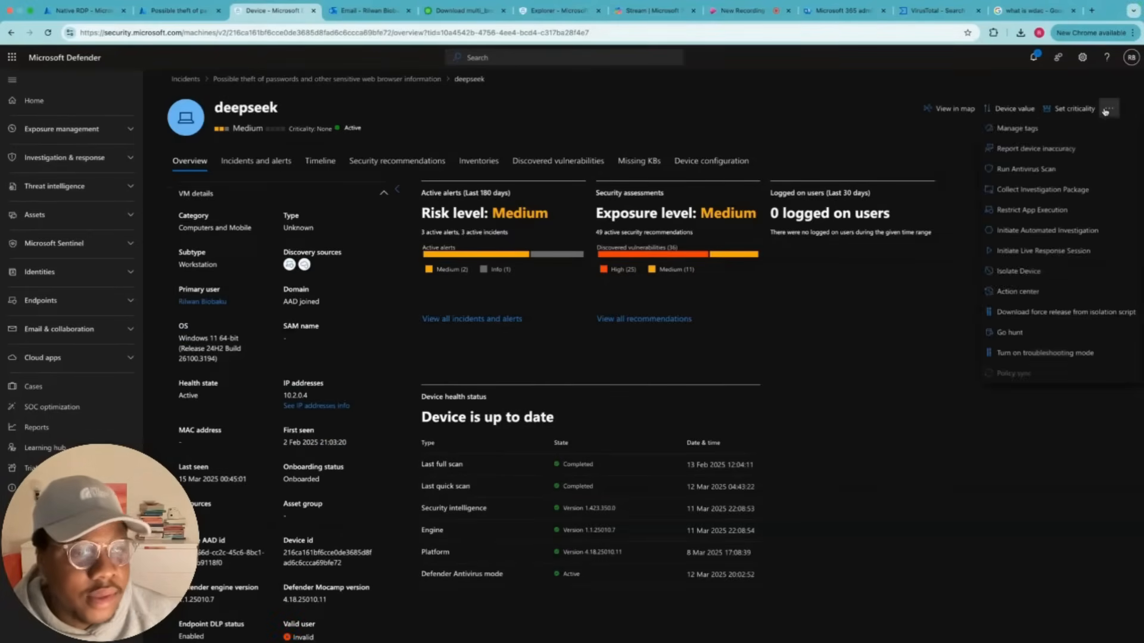
{"action": "mouse_move", "coordinate": [1043, 189]}
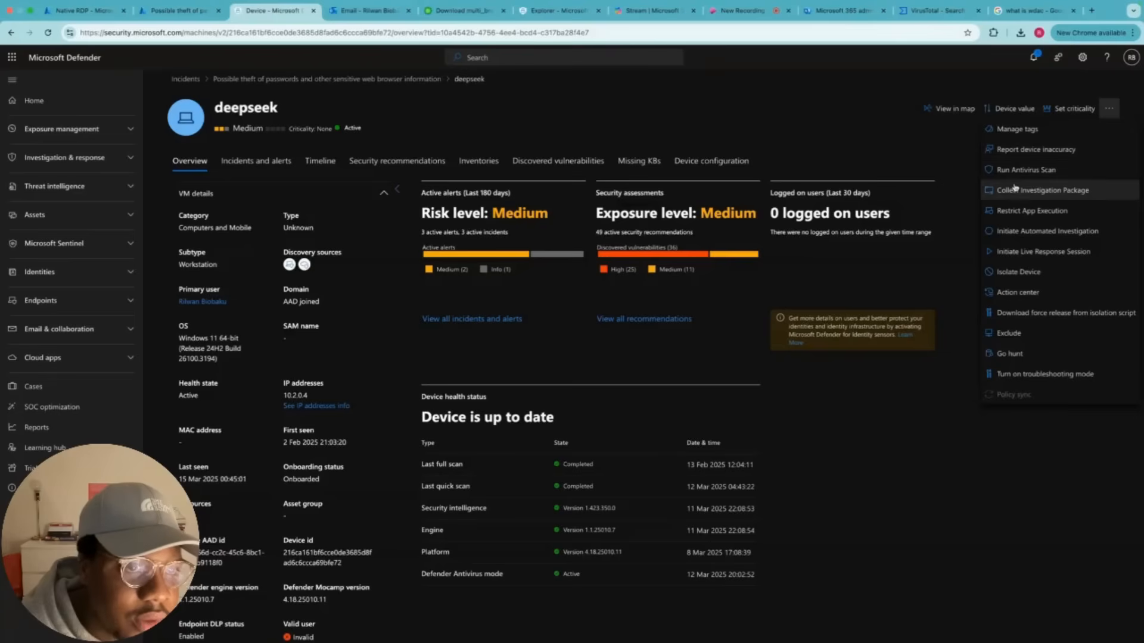
{"action": "mouse_move", "coordinate": [1043, 250]}
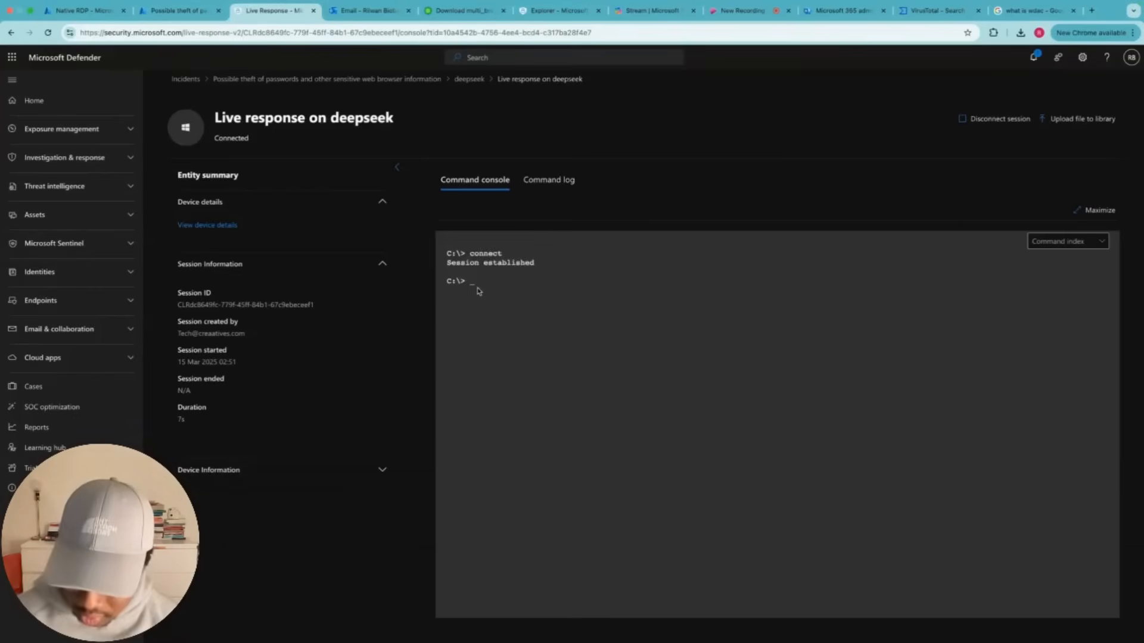
{"action": "type", "text": "dir"}
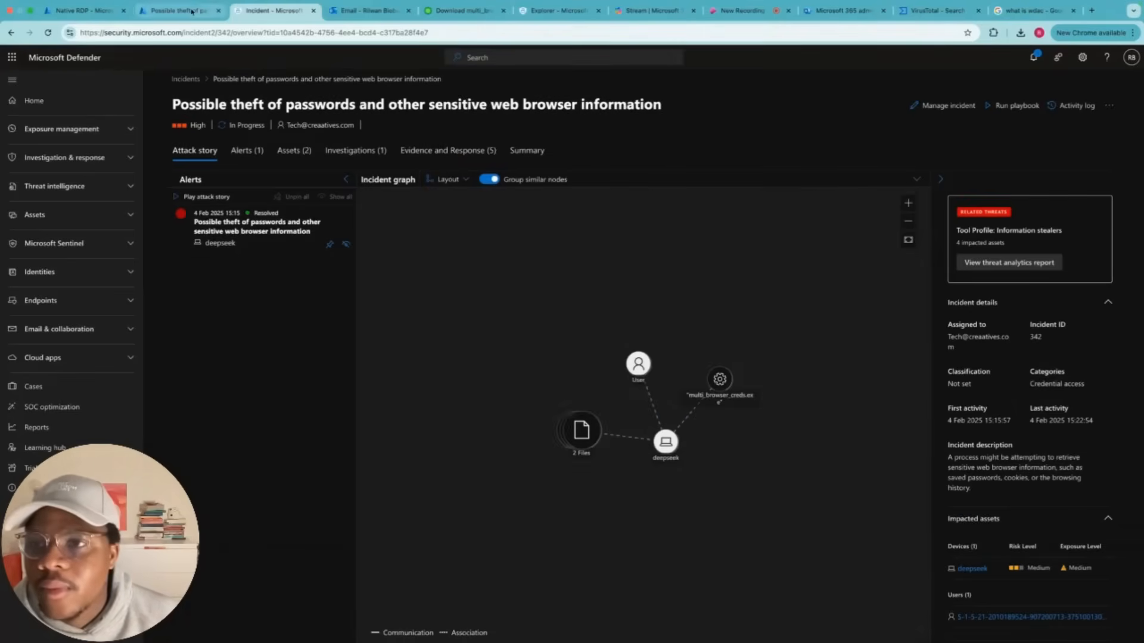
In the Sentinel incident tab, change Status to Closed and classify it True Positive.
{"action": "left_click", "coordinate": [179, 10]}
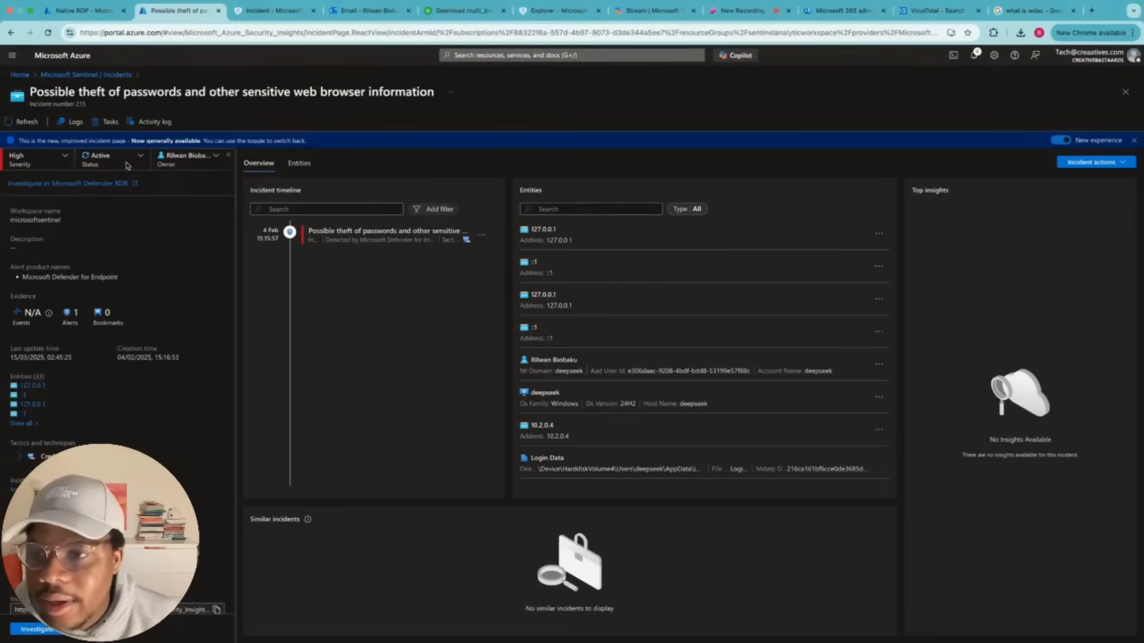
{"action": "left_click", "coordinate": [109, 155]}
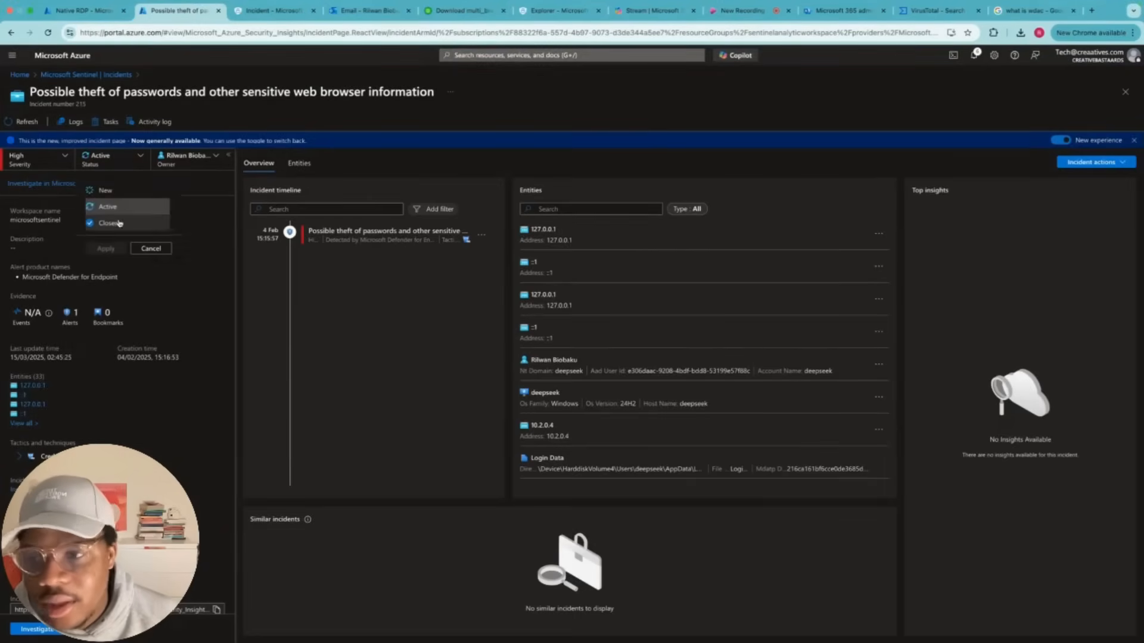
{"action": "left_click", "coordinate": [108, 222]}
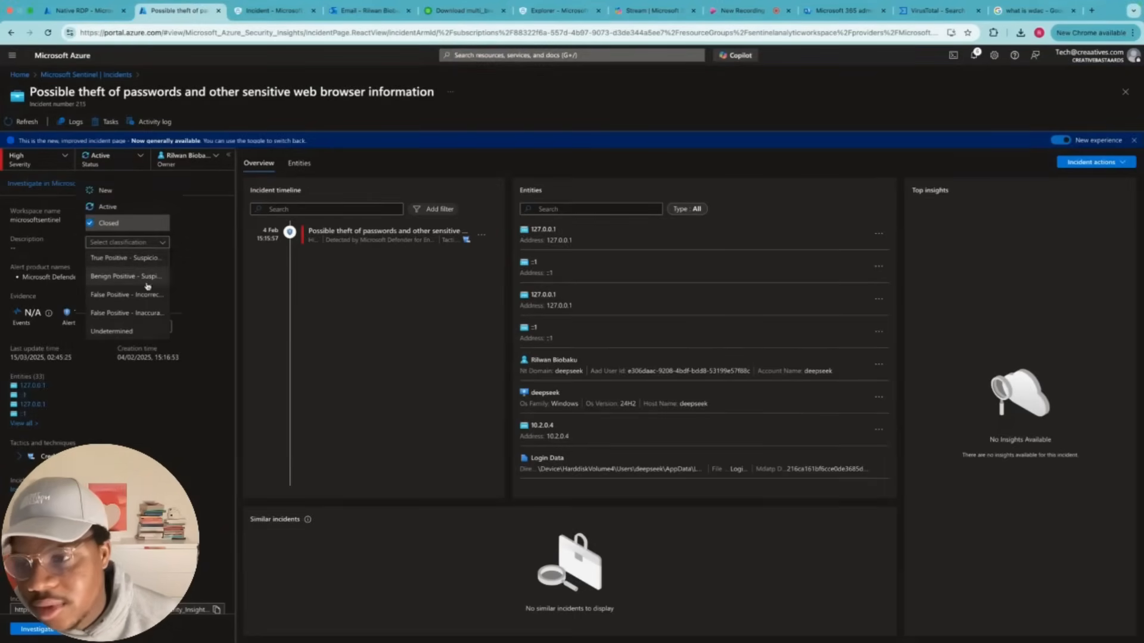
{"action": "left_click", "coordinate": [125, 258]}
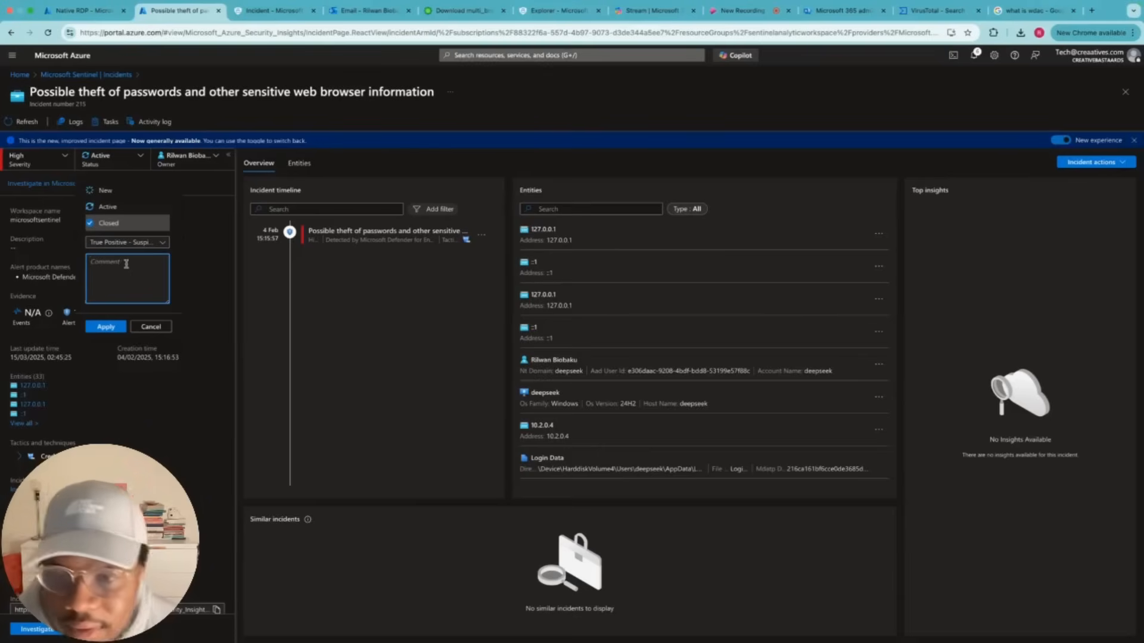